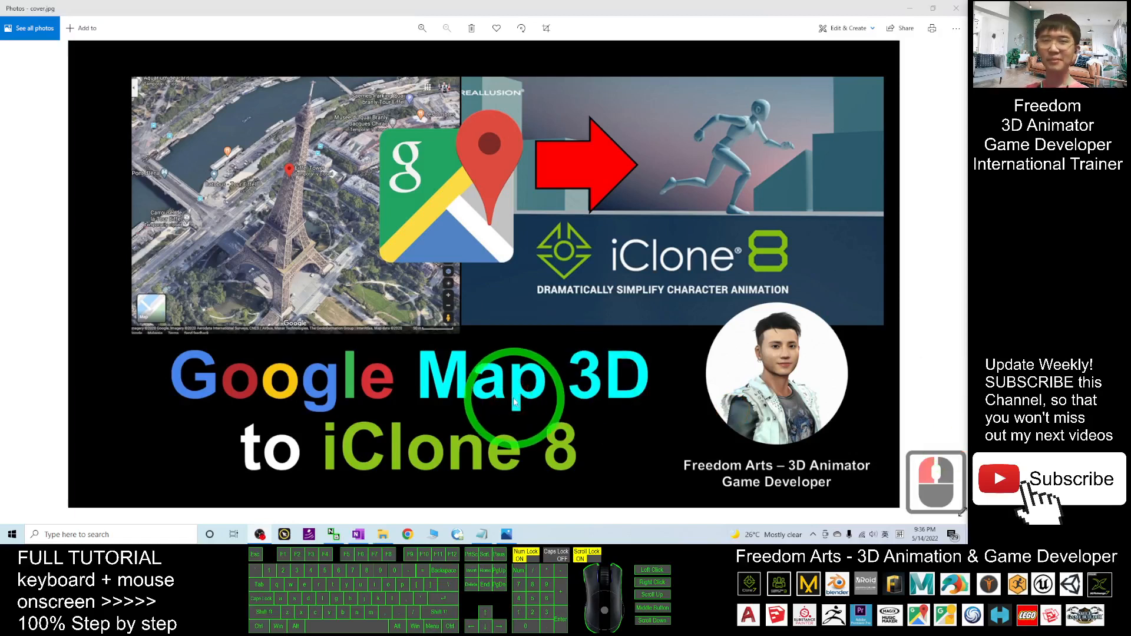
mouse_move(374, 282)
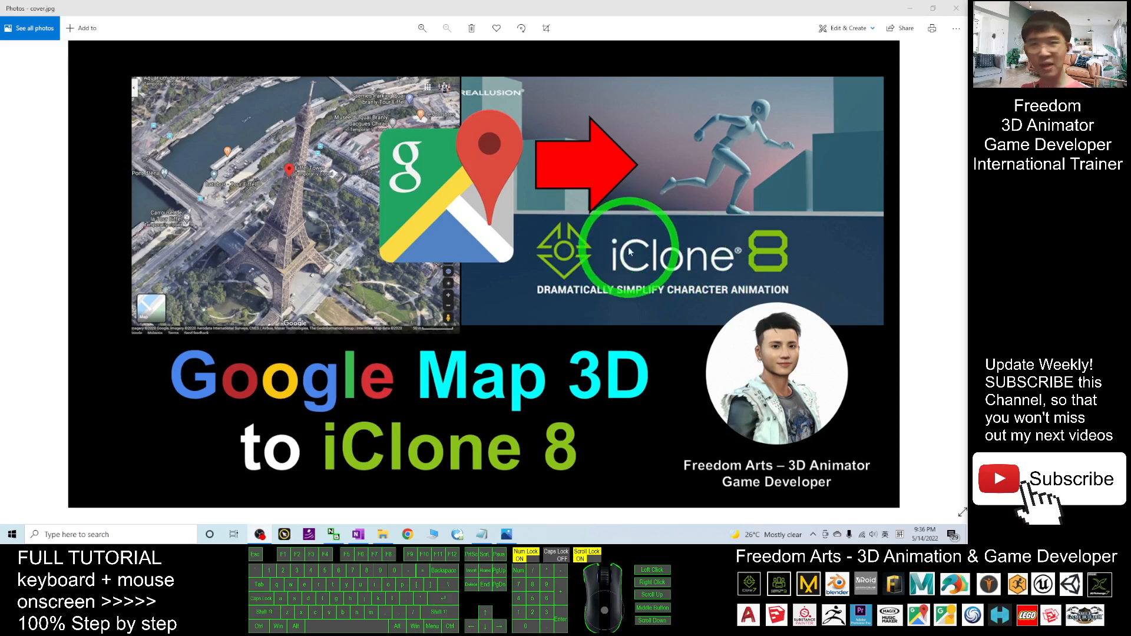
mouse_move(799, 192)
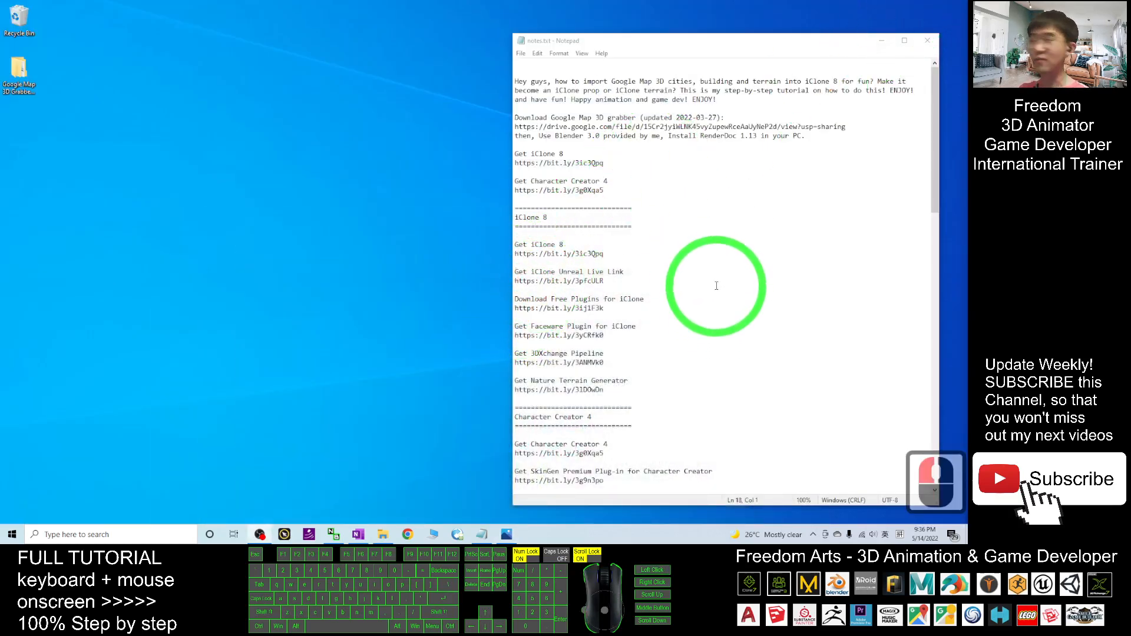
mouse_move(534, 119)
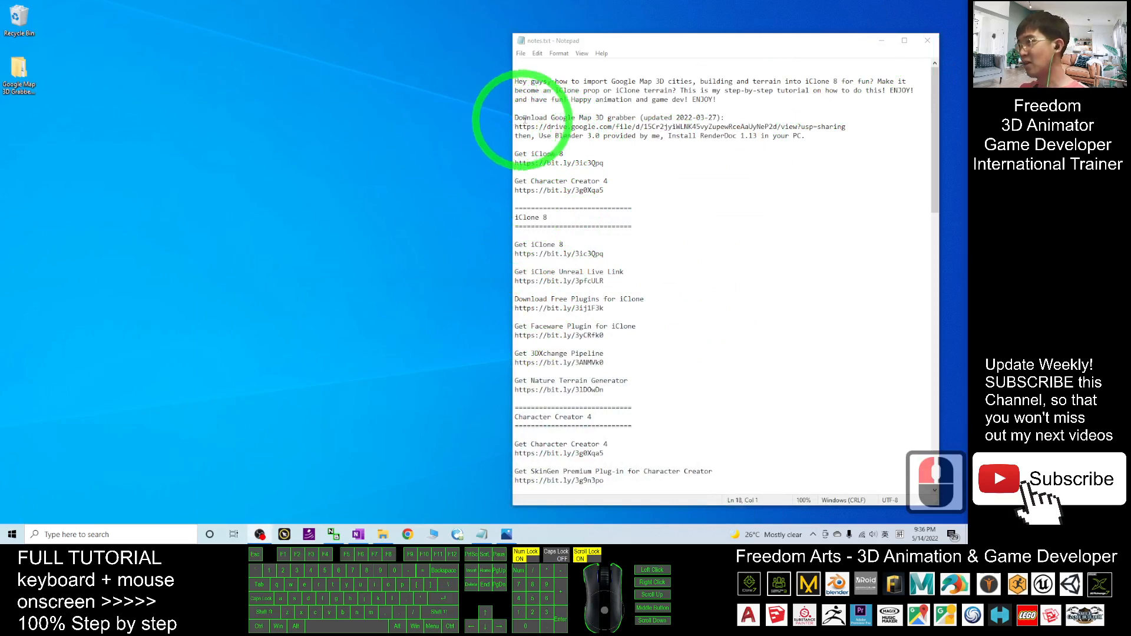
Step: Select the Google Drive grabber link in notes.txt and confirm permanently deleting the five items
left_click(559, 126)
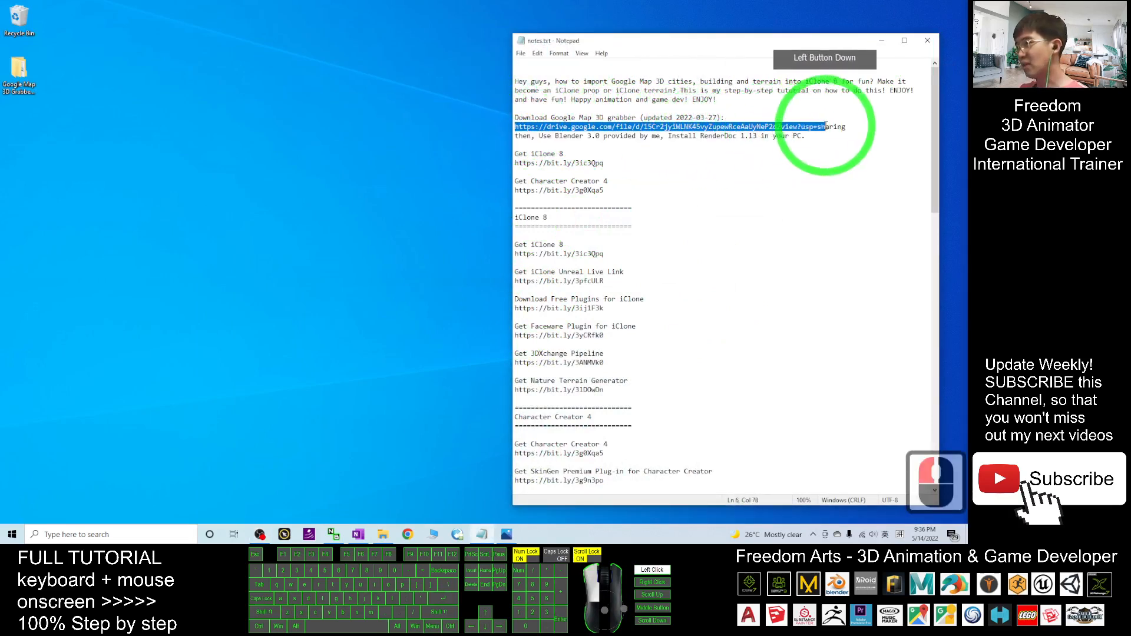
left_click(819, 143)
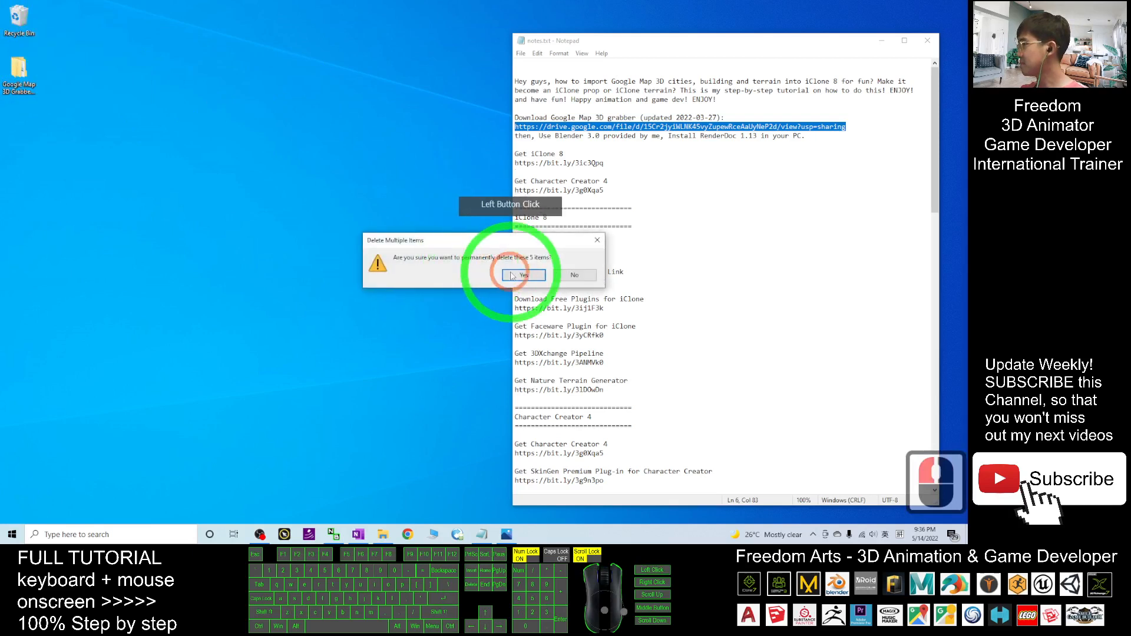
left_click(523, 275)
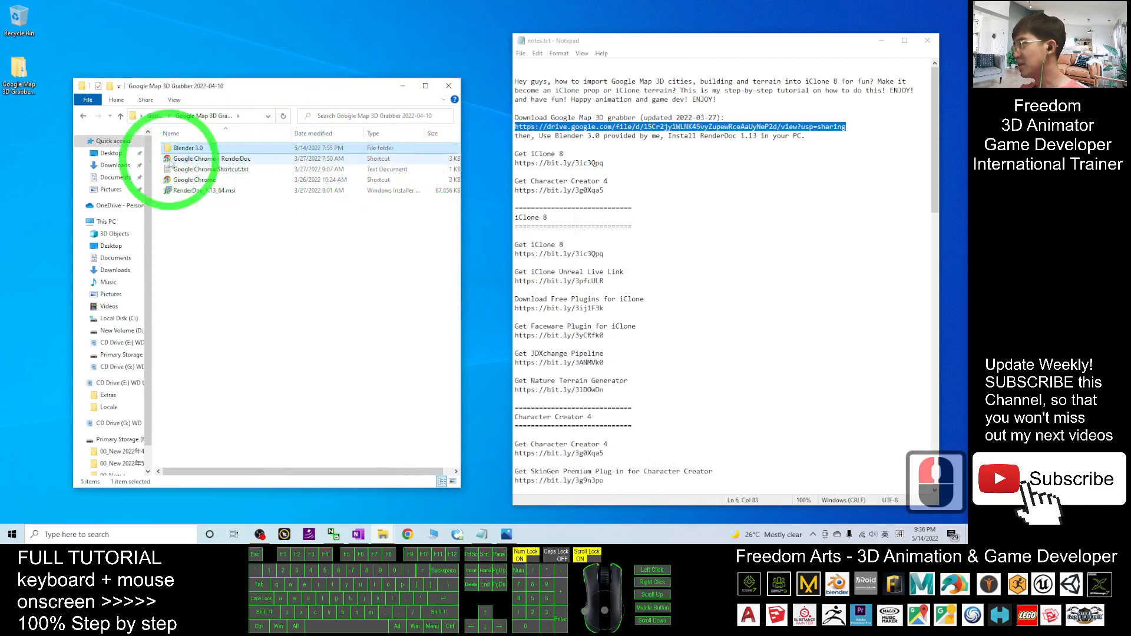
mouse_move(187, 148)
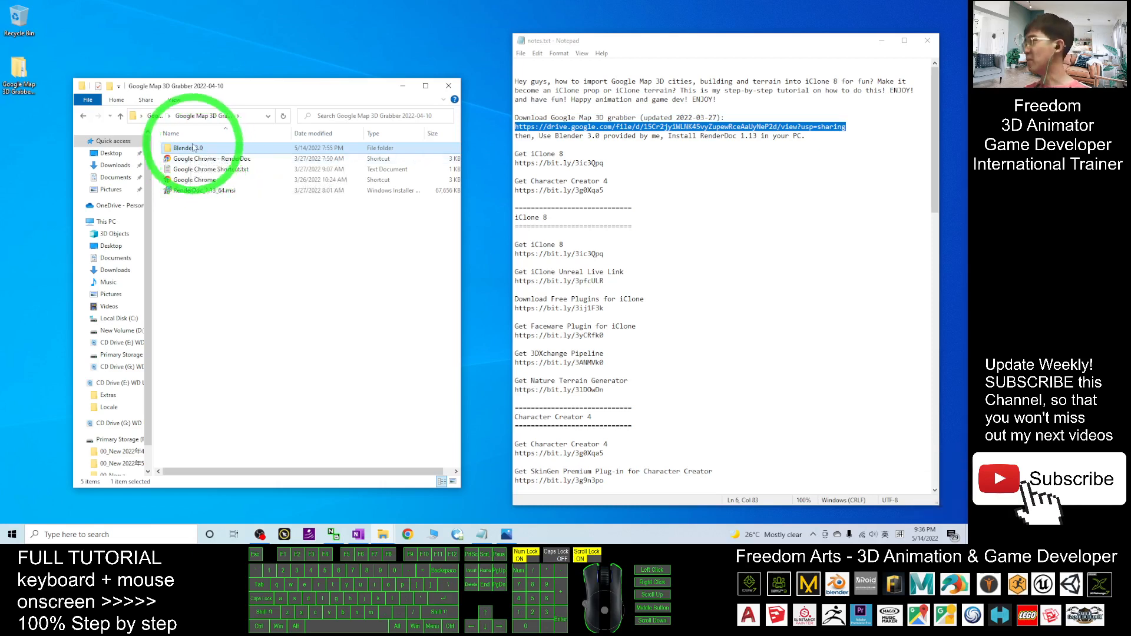
Step: Check the Blender 3.0 folder and the RenderDoc installer package in the grabber folder
left_click(408, 222)
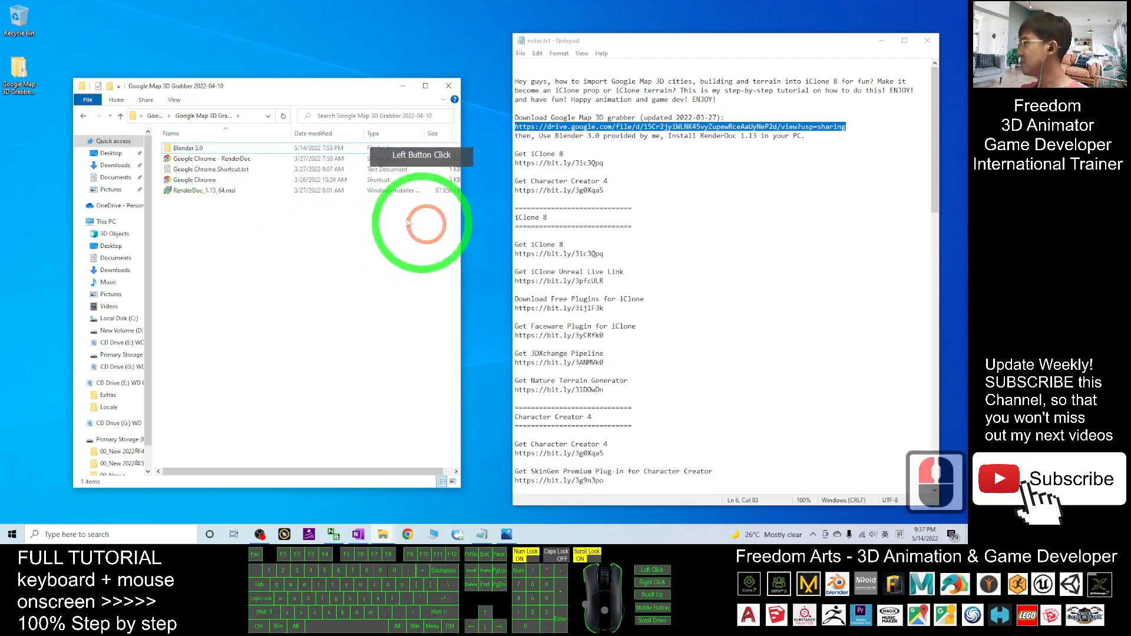
left_click(204, 190)
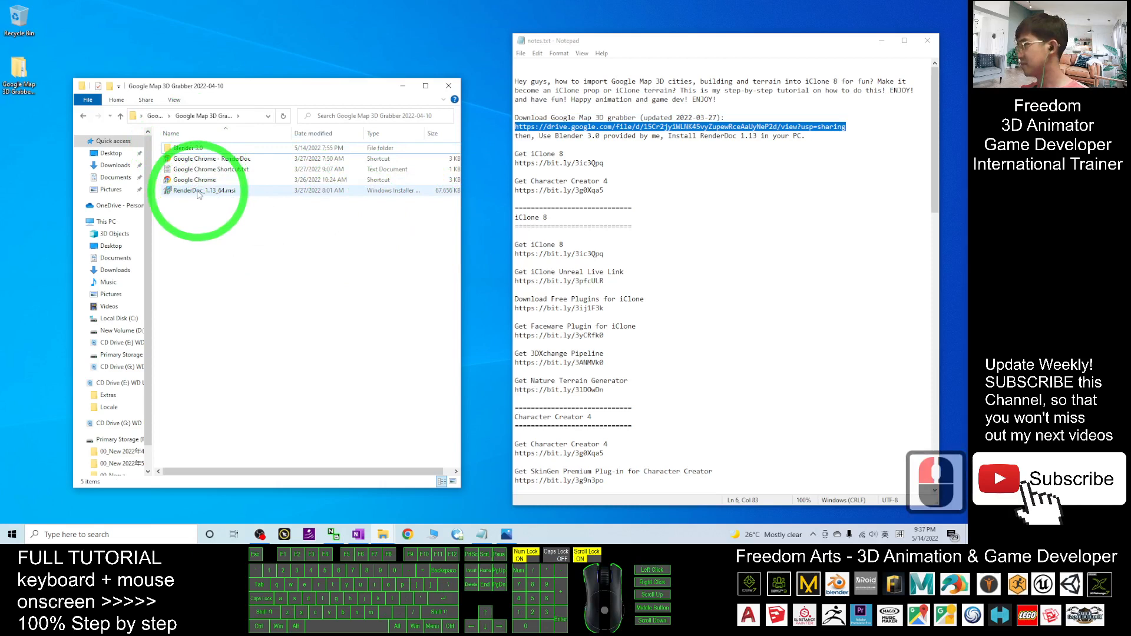
left_click(209, 190)
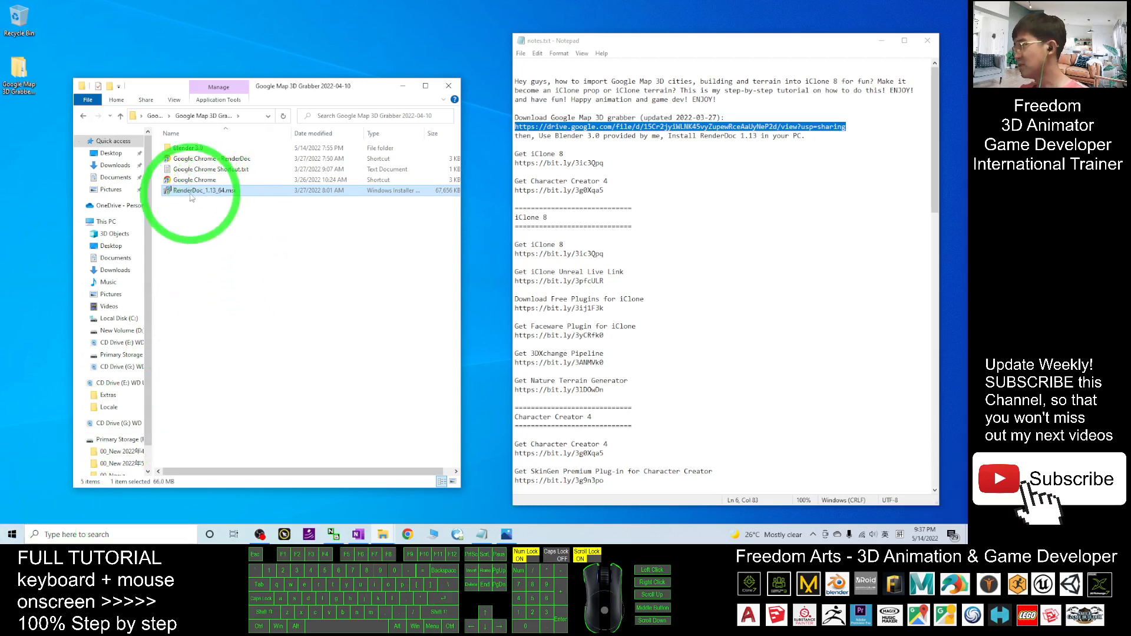
mouse_move(201, 191)
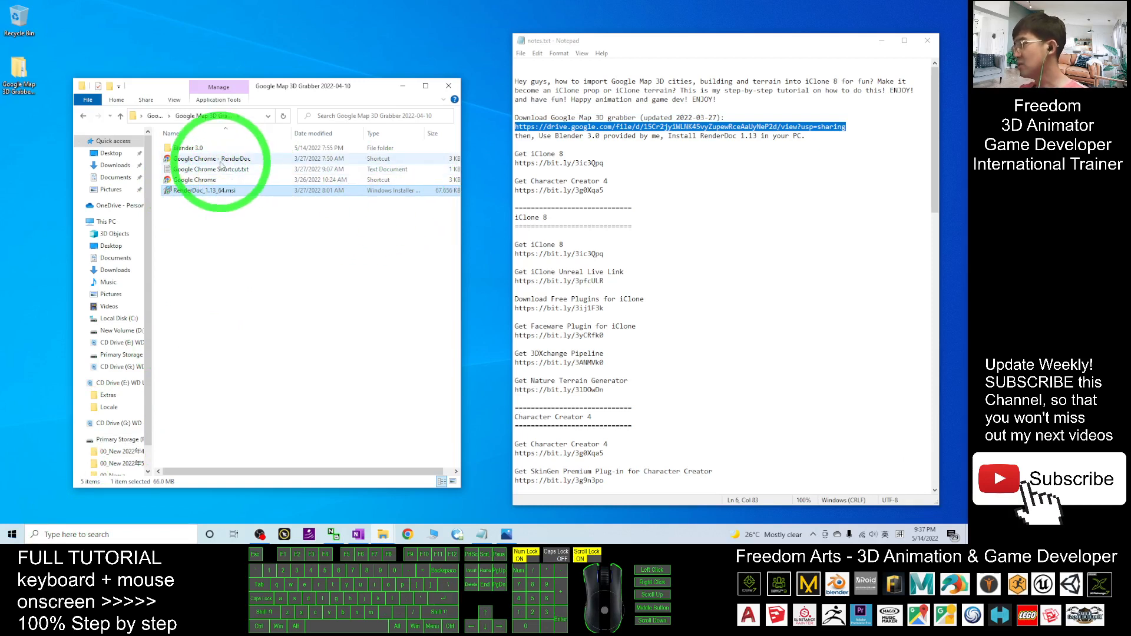
Step: Check the Google Chrome - RenderDoc shortcut and the plain Google Chrome shortcut
left_click(213, 157)
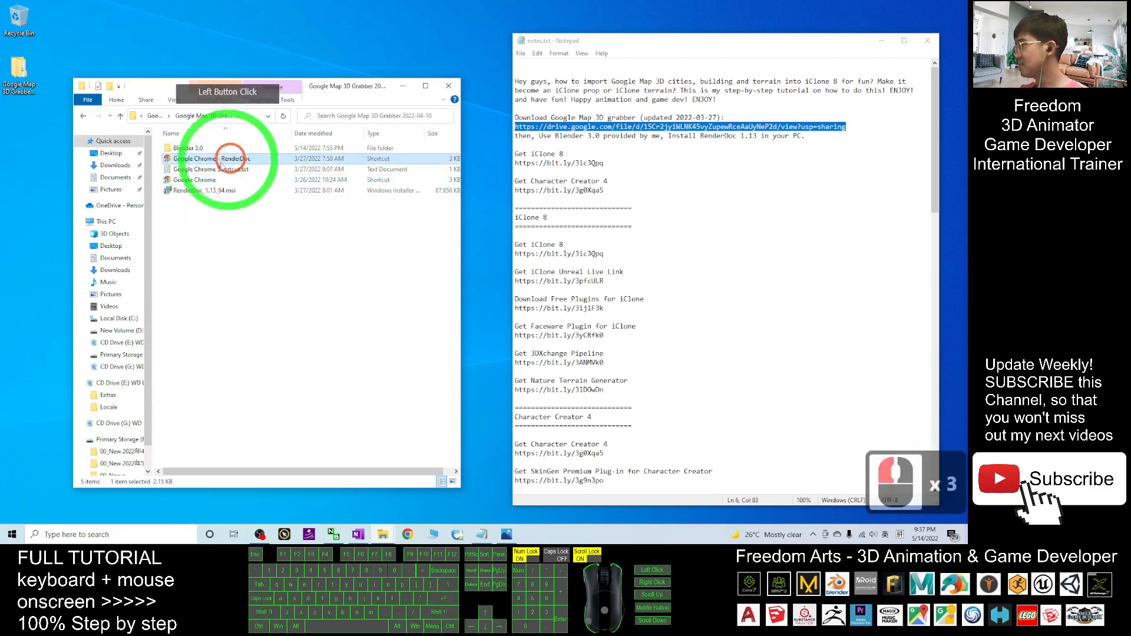
left_click(198, 179)
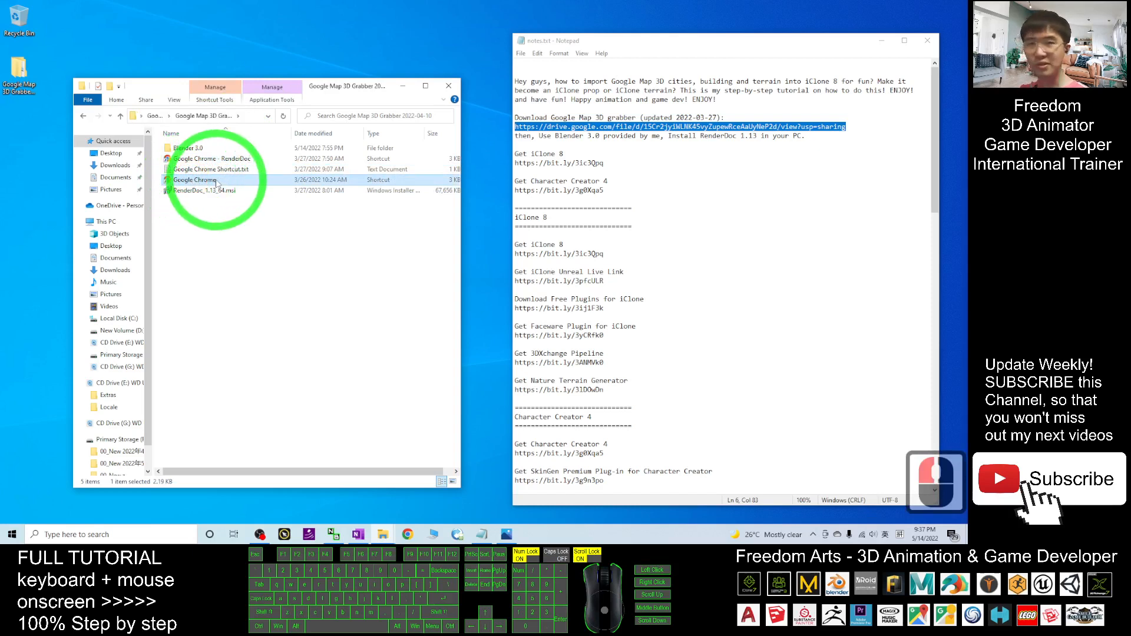
mouse_move(210, 179)
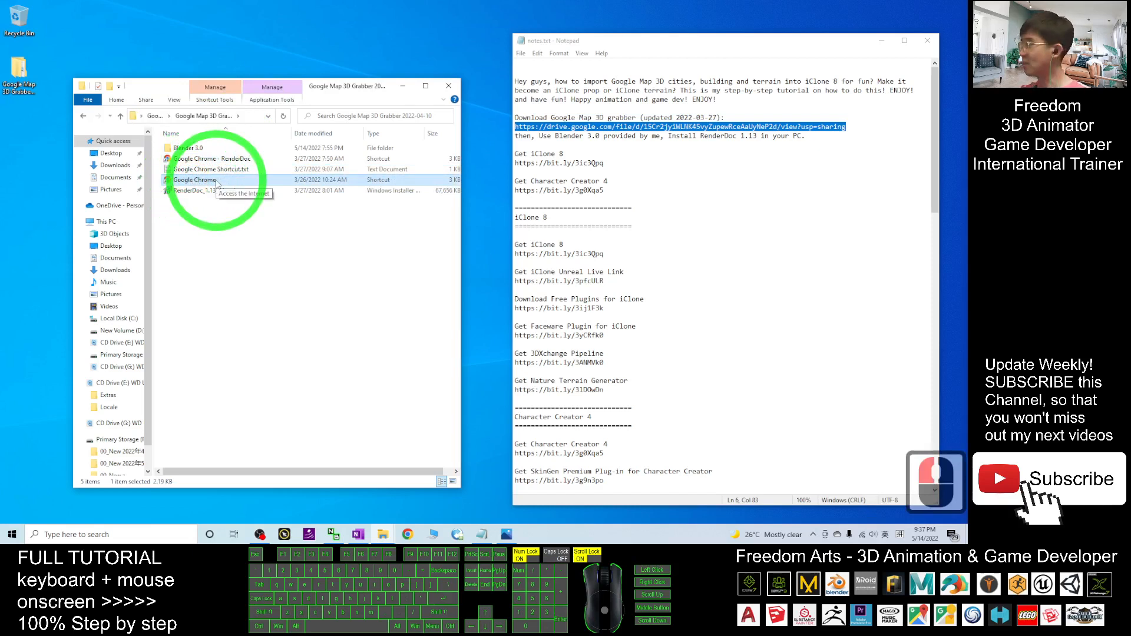
left_click(210, 158)
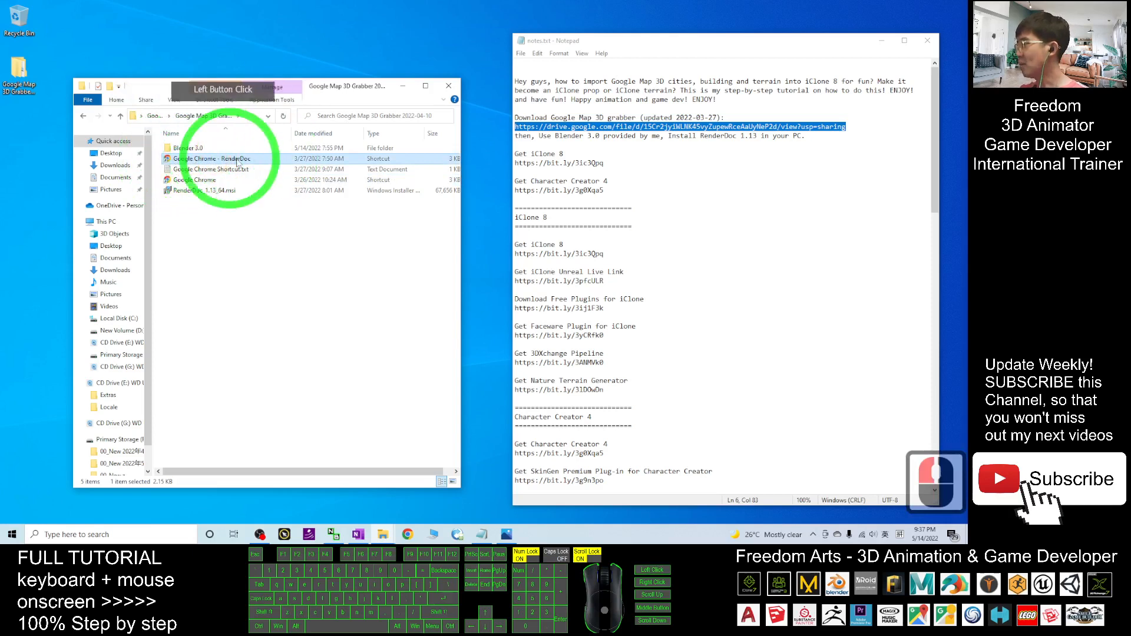
left_click(211, 158)
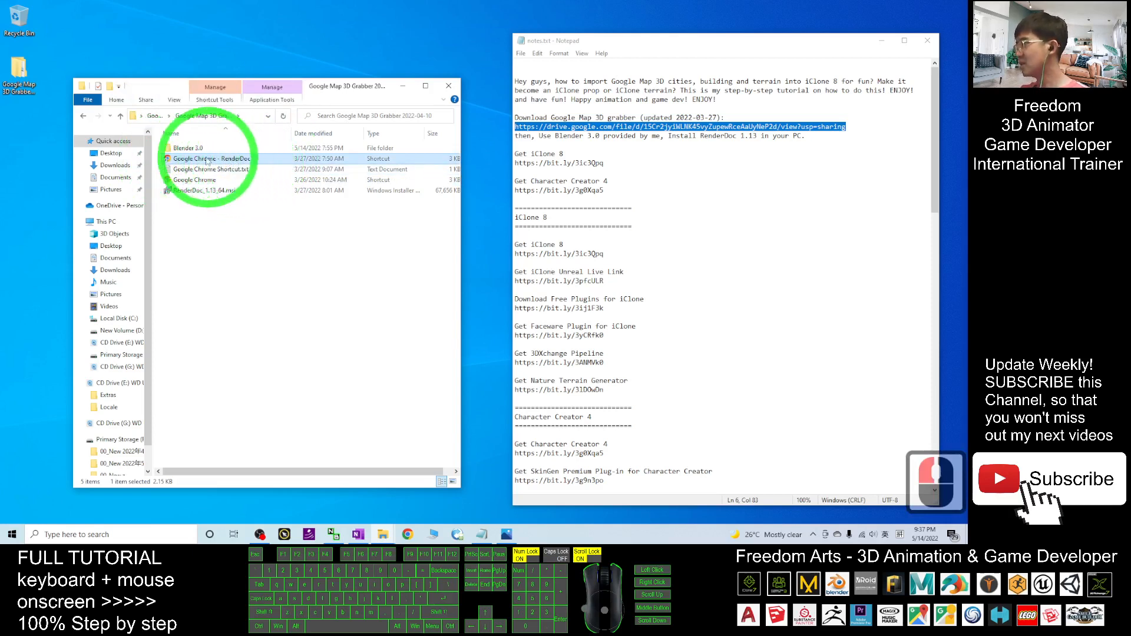
mouse_move(210, 157)
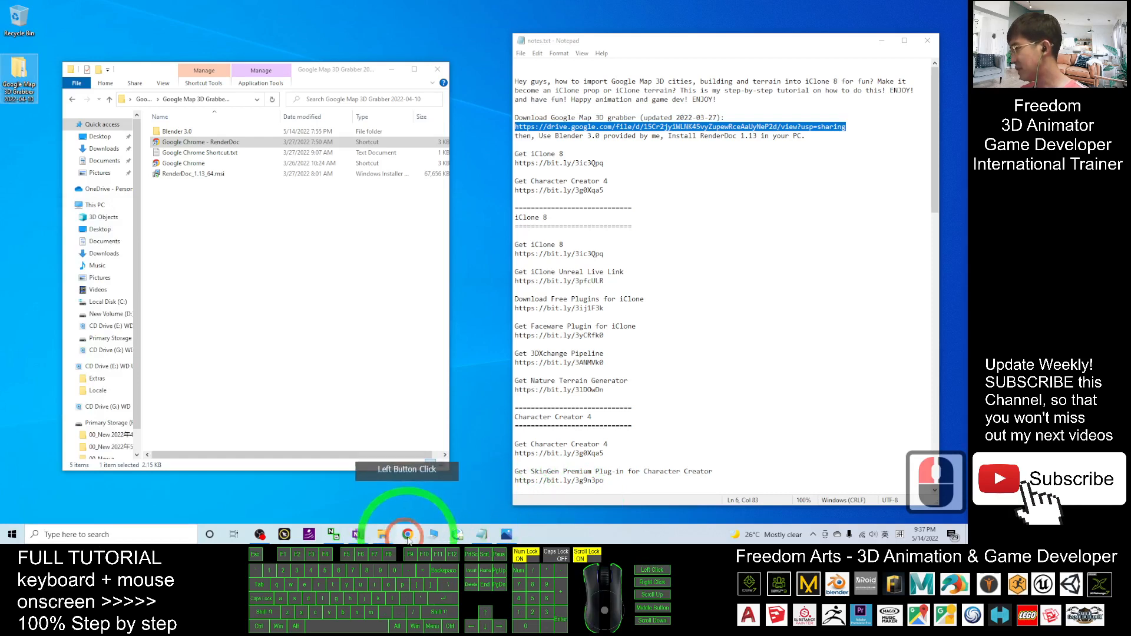
mouse_move(406, 535)
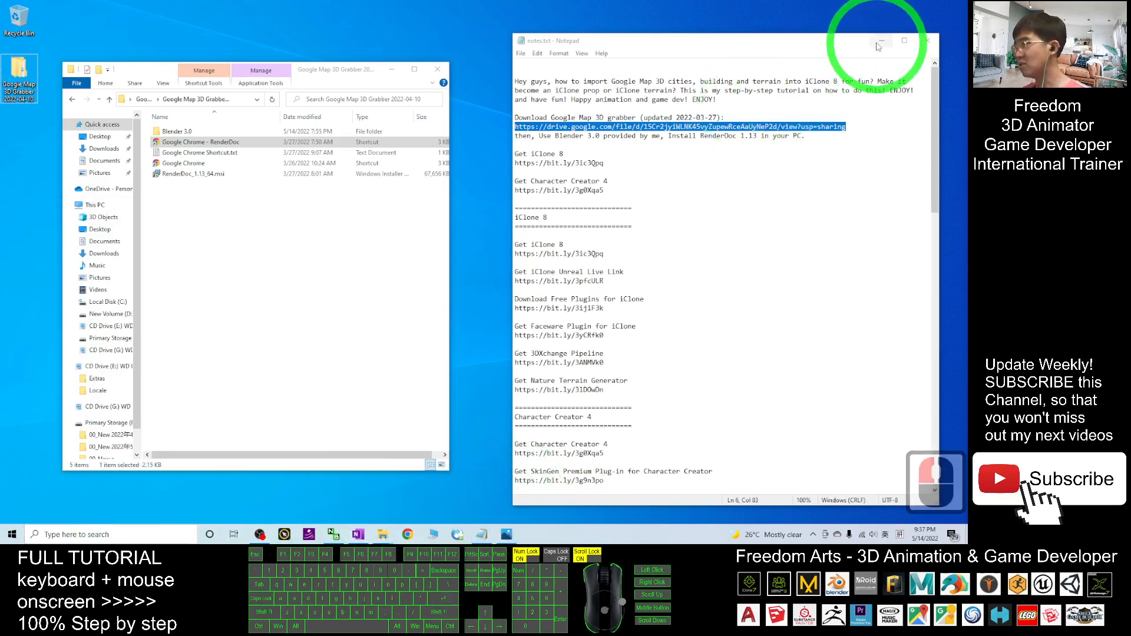
Step: Find 'render' in Start search and launch RenderDoc
type("reallusion Hub")
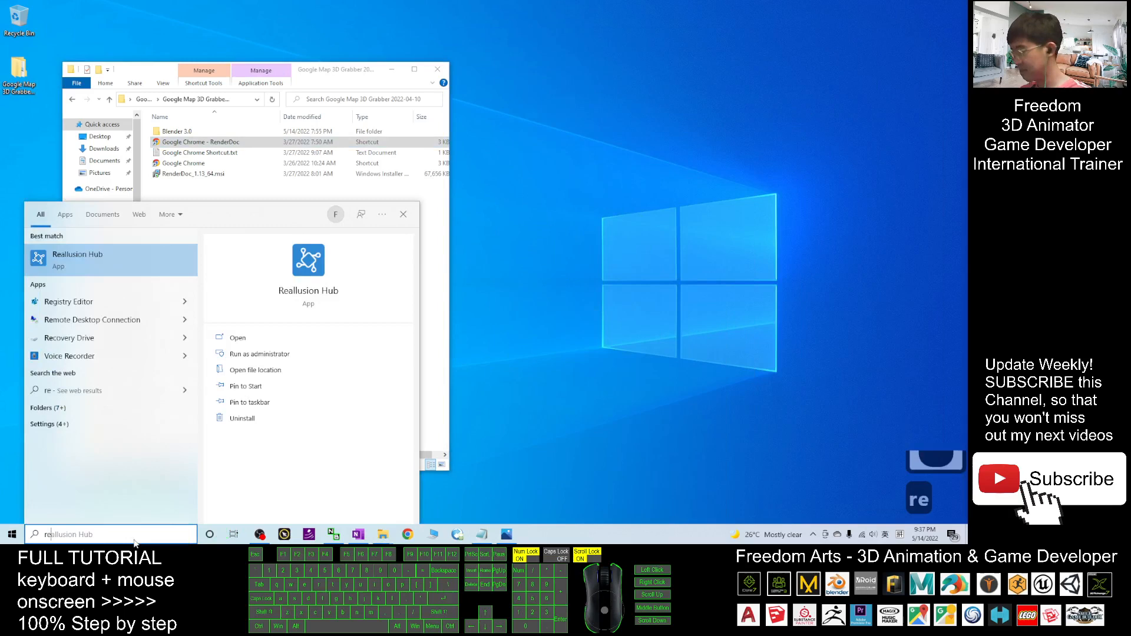
type("render")
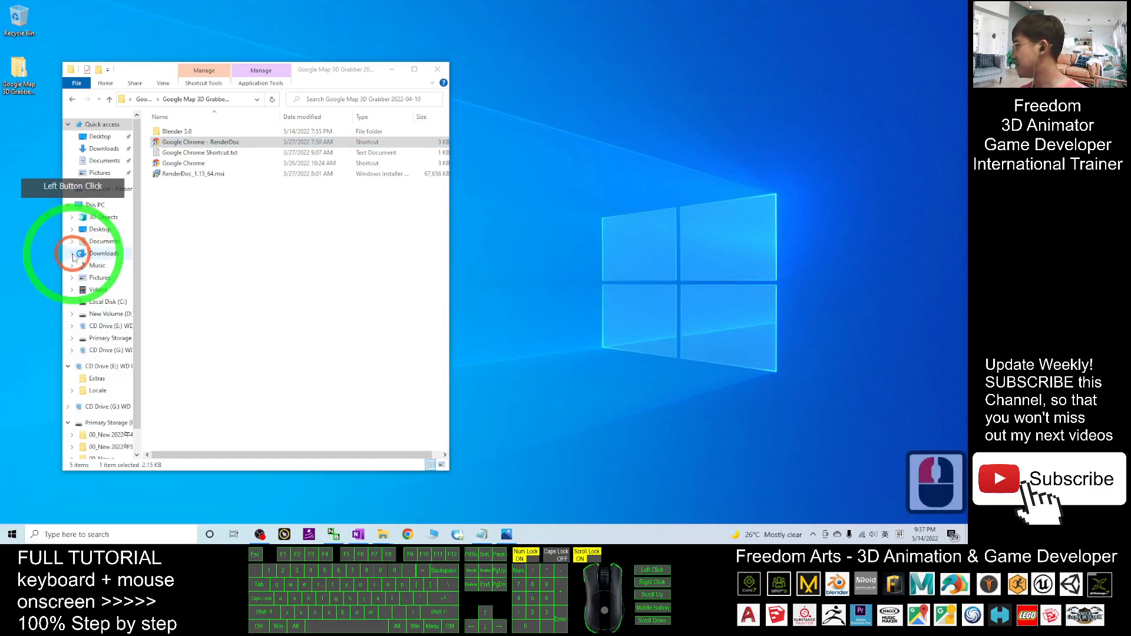
double_click(200, 142)
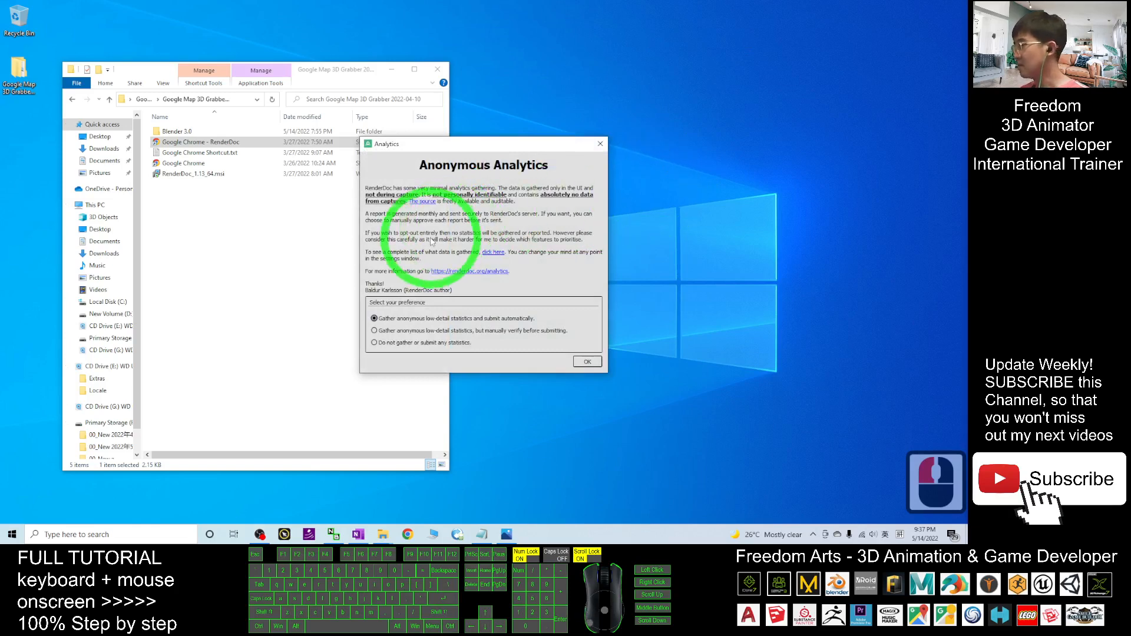
left_click(587, 361)
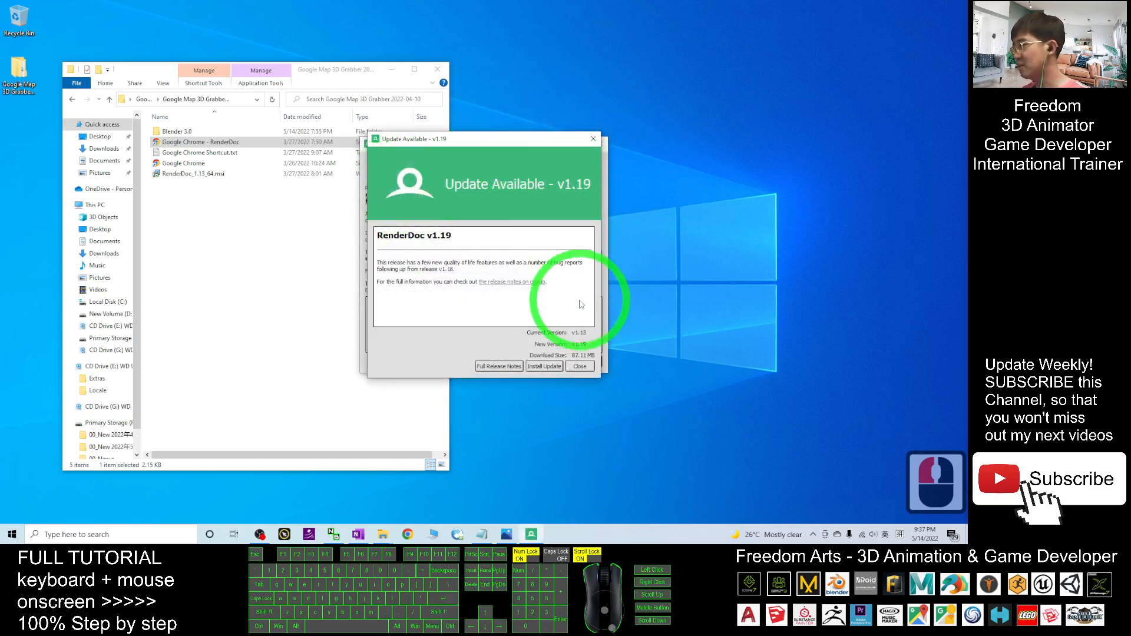
mouse_move(602, 367)
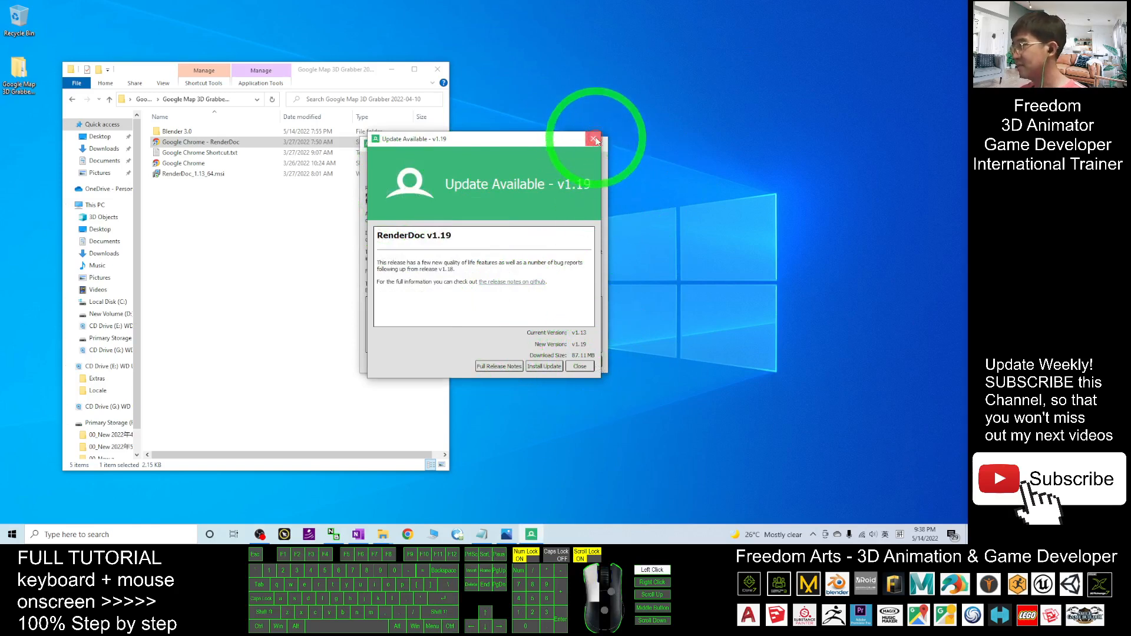
Step: Dismiss the v1.19 update notice and choose not to submit any statistics
left_click(593, 139)
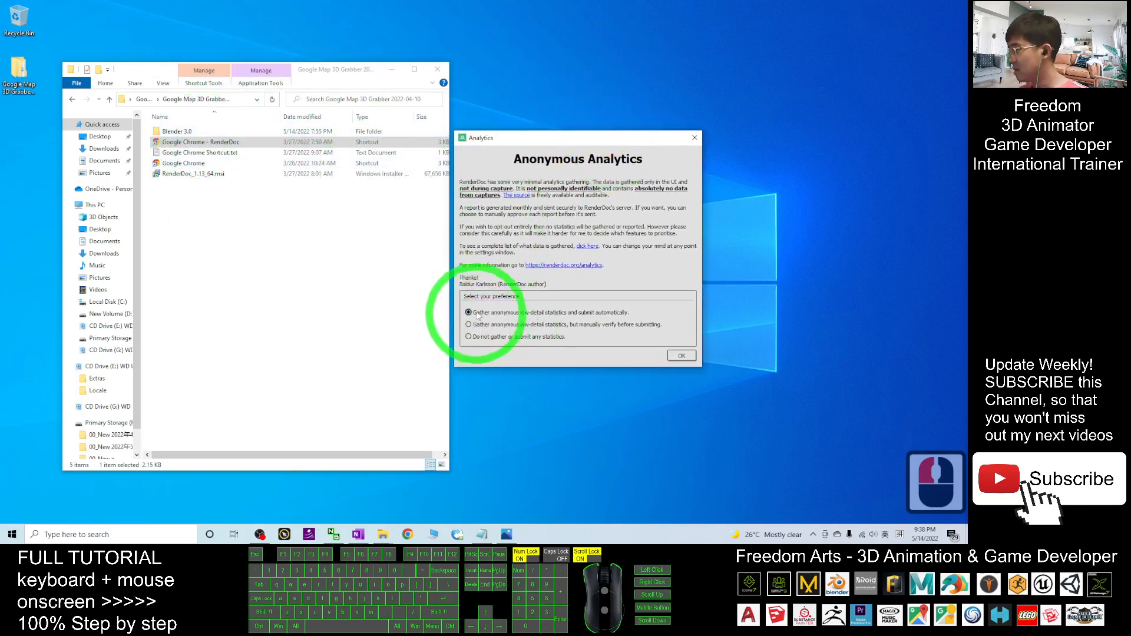
left_click(468, 337)
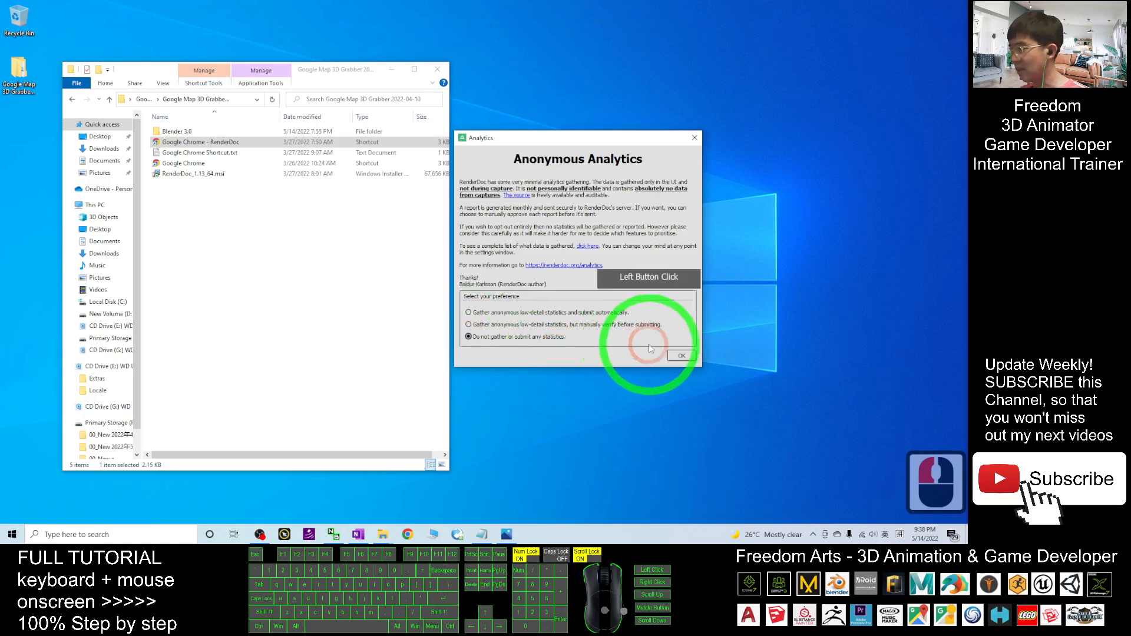
mouse_move(678, 358)
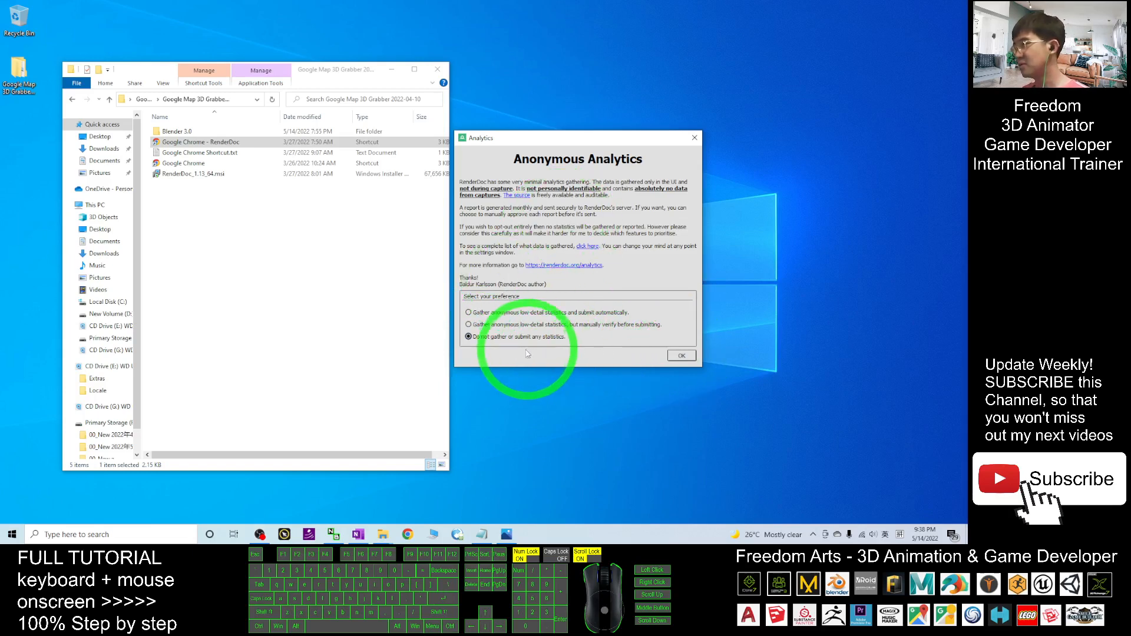
left_click(679, 355)
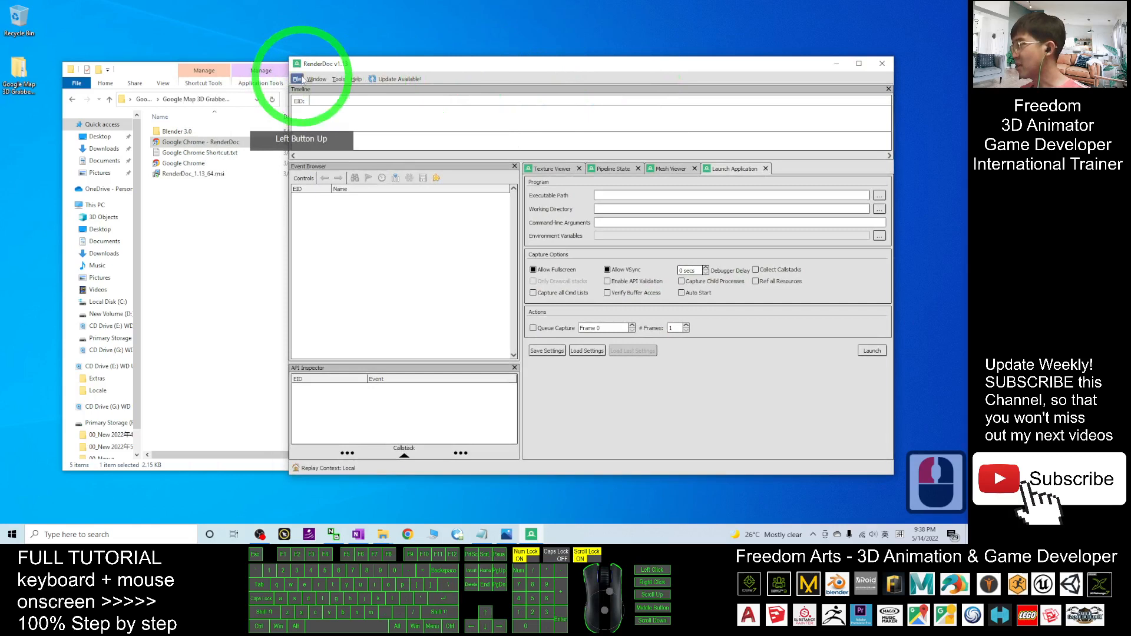
Step: Switch to Inject into Process and filter the process list for 'chrome'
left_click(731, 168)
type("c")
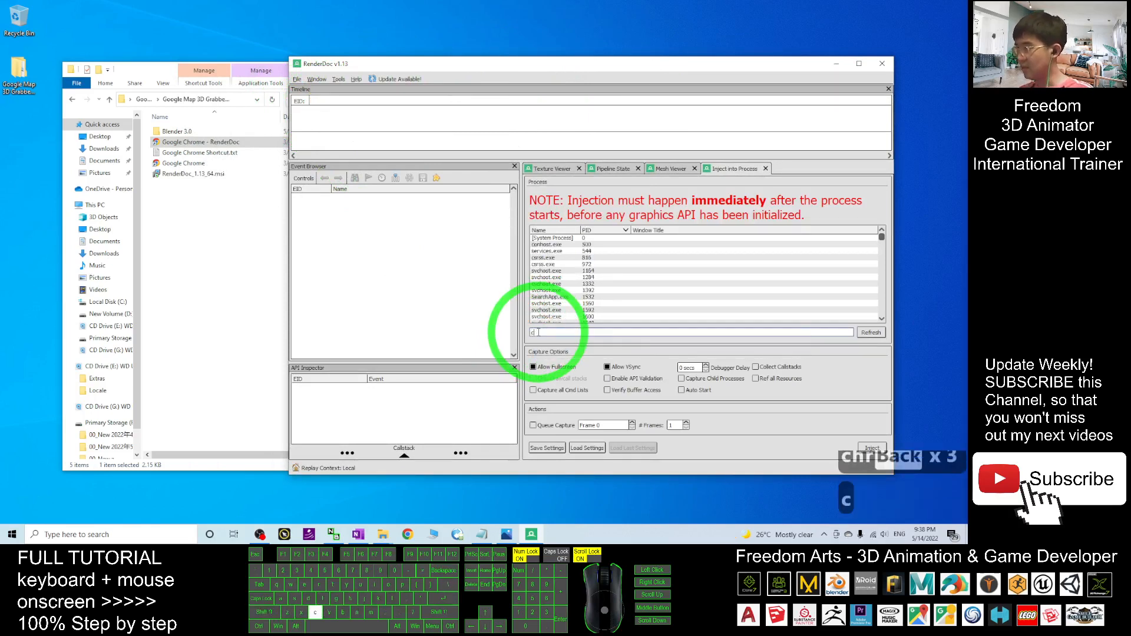
type("hrome")
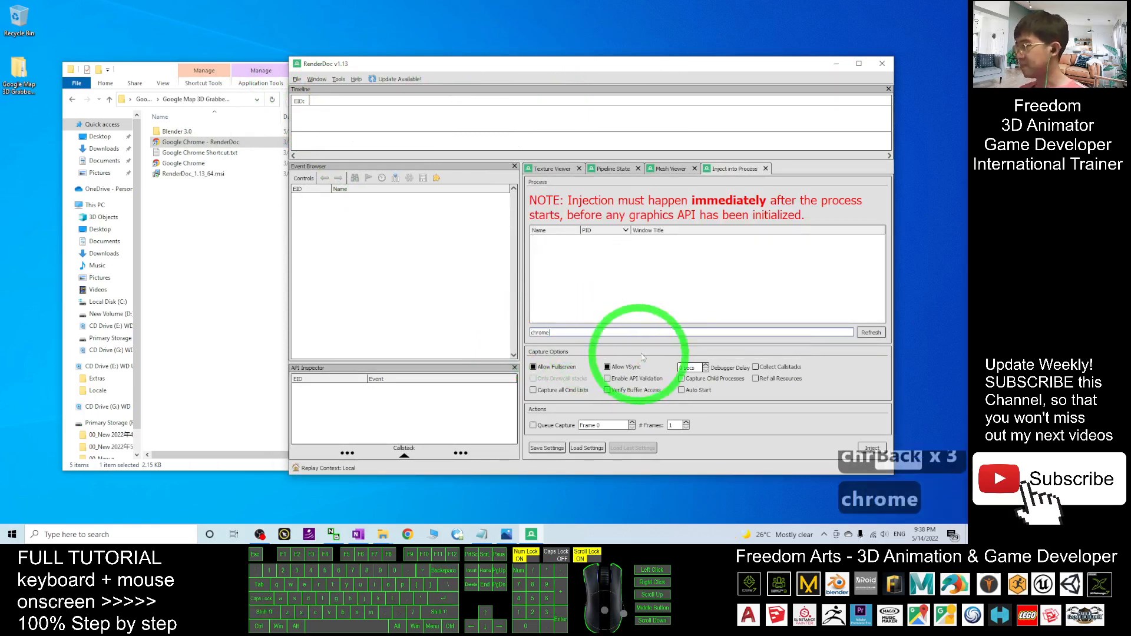
left_click(220, 72)
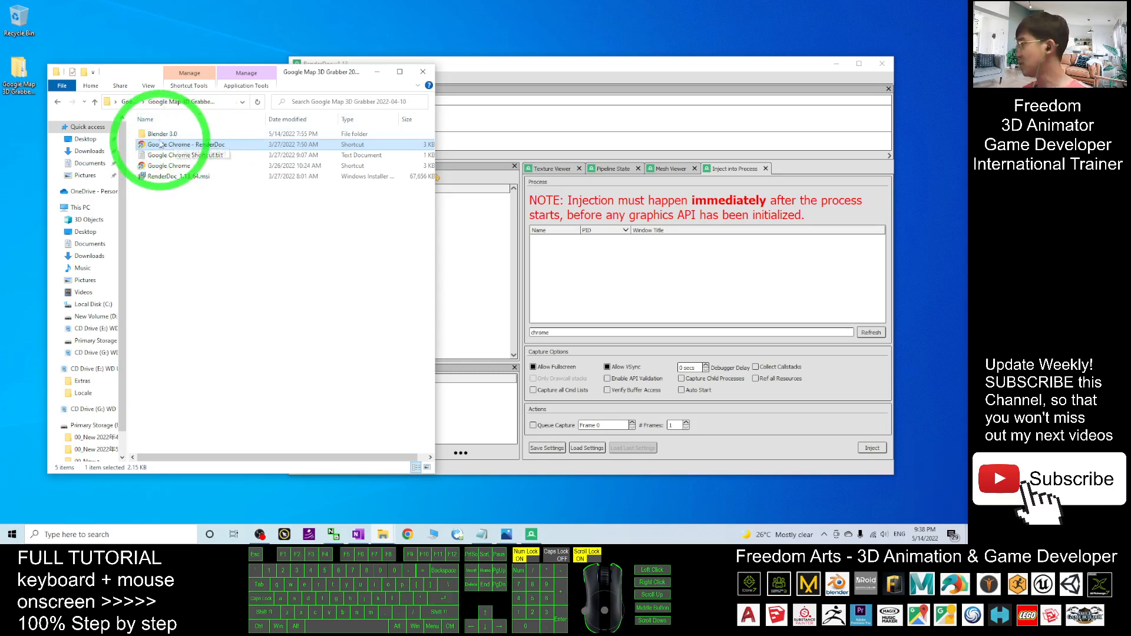
Step: Launch Chrome via the RenderDoc shortcut, refresh the chrome processes and accept the GPU process pid notice
double_click(191, 144)
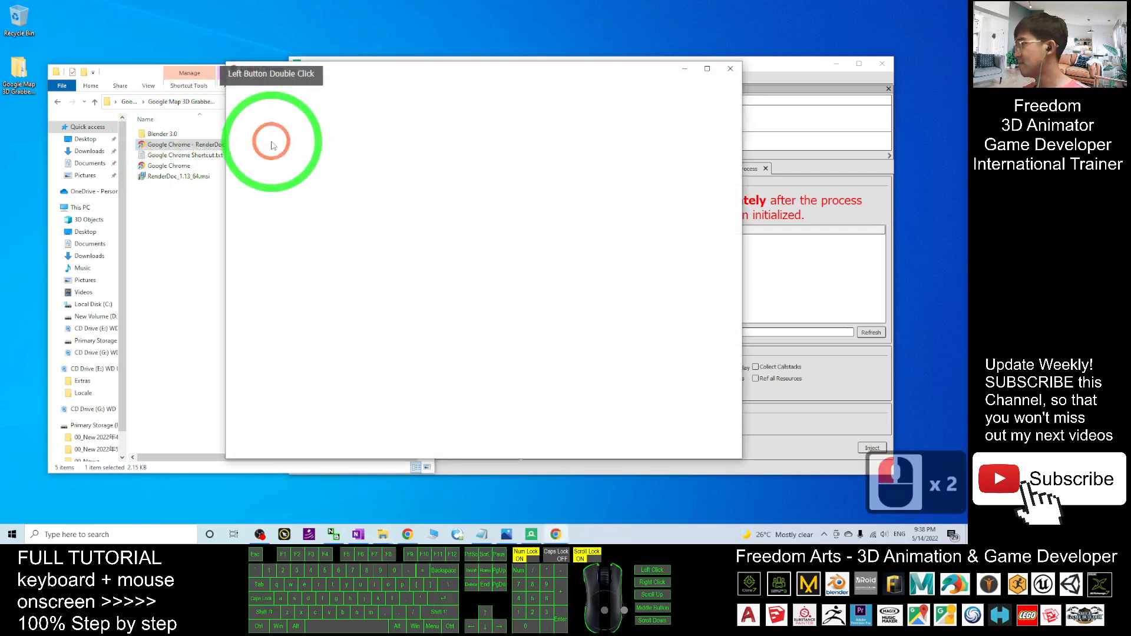
double_click(170, 165)
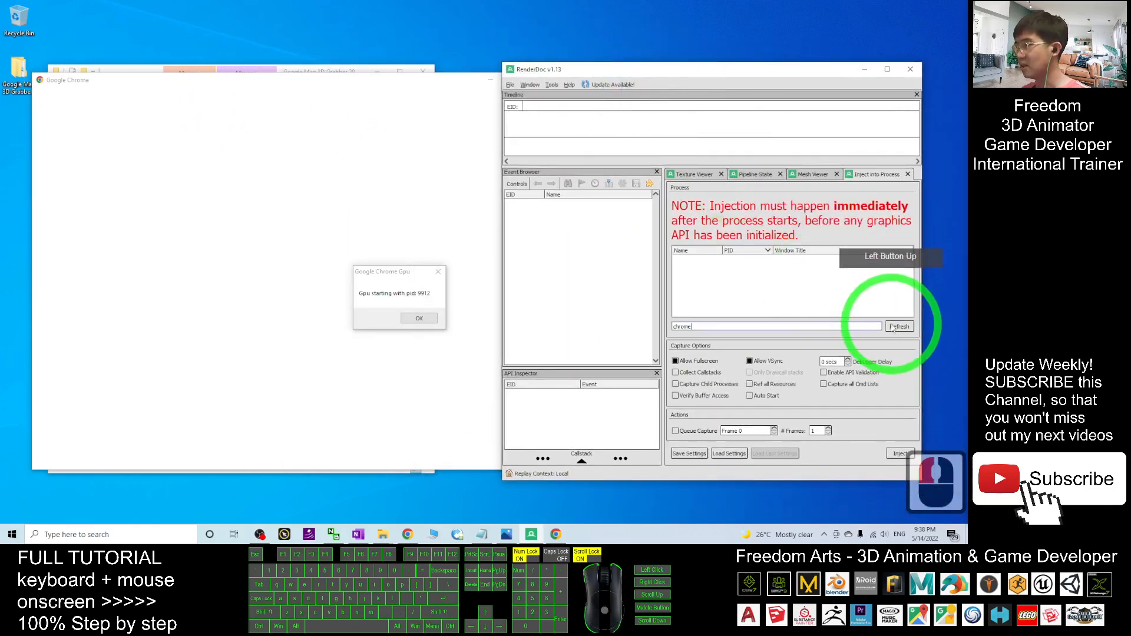
left_click(899, 326)
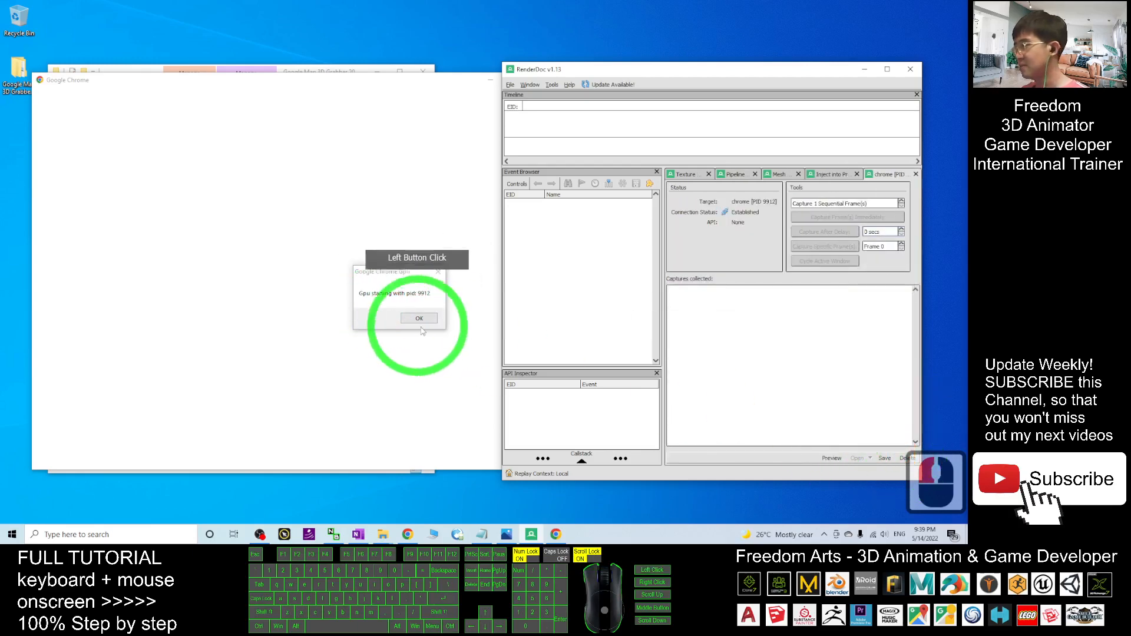
left_click(418, 319)
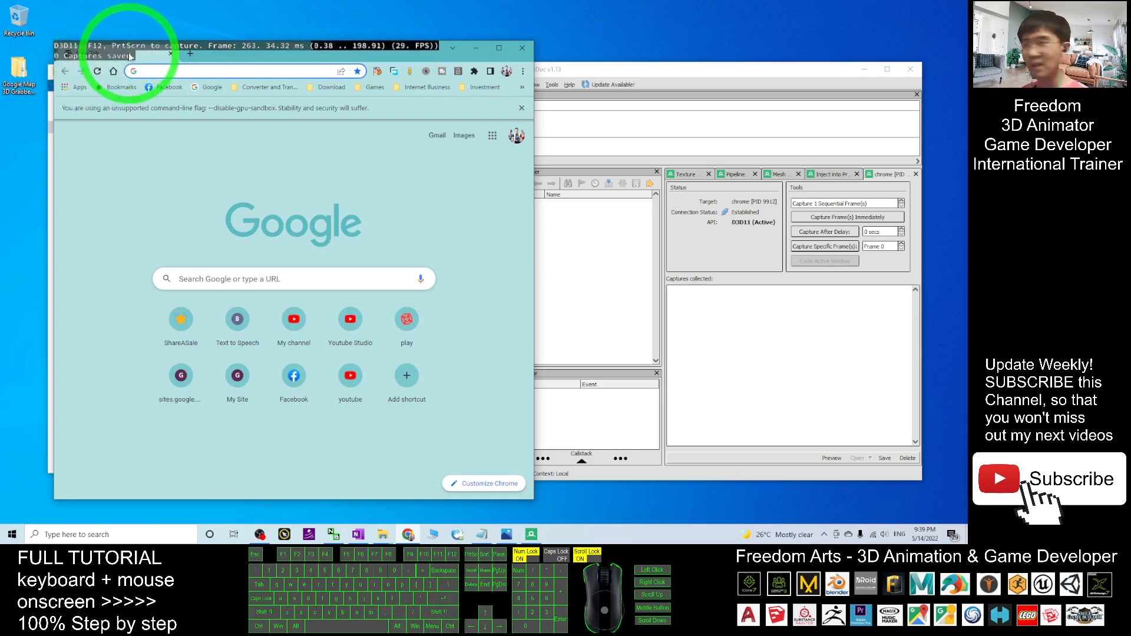
Step: Search 'google map' in Chrome and go to the Google Maps website
left_click(623, 79)
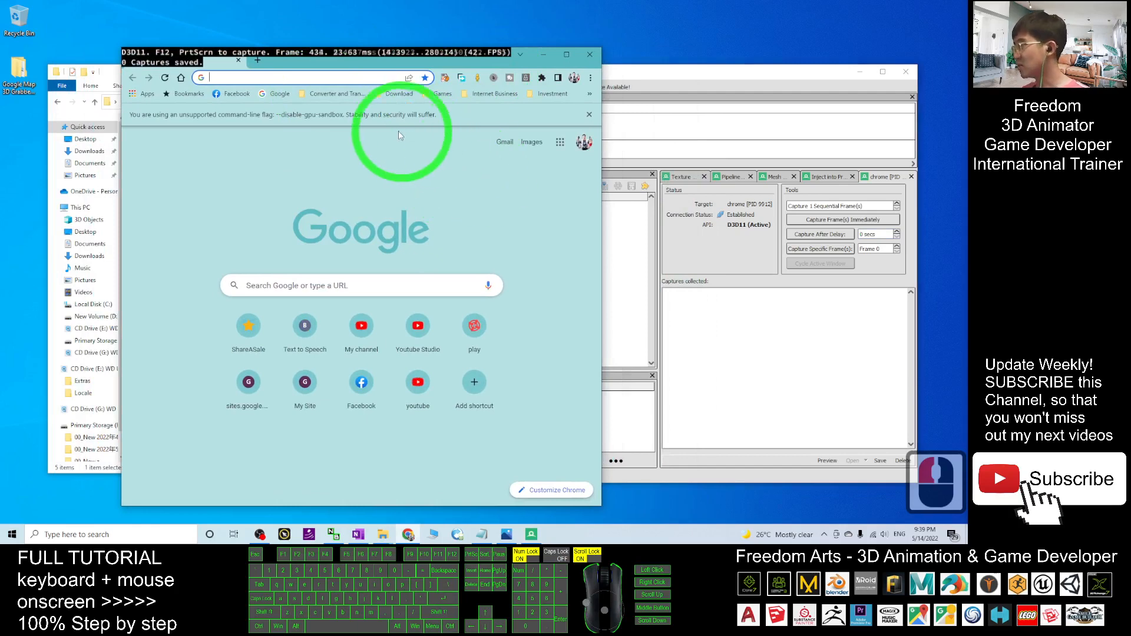
mouse_move(475, 173)
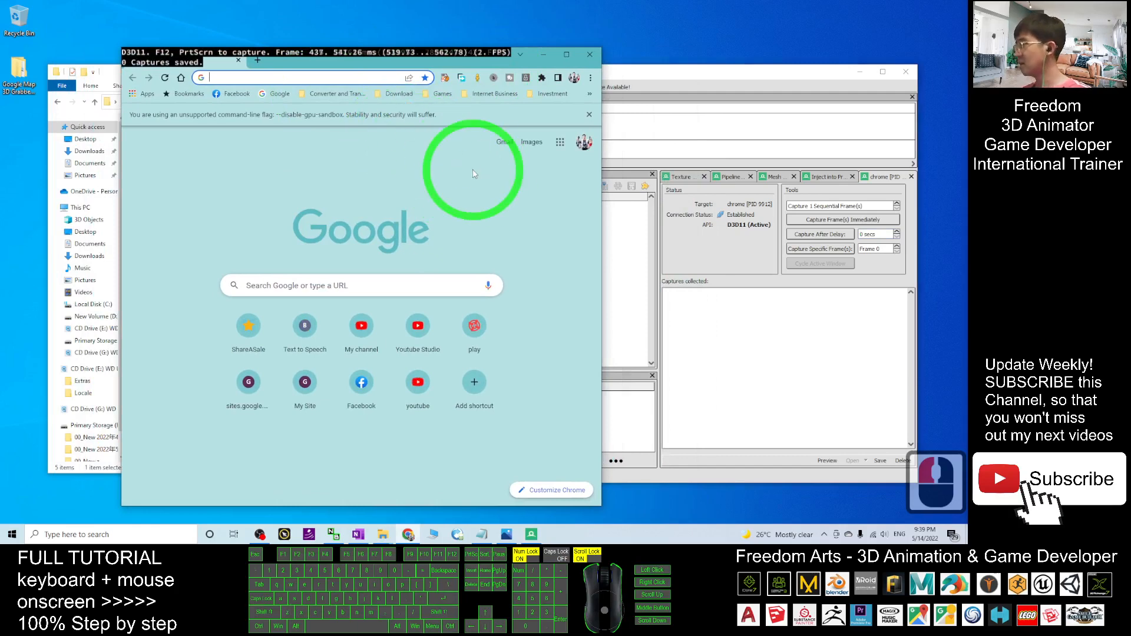
type("google maps")
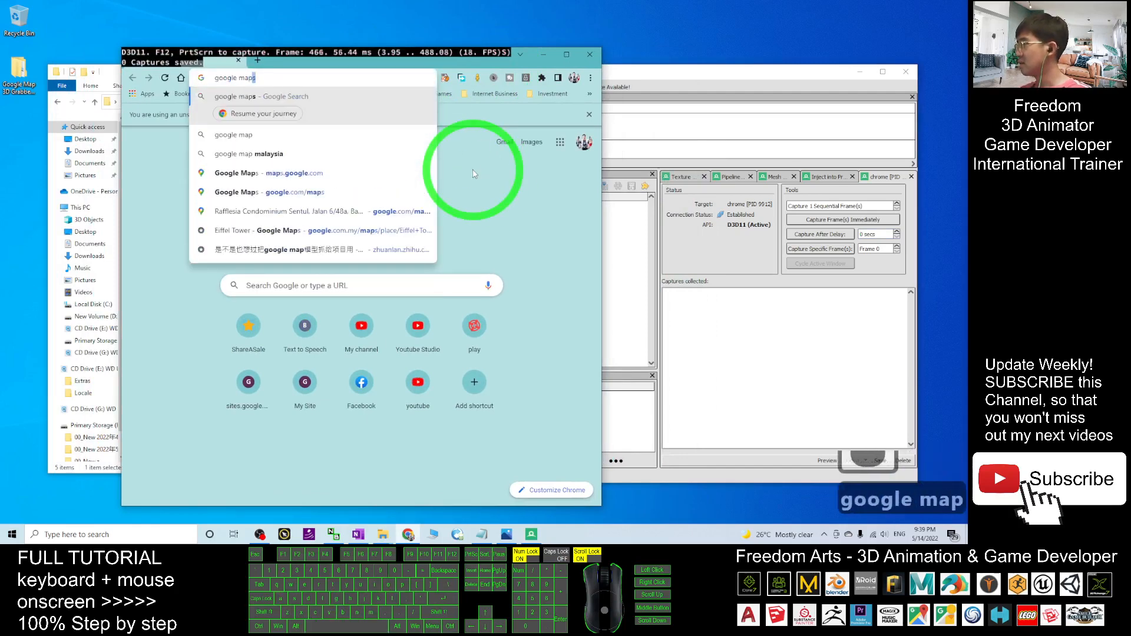
key("Return")
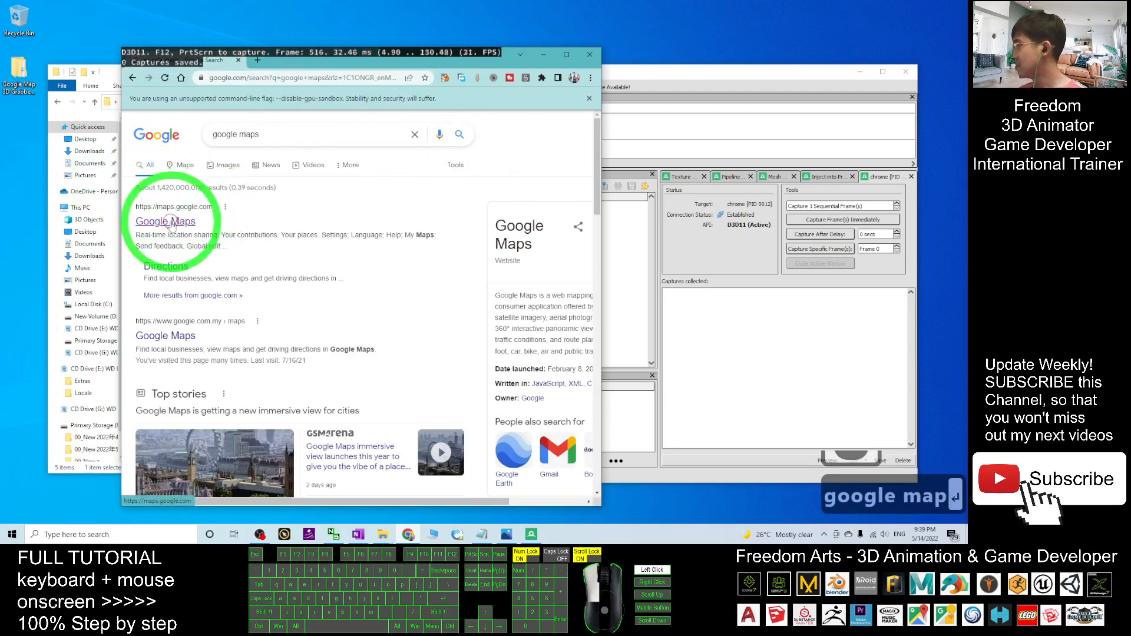
left_click(165, 220)
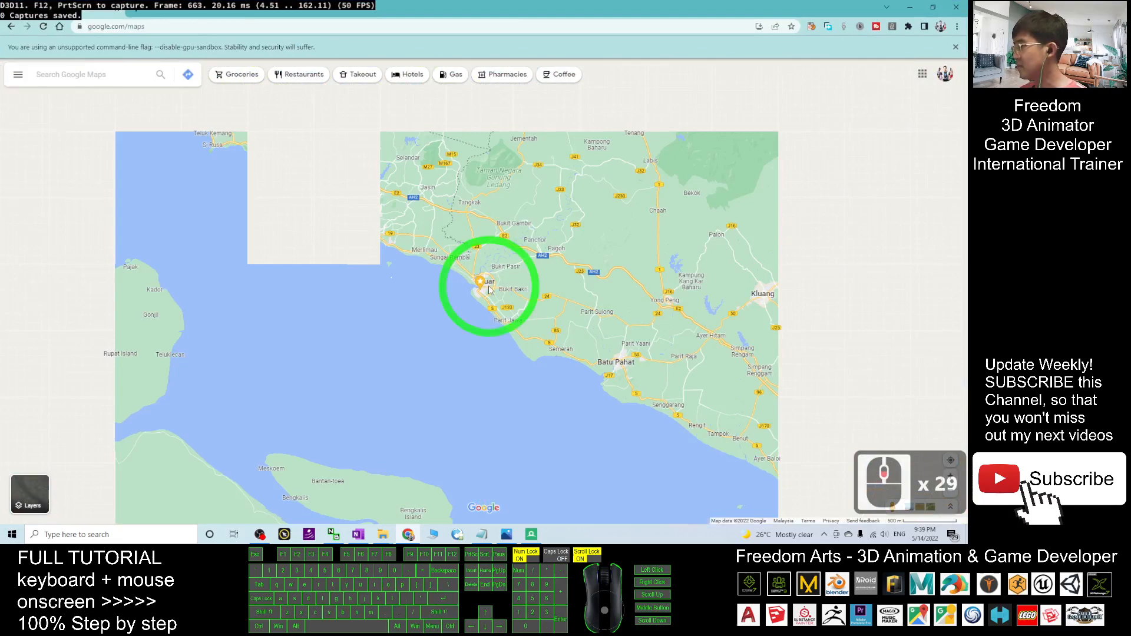
Step: Search Google Maps for 'paris france'
scroll("down", 3)
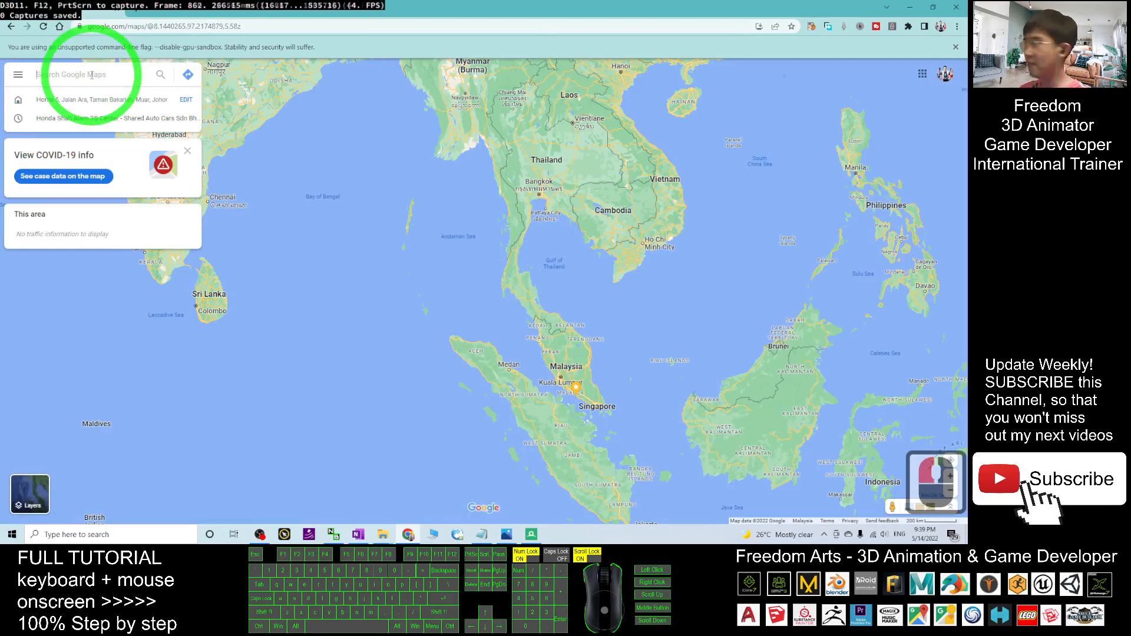
type("paris fr")
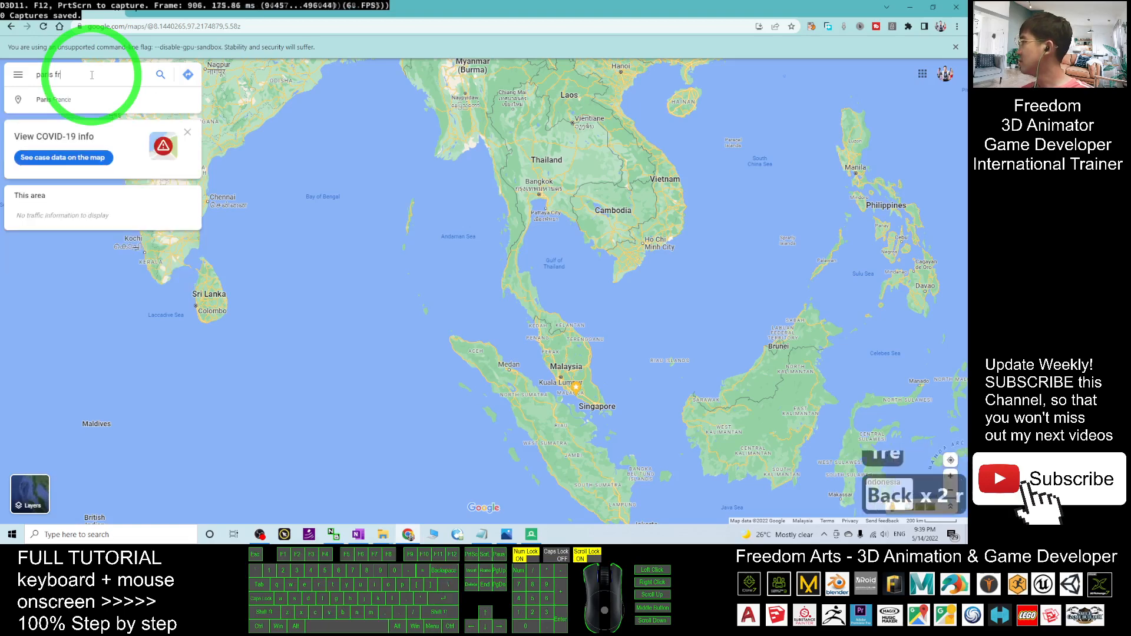
key("Return")
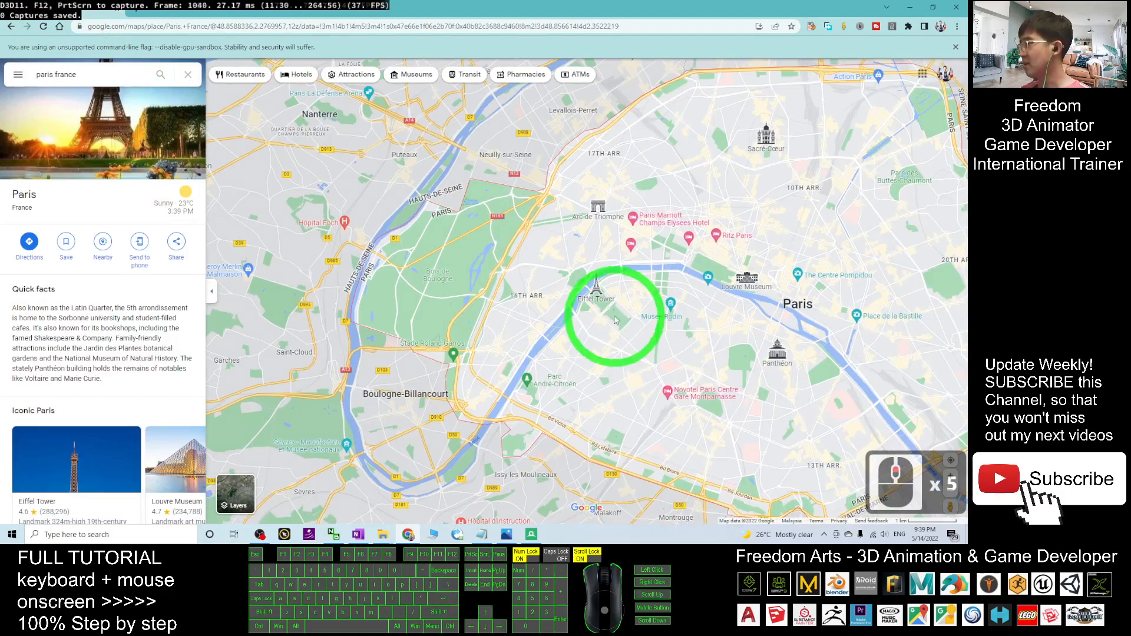
Step: Switch the Eiffel Tower area to satellite imagery with 3D tilt and zoom in
left_click(597, 285)
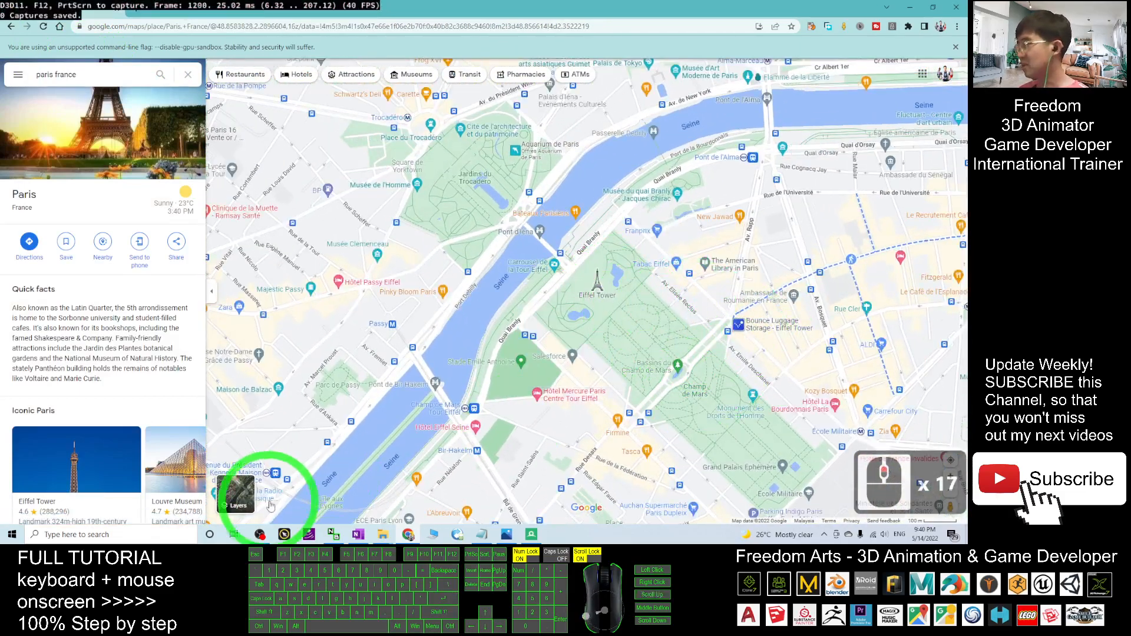
left_click(238, 502)
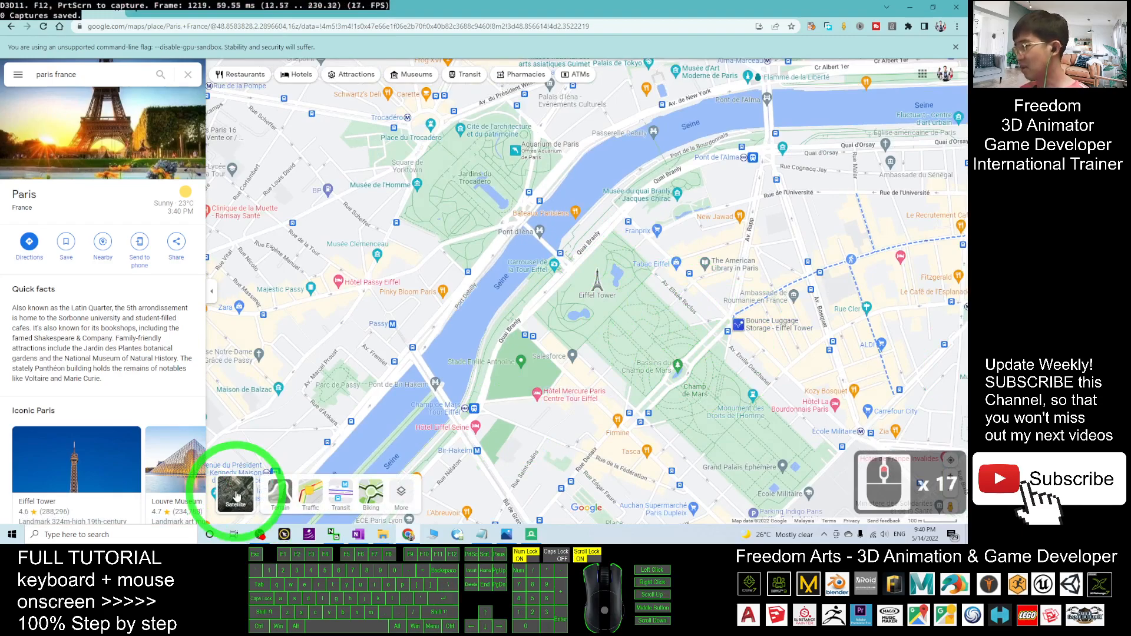
left_click(235, 496)
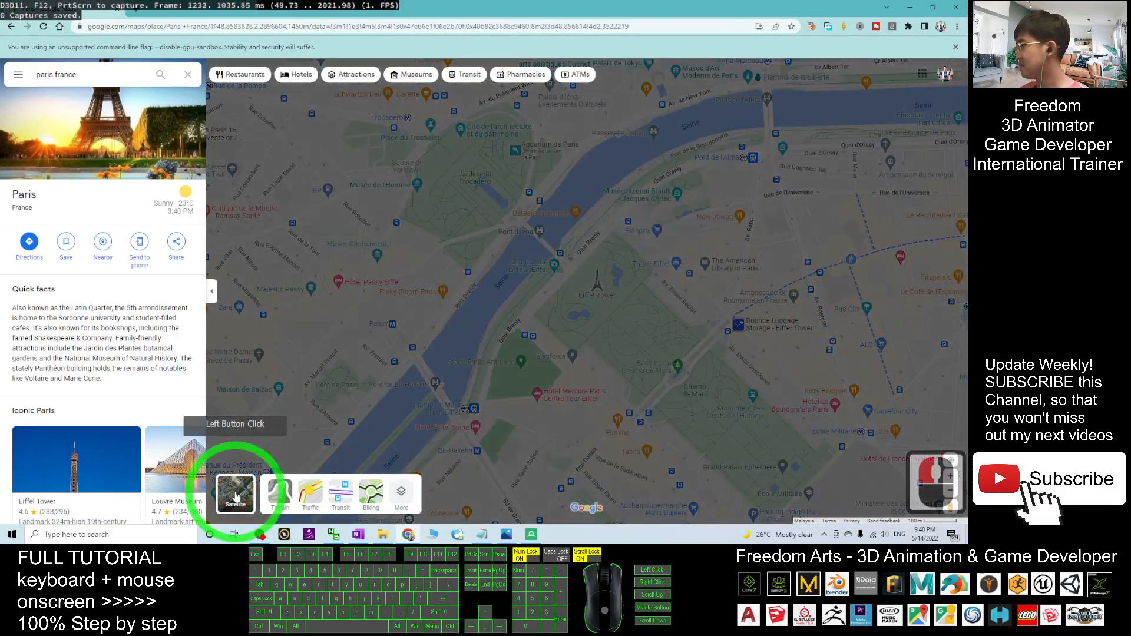
left_click(236, 494)
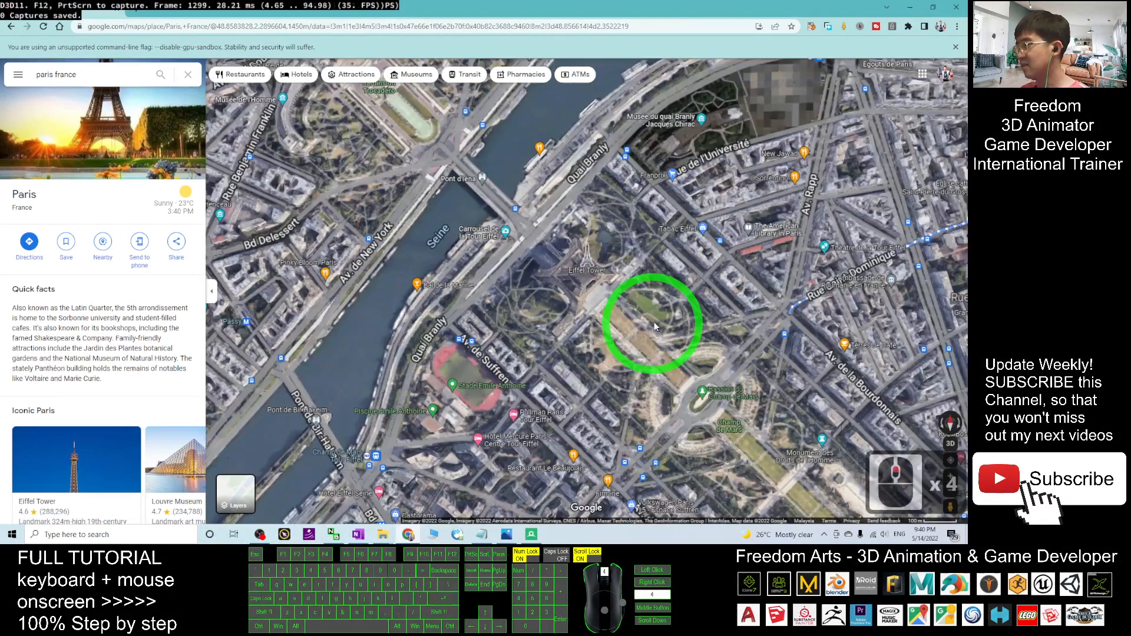
scroll("up", 3)
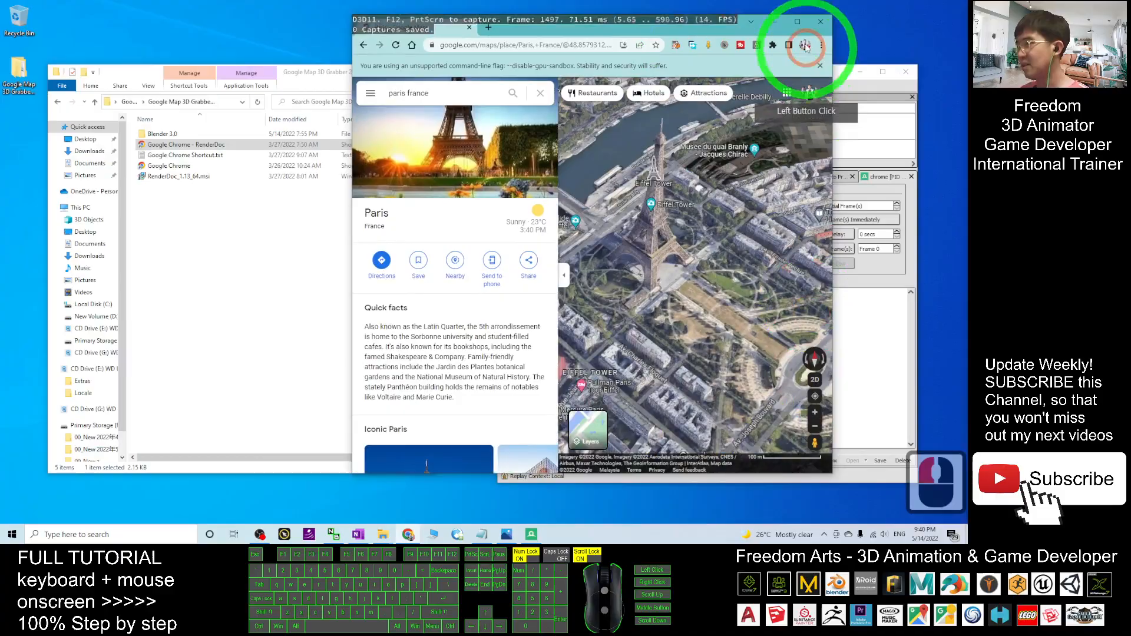
Step: Maximize Chrome and zoom close onto the Eiffel Tower's base in 3D
left_click(798, 21)
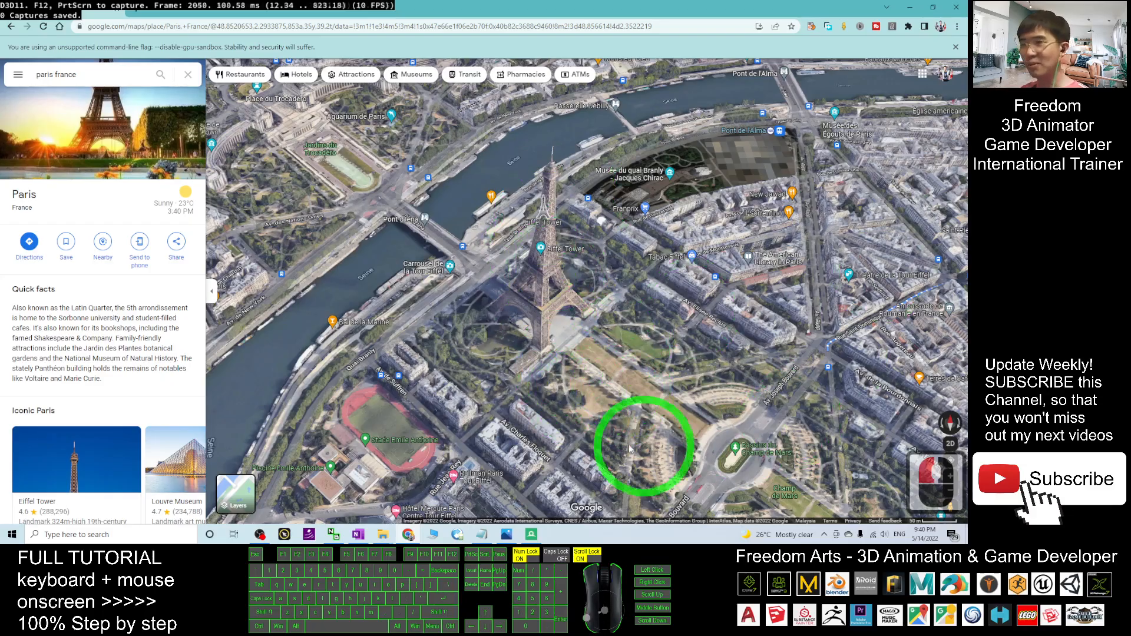
scroll("up", 3)
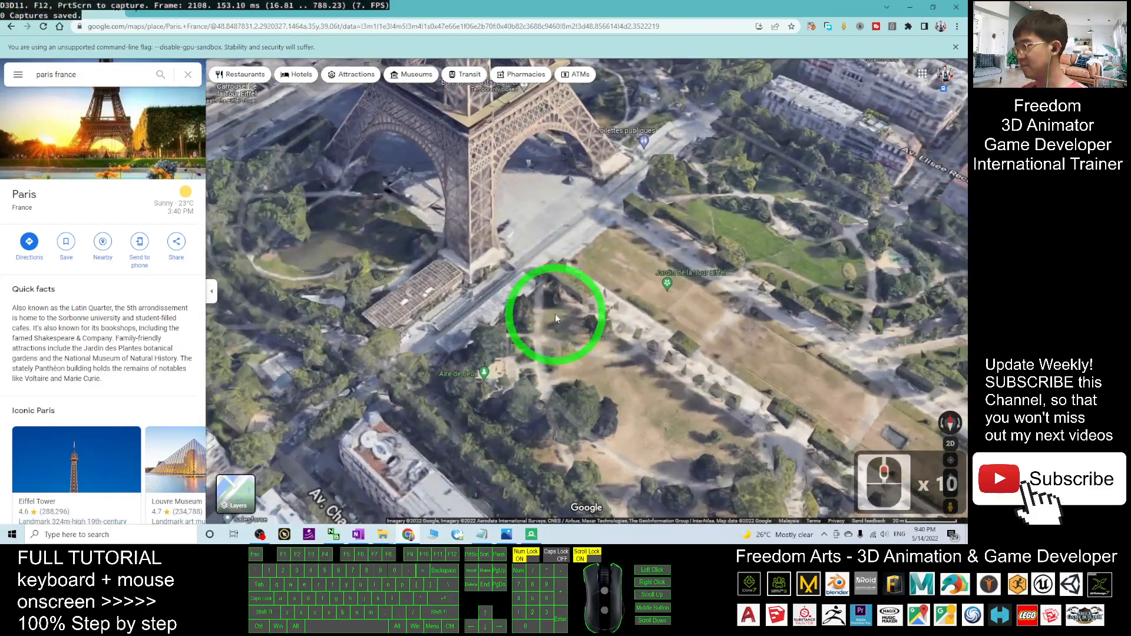
scroll("down", 3)
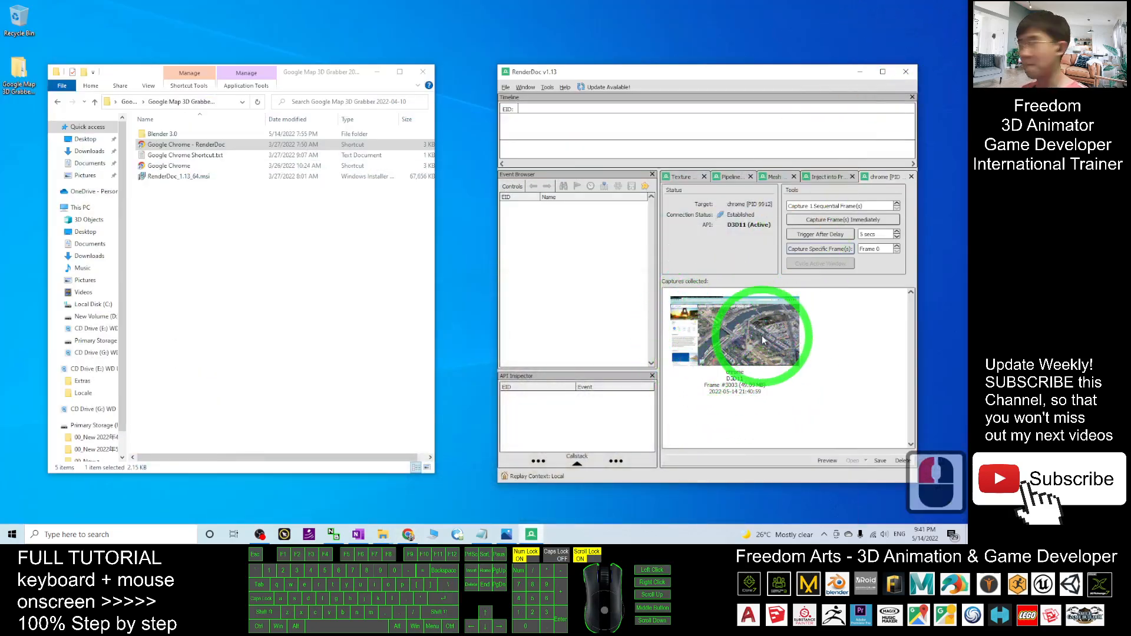
Step: Save the capture to the desktop as 'Eiffel Tower Paris'
right_click(735, 332)
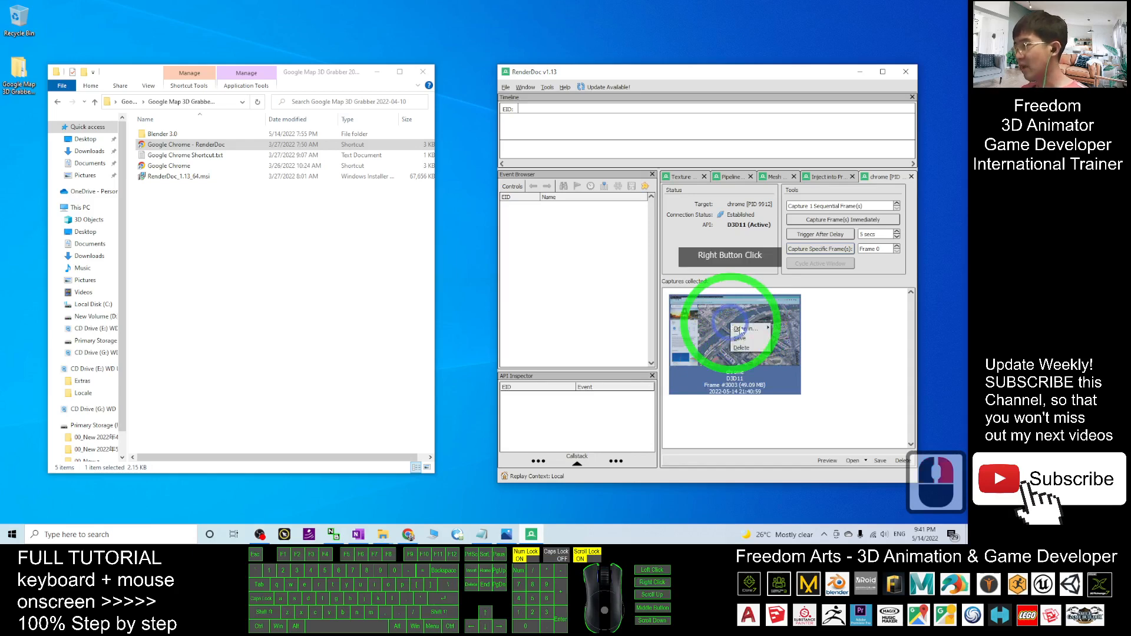
left_click(736, 340)
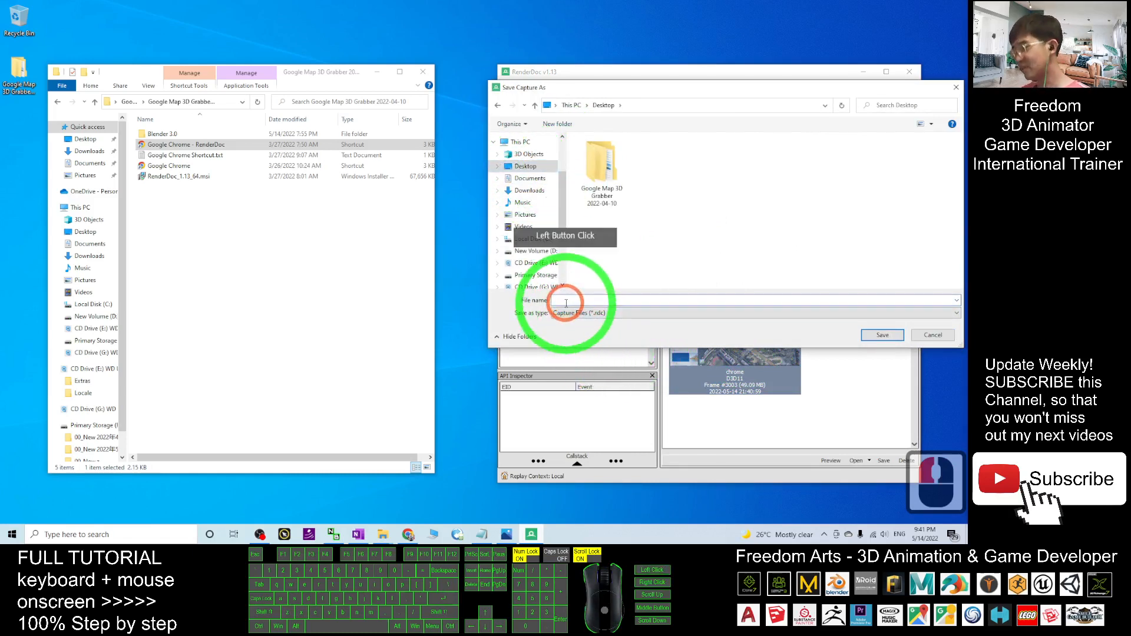
left_click(566, 300)
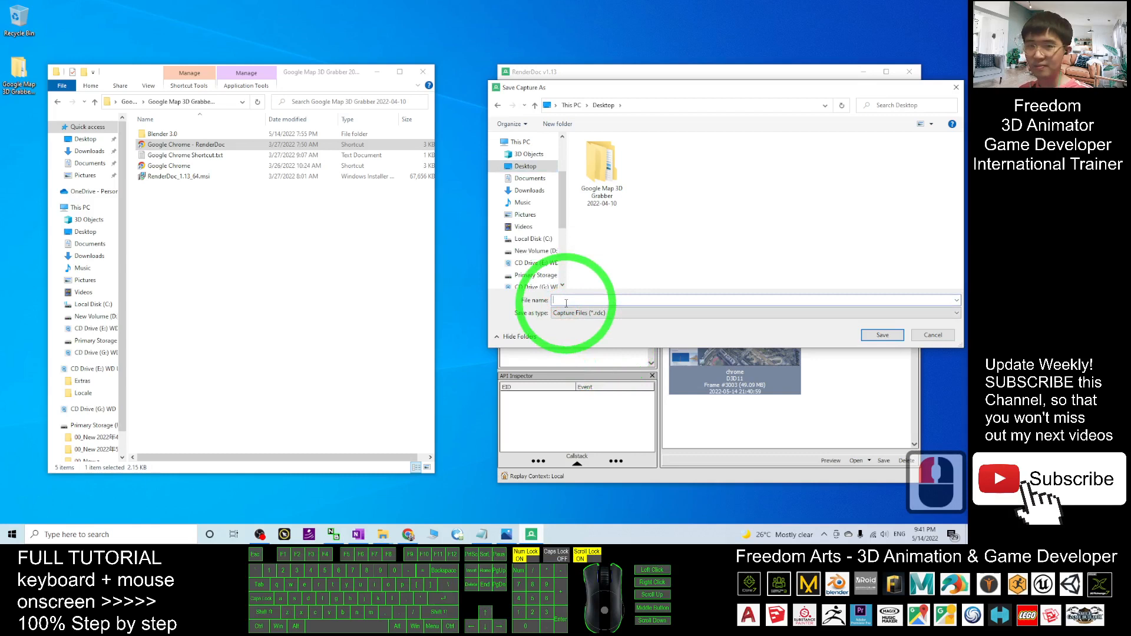
type("Eiffel Tower Paris")
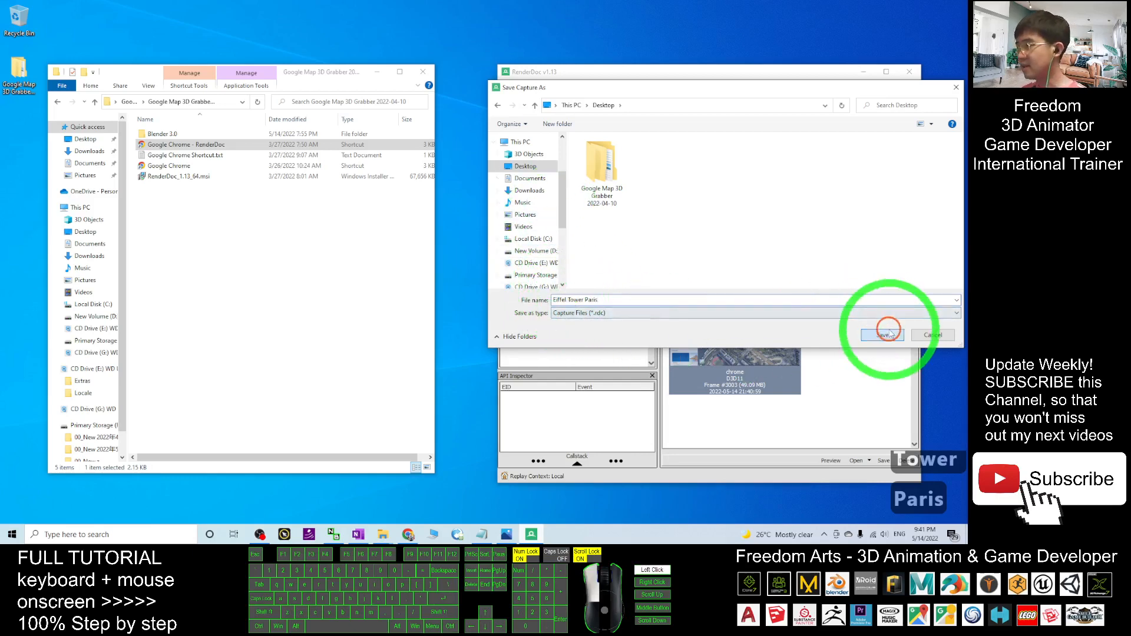
left_click(881, 333)
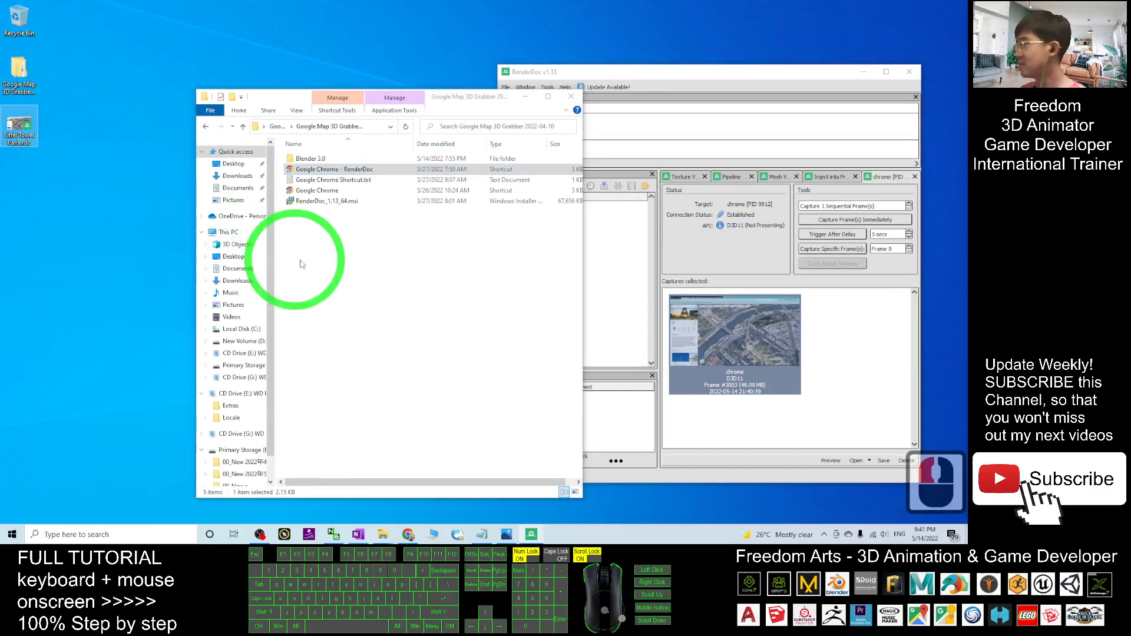
Step: Launch blender.exe from the Blender 3.0 folder
double_click(308, 158)
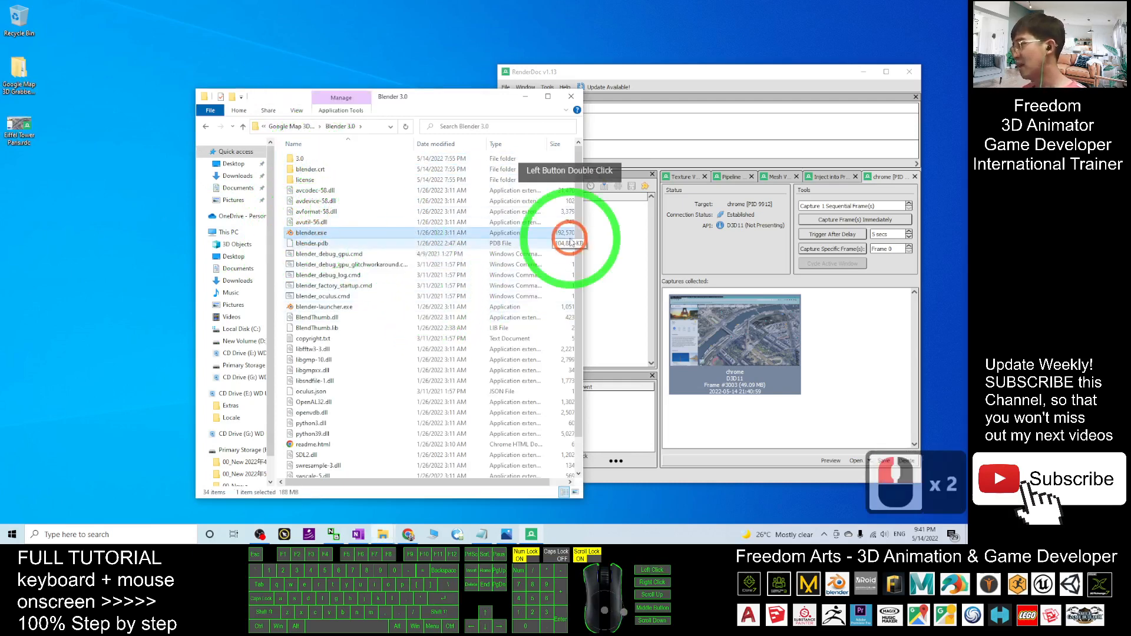
double_click(310, 232)
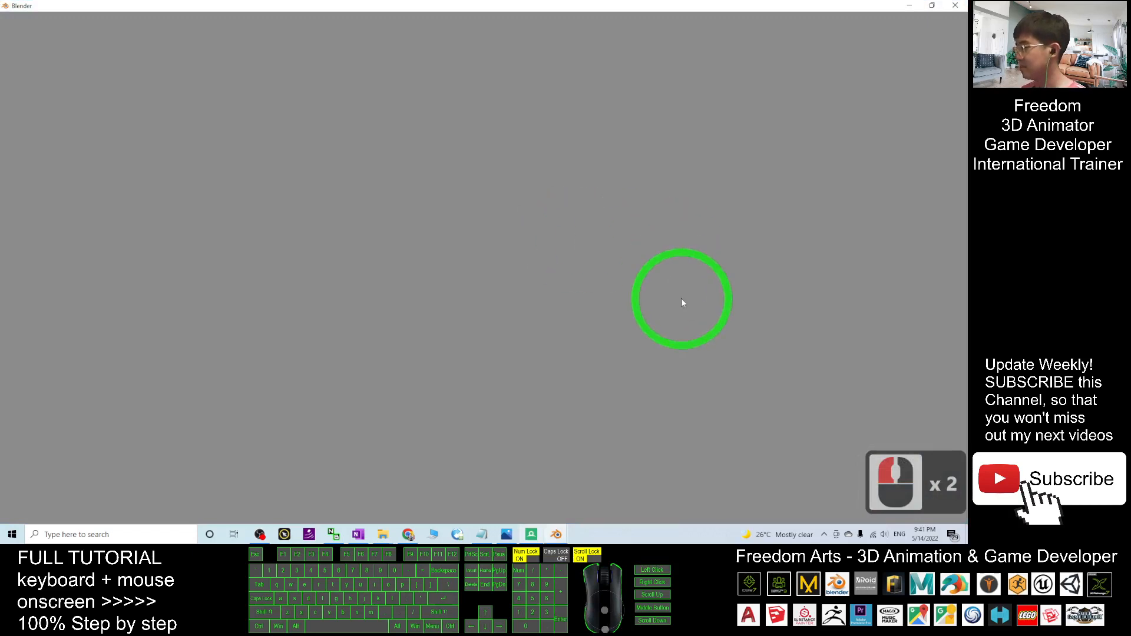
mouse_move(646, 281)
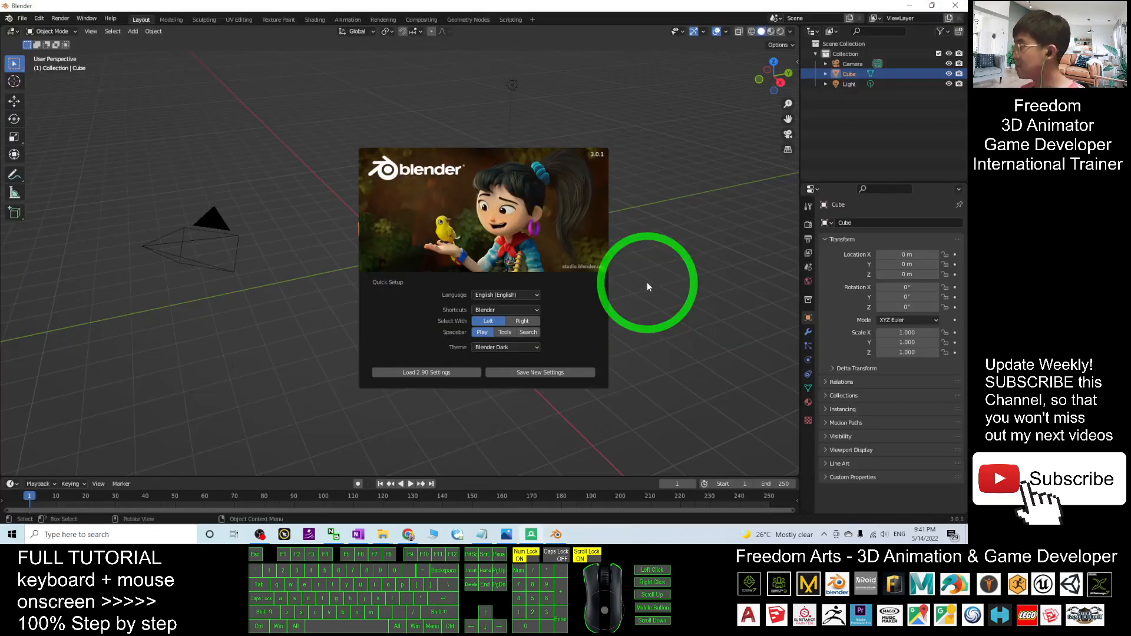
Step: Dismiss the welcome screen and reach the Add-ons page of Blender's Preferences
left_click(647, 286)
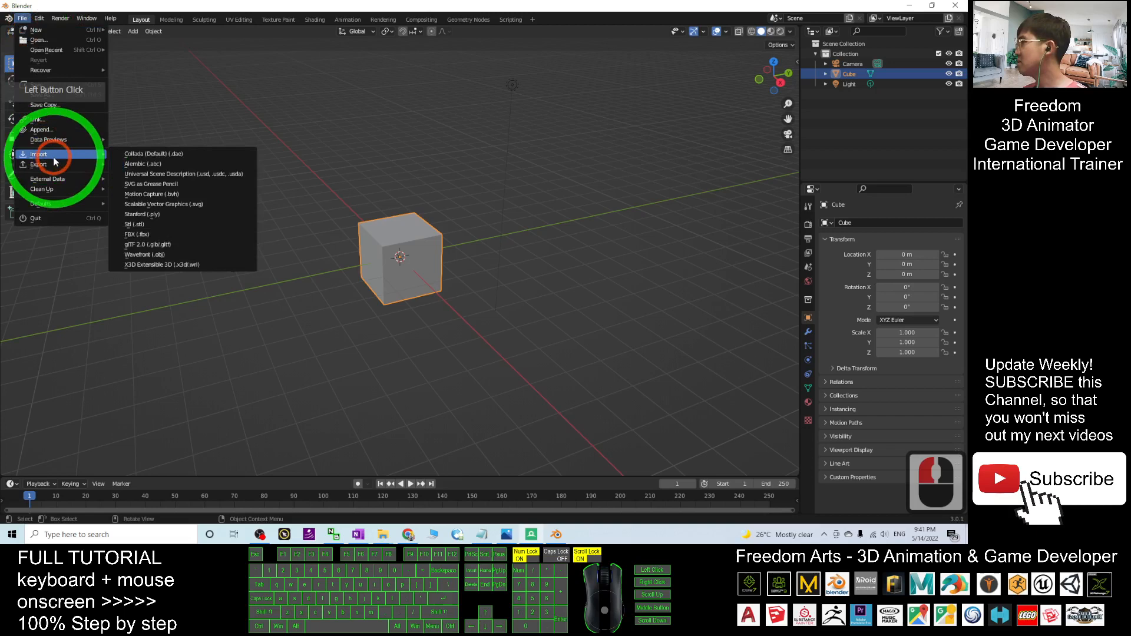
mouse_move(149, 244)
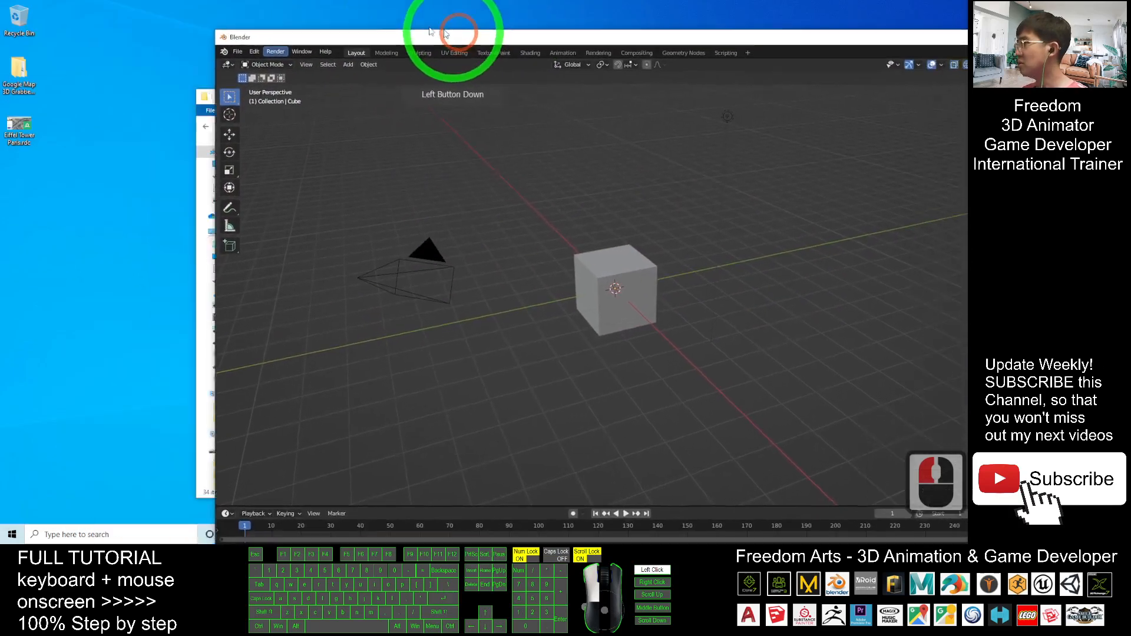
left_click(85, 41)
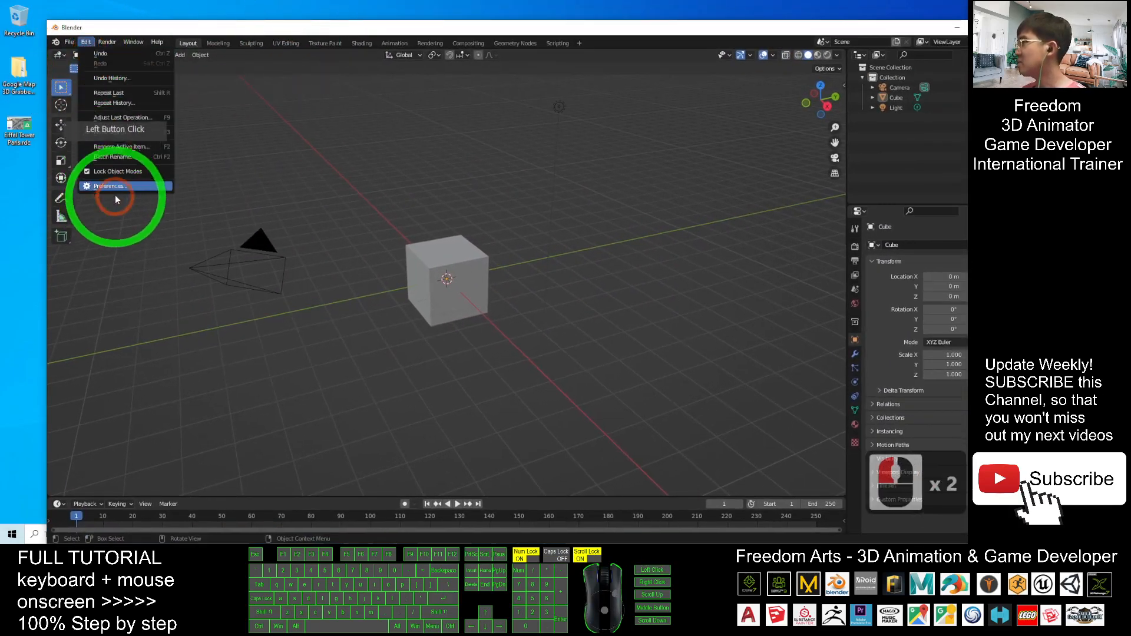
left_click(108, 186)
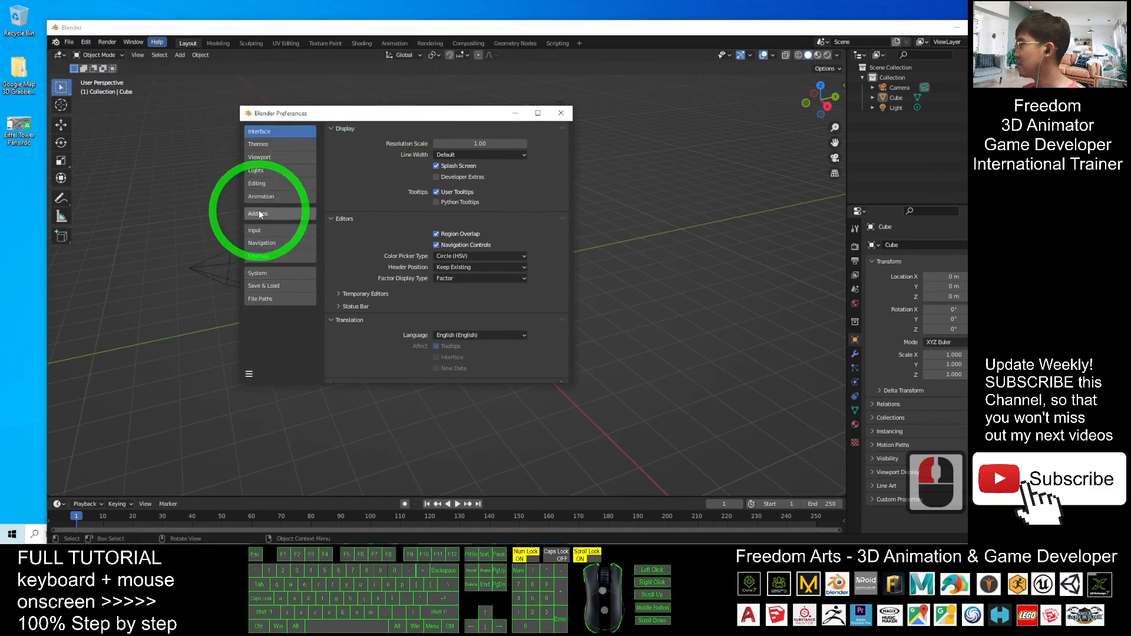
left_click(258, 213)
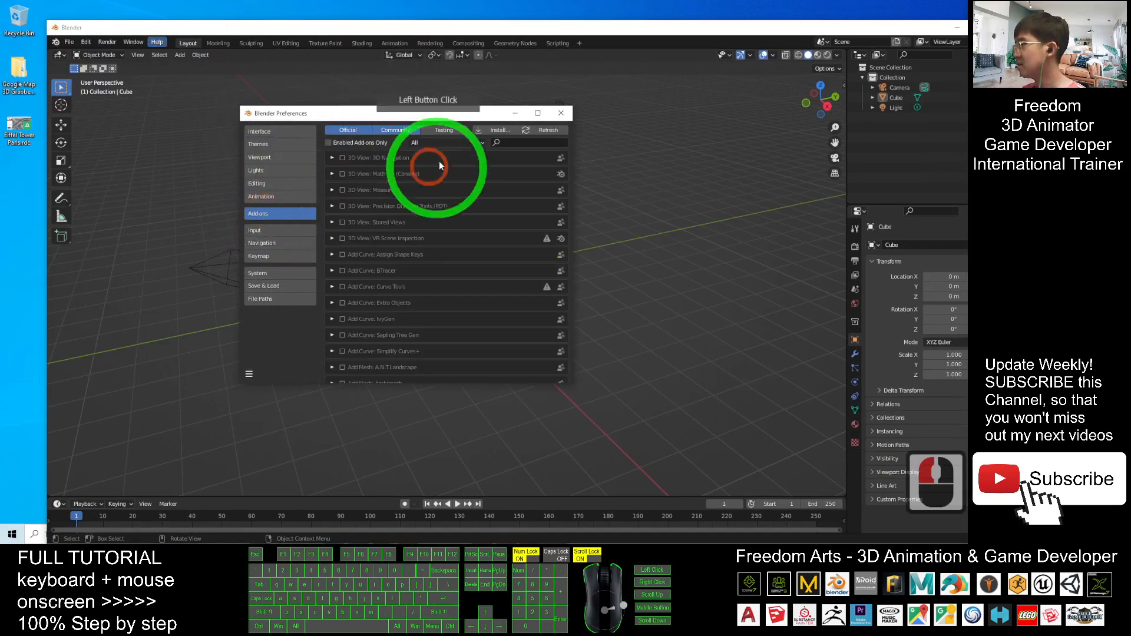
Step: Search 'map' and enable the Import-Export: Maps Models Importer add-on
left_click(516, 143)
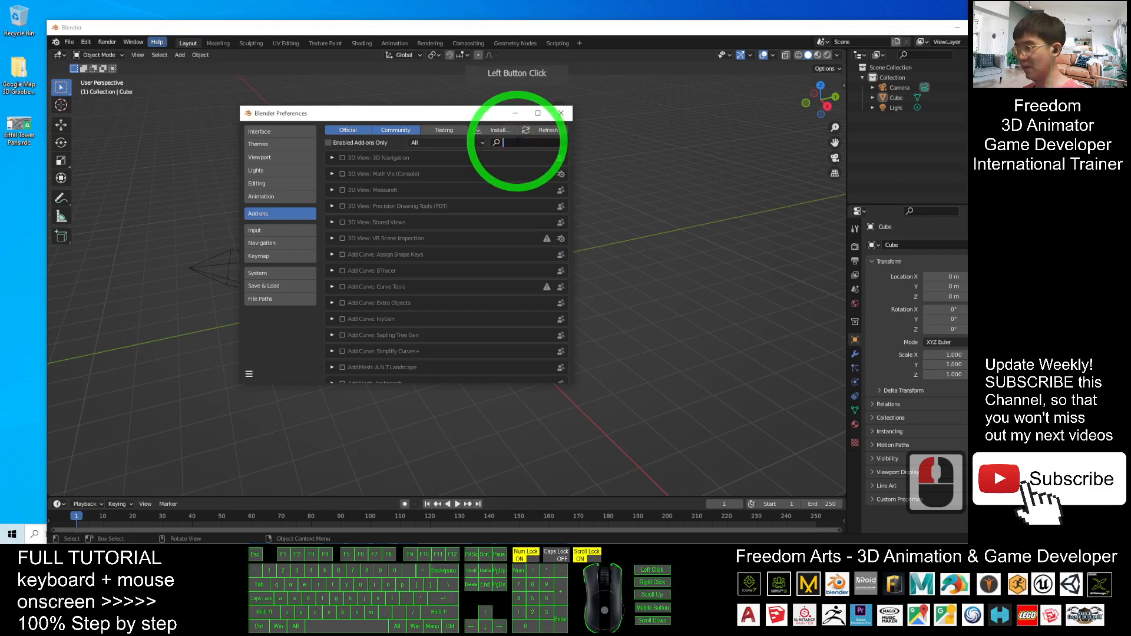
type("map")
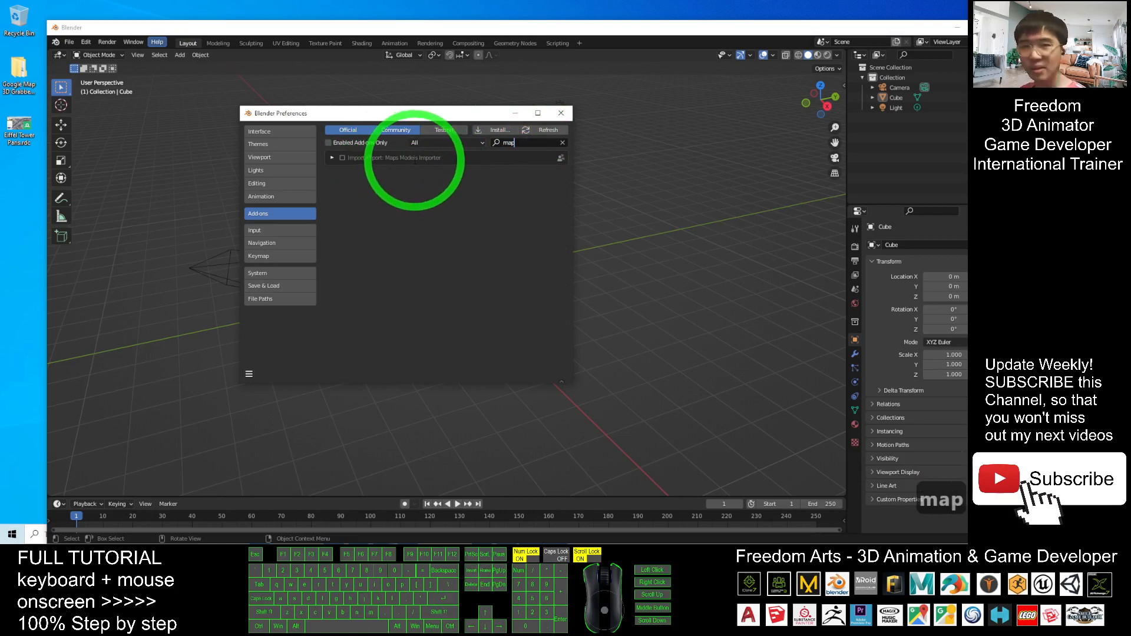
left_click(342, 158)
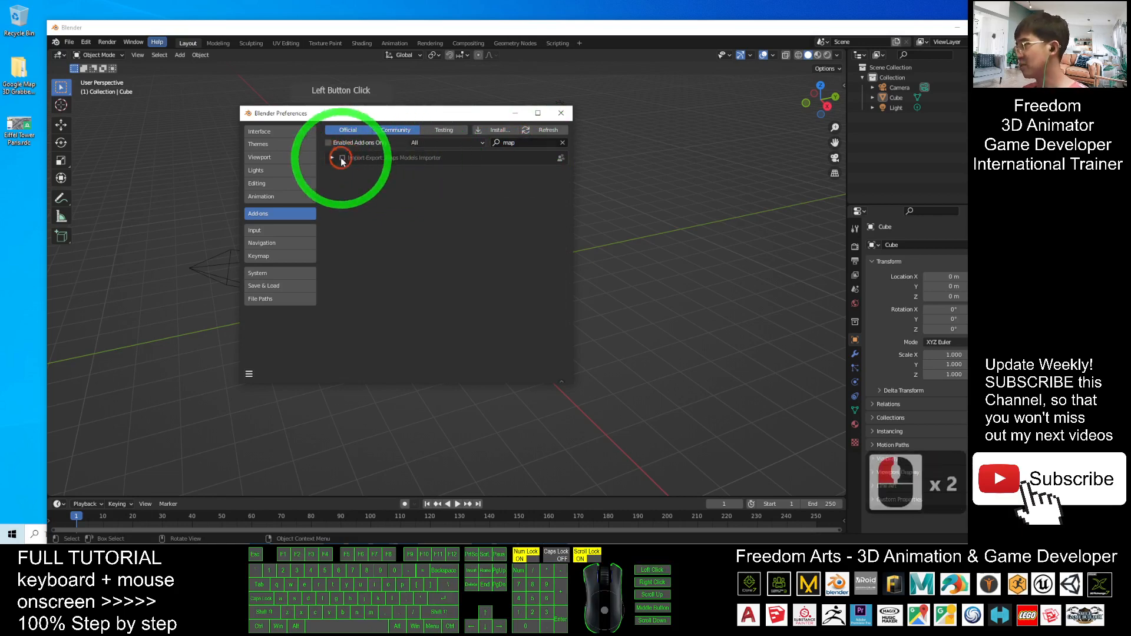
left_click(560, 113)
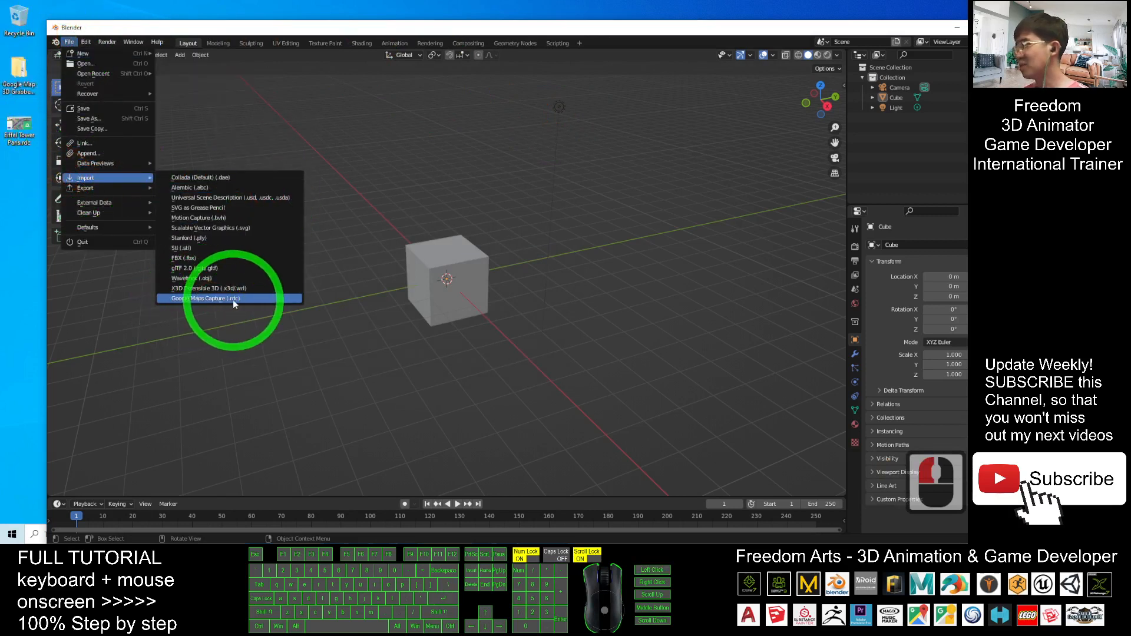
mouse_move(233, 302)
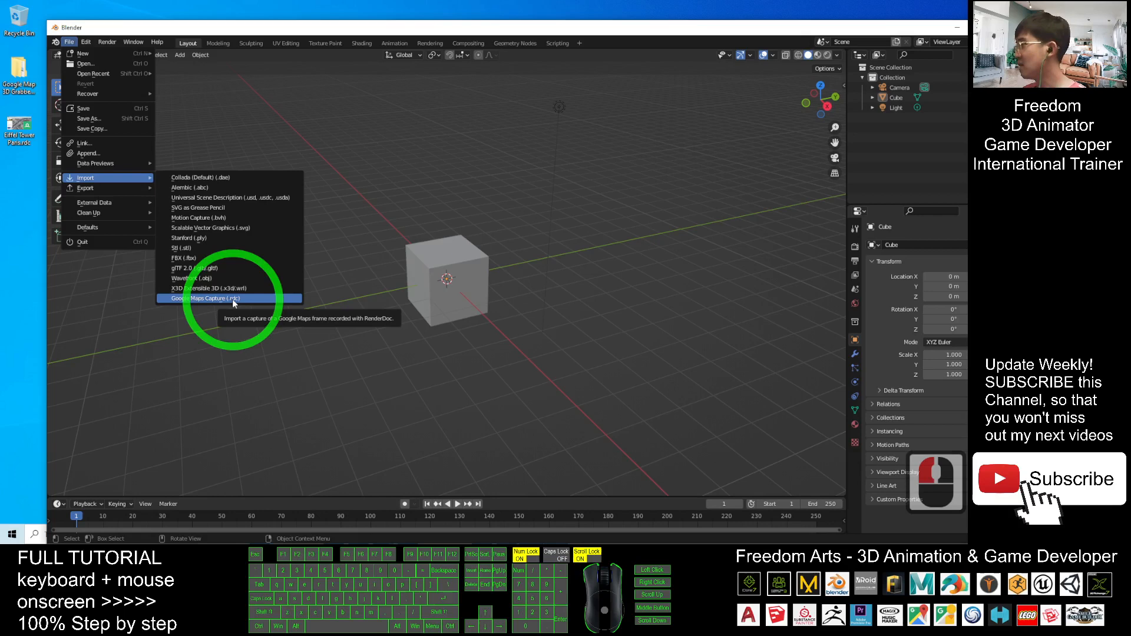
Step: Box-select the default cube, camera and light and delete them, leaving an empty scene
left_click(751, 256)
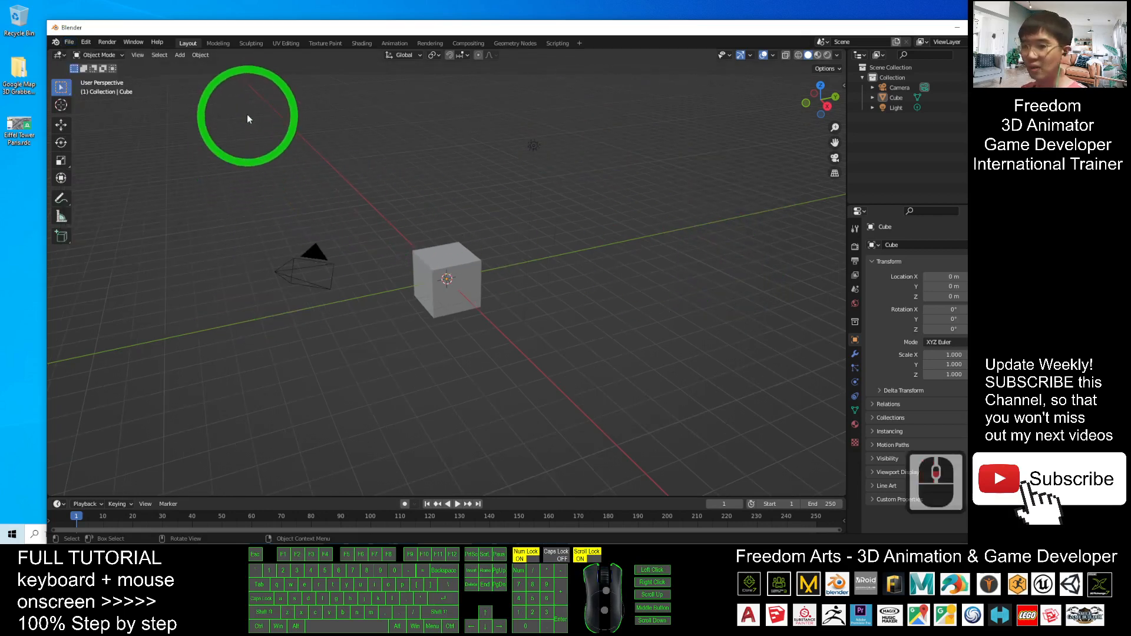
mouse_move(323, 170)
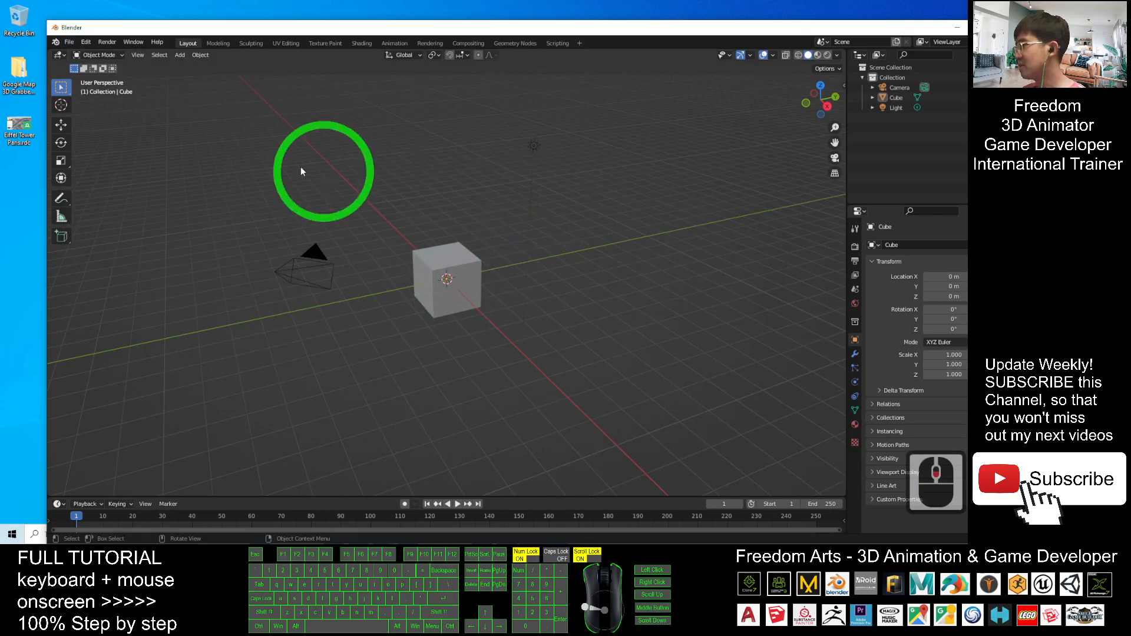
left_click(506, 232)
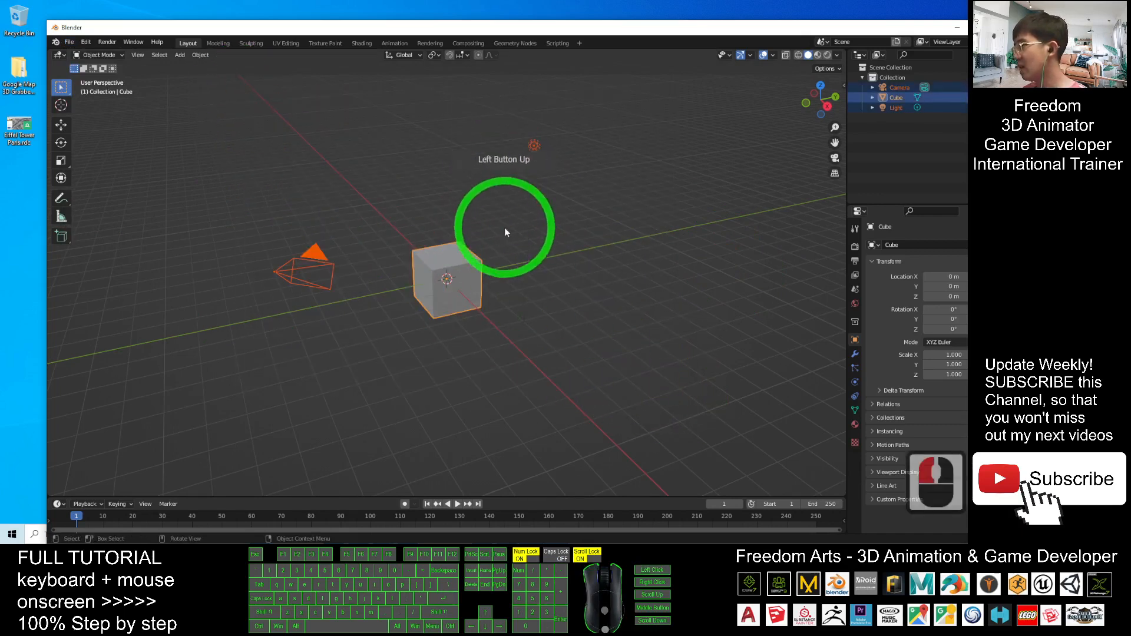
left_click(305, 272)
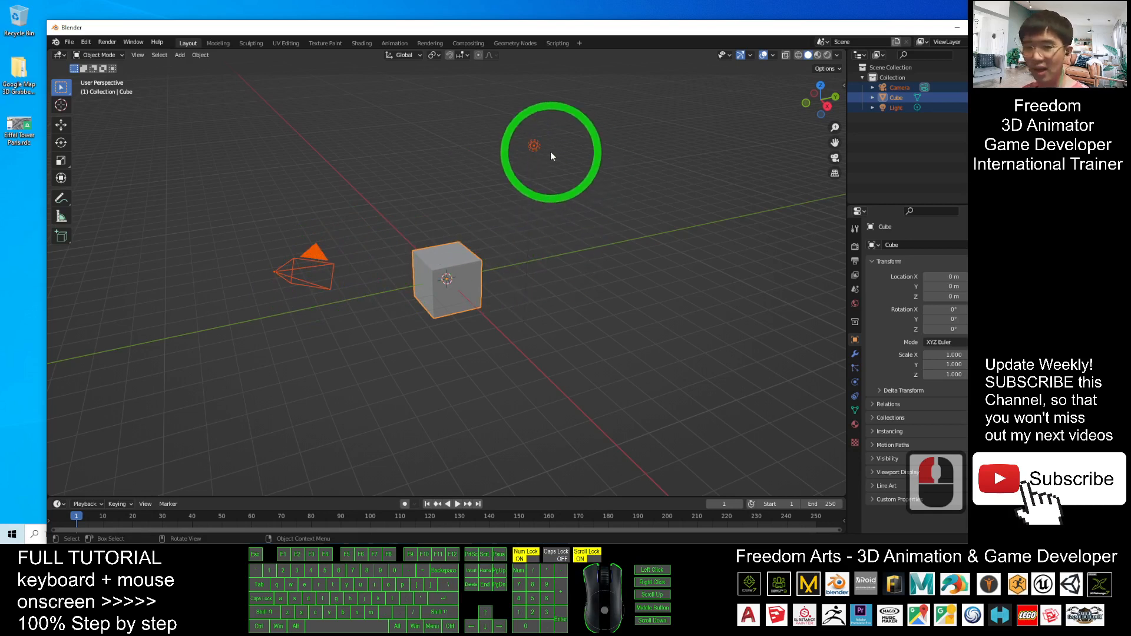
key("Delete")
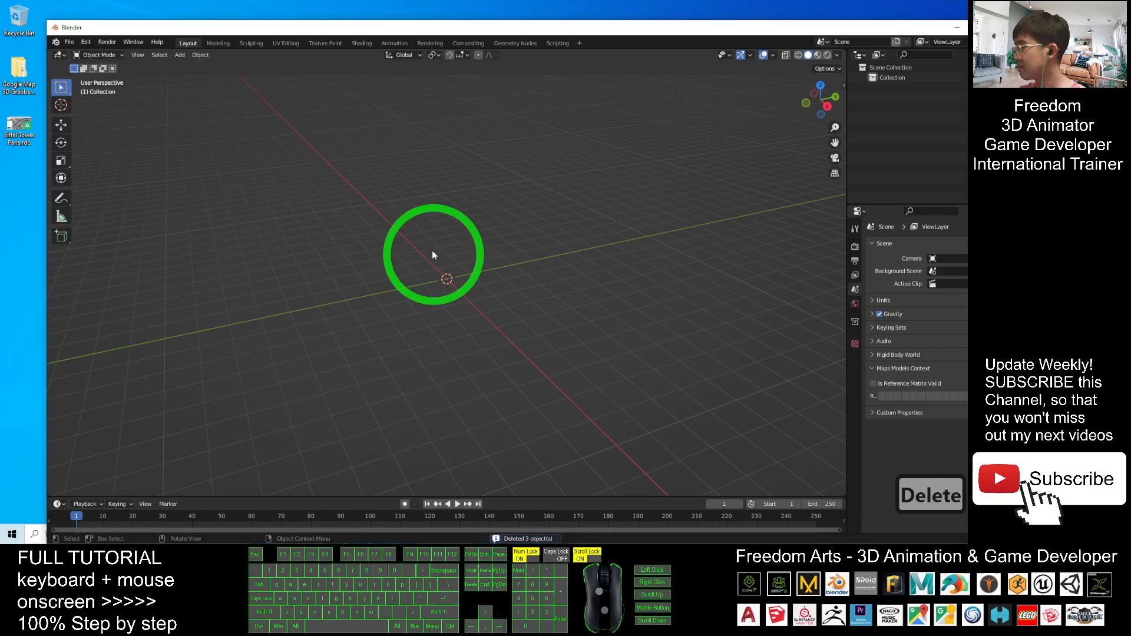
mouse_move(91, 151)
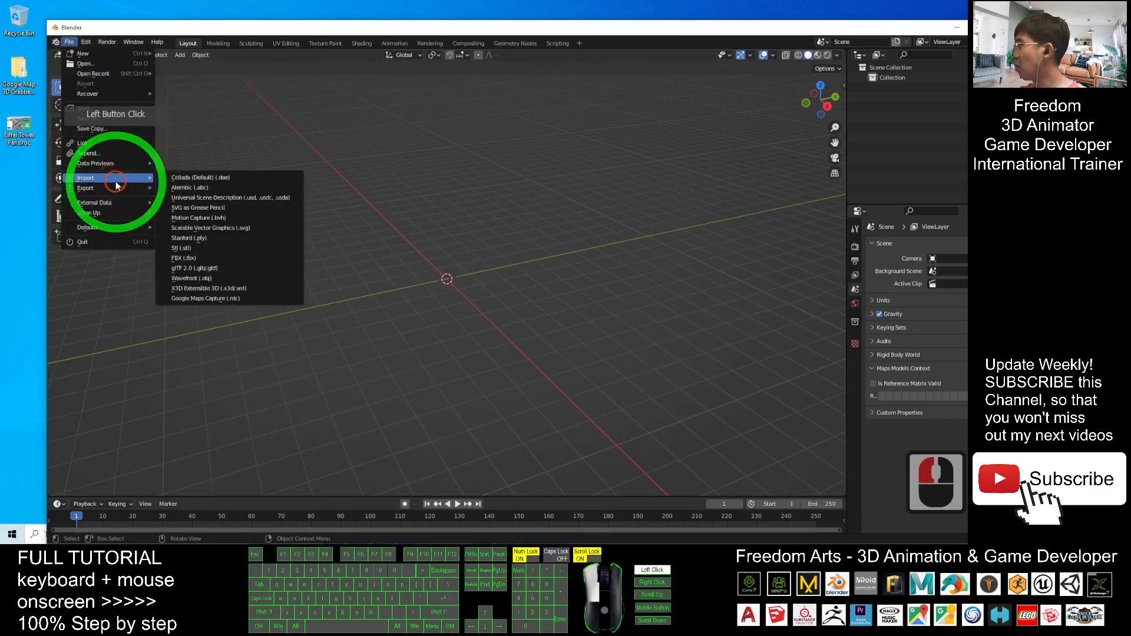
Step: Import Eiffel Tower Paris.rdc from the Desktop via the Google Maps Capture importer
left_click(204, 298)
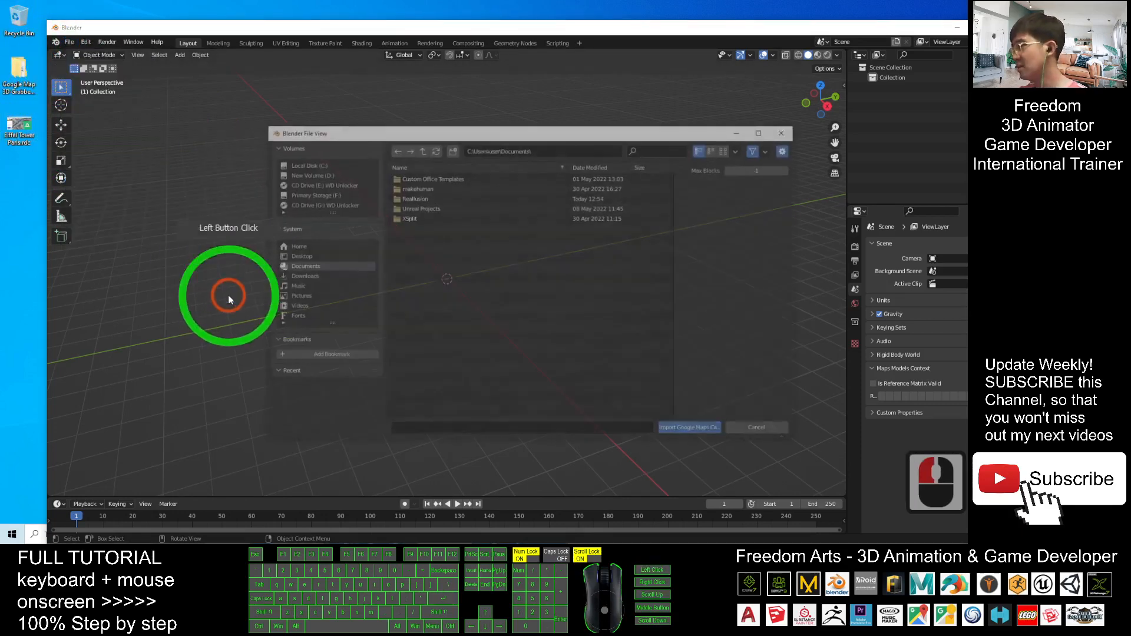
left_click(298, 256)
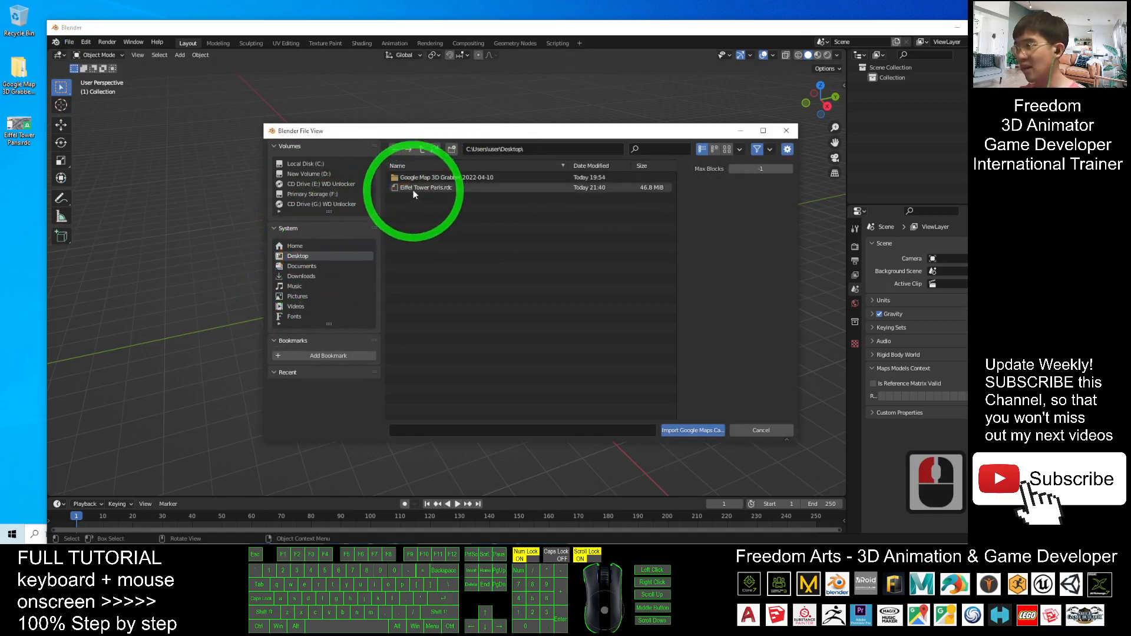
double_click(425, 187)
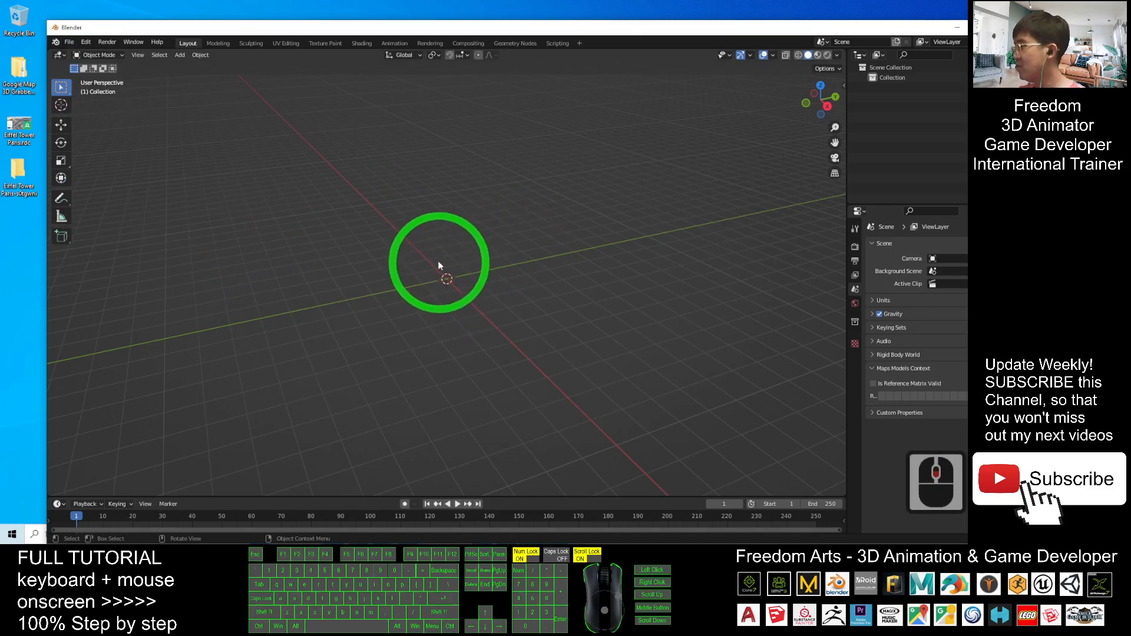
mouse_move(475, 271)
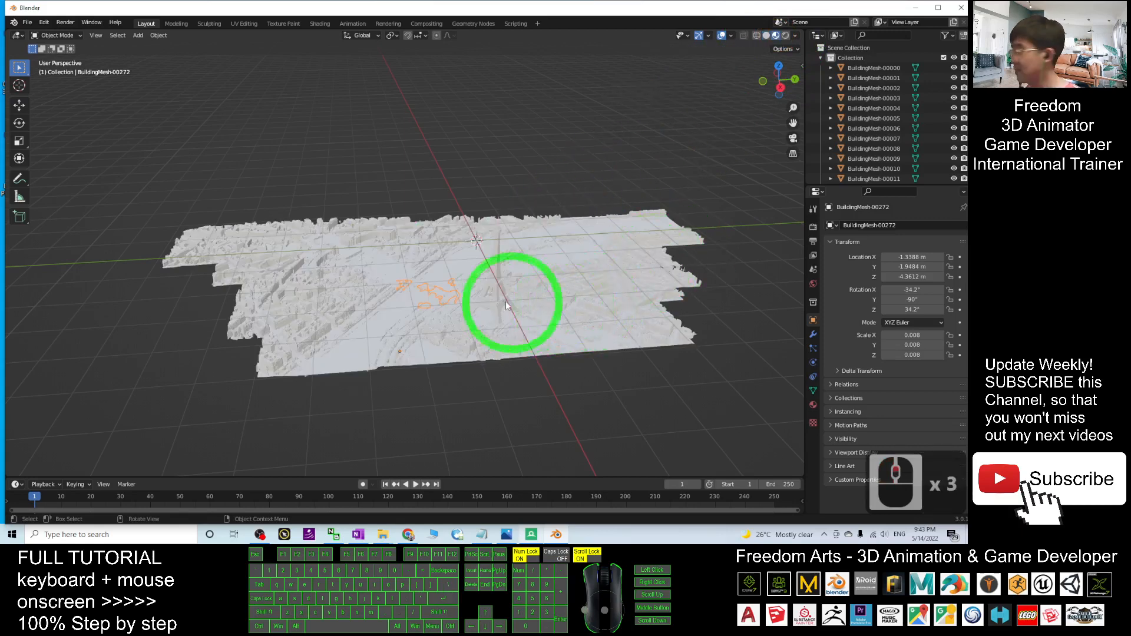
Step: Show the tiles in Material Preview shading and join all city tiles into one object
left_click(515, 406)
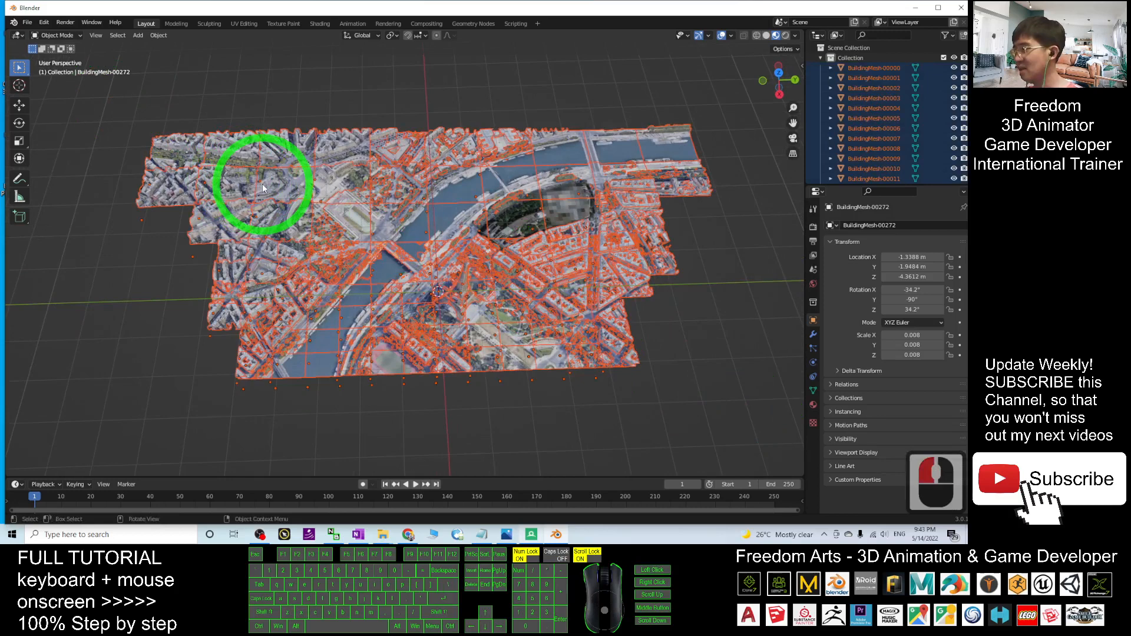
mouse_move(469, 170)
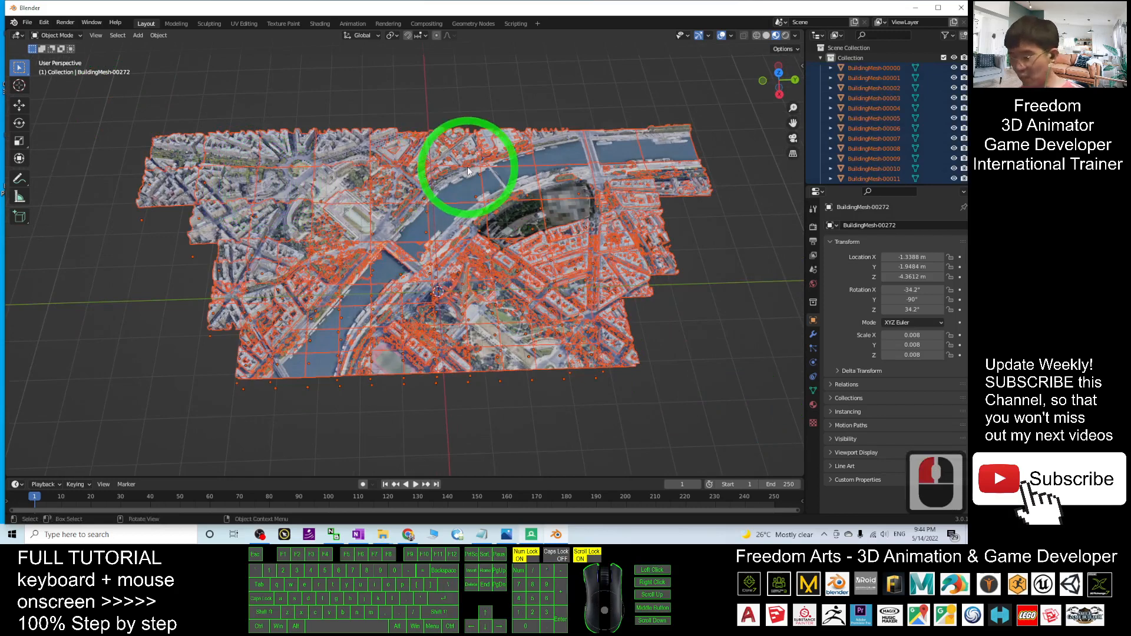
key("Ctrl+J")
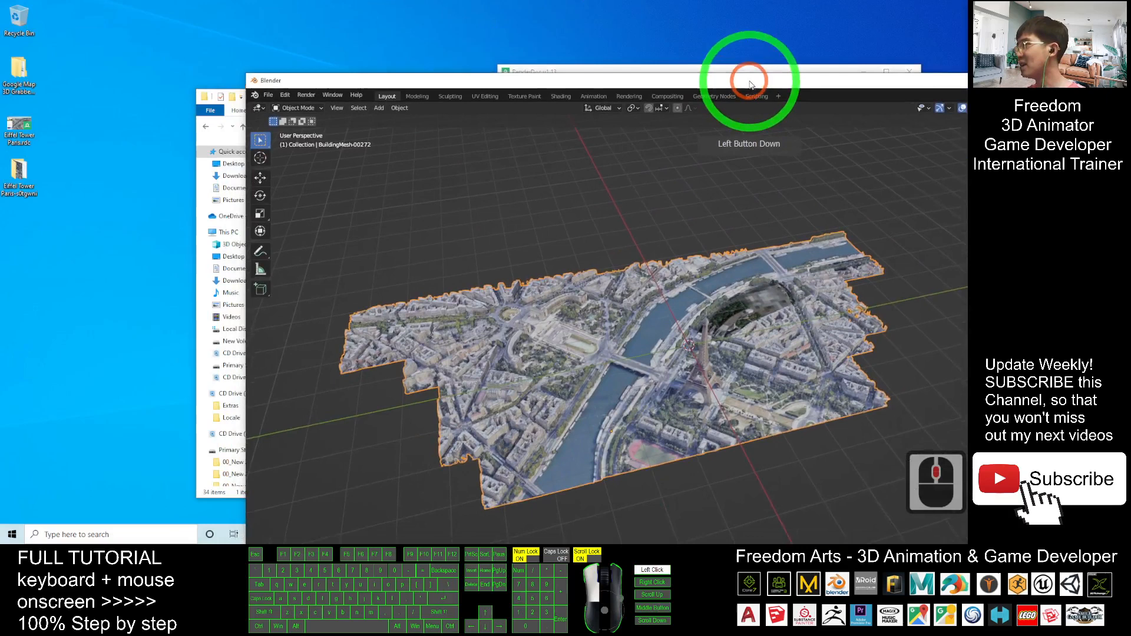
Step: Start an FBX export to the Desktop named Eiffel Tower Paris.fbx
left_click(214, 68)
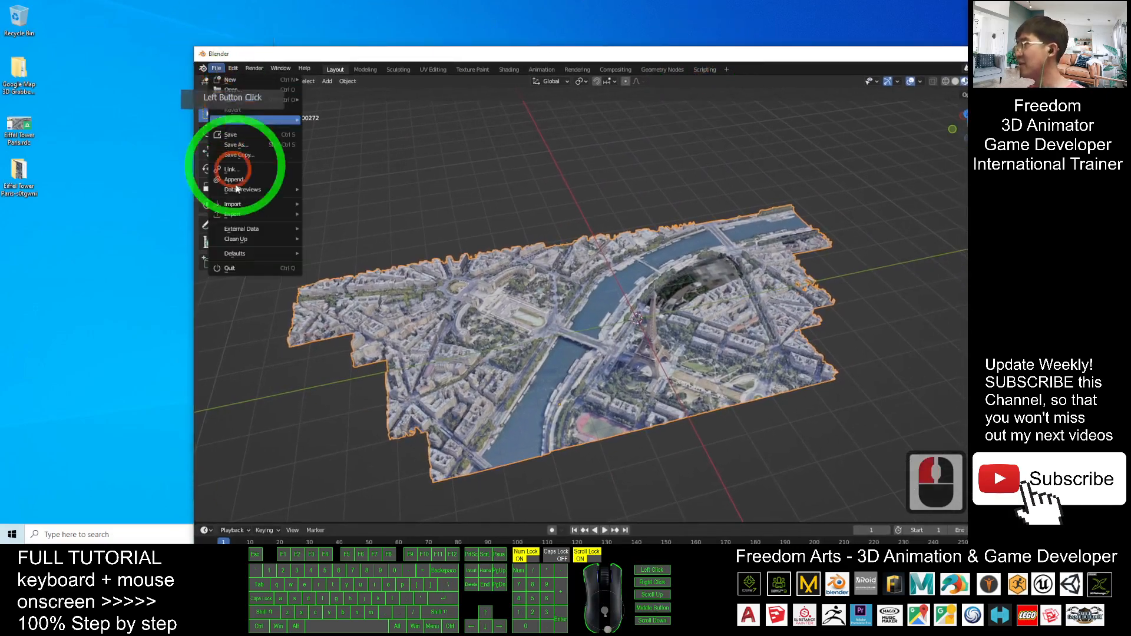
left_click(232, 213)
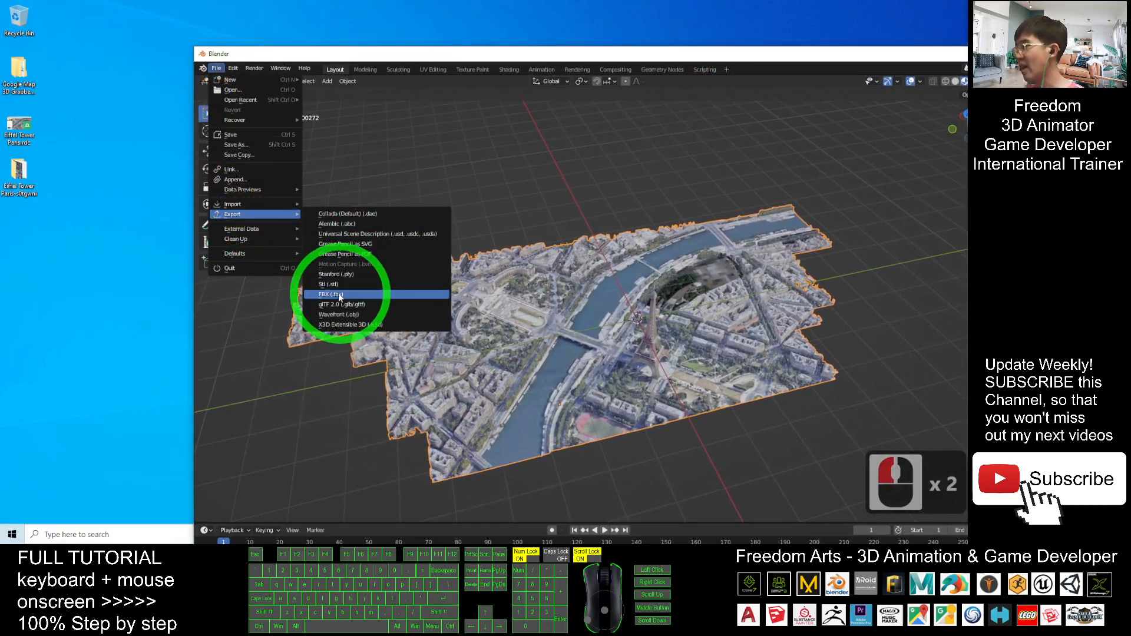
left_click(333, 294)
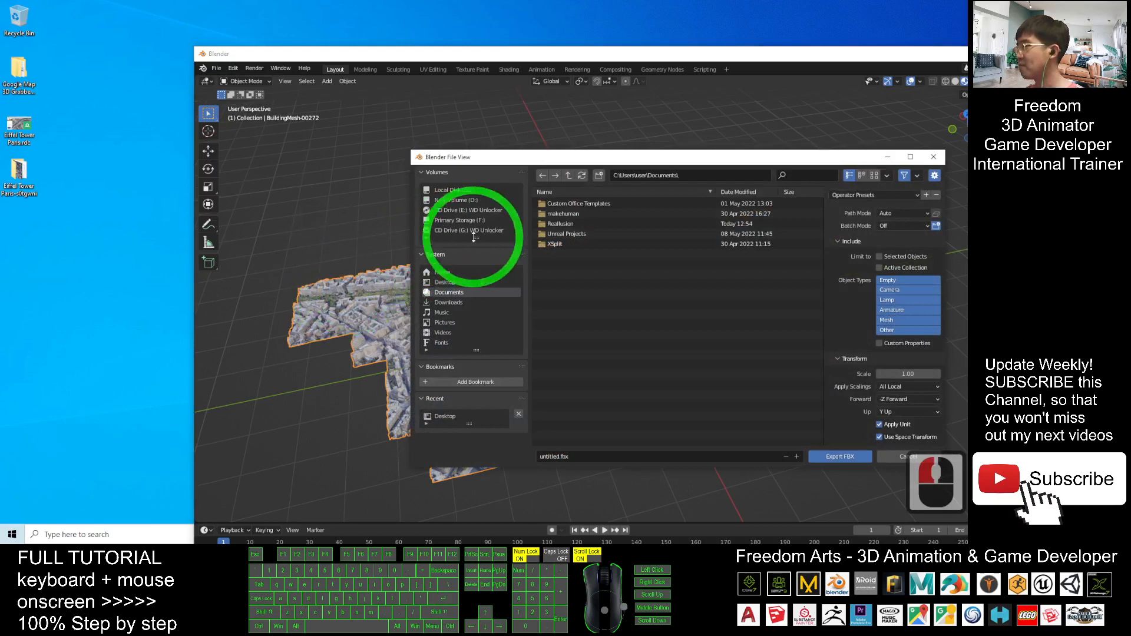
mouse_move(445, 281)
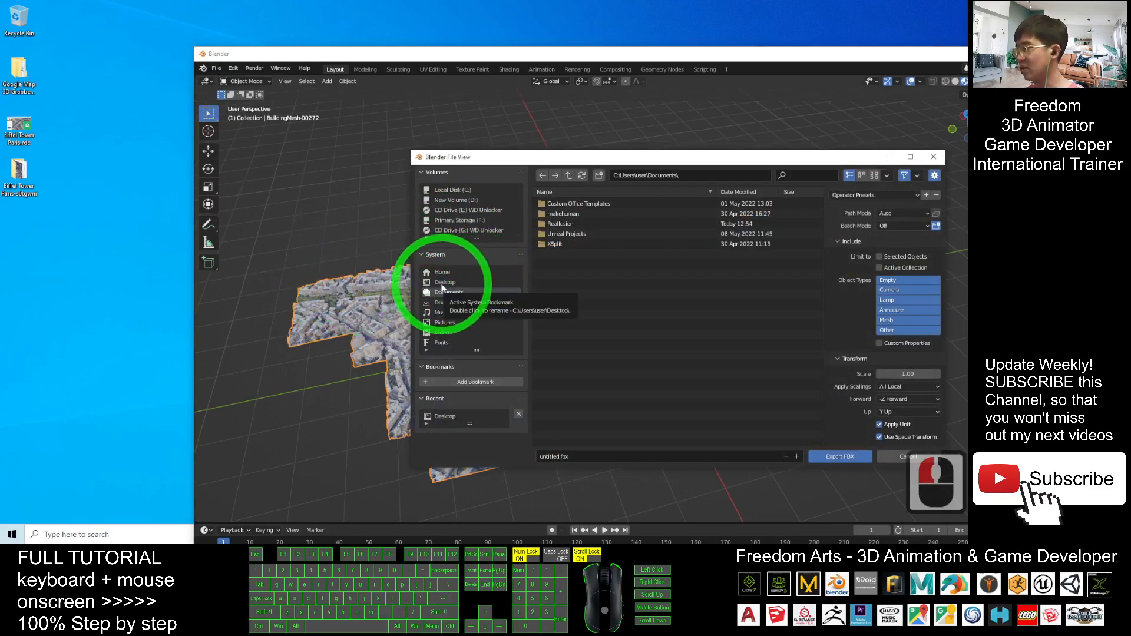
left_click(445, 282)
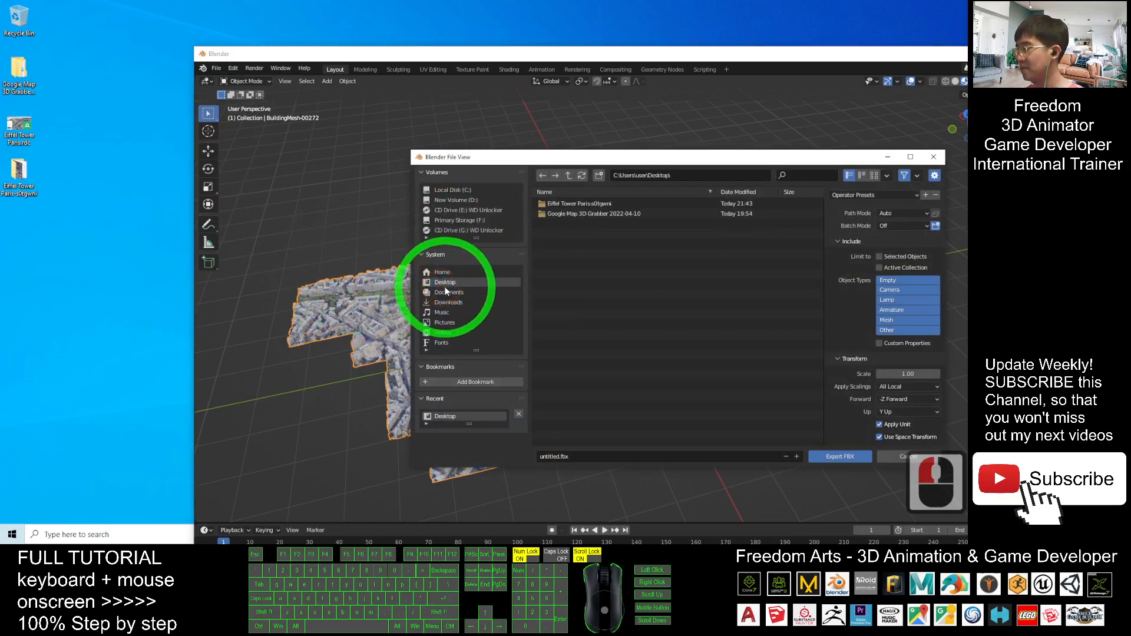
left_click(553, 456)
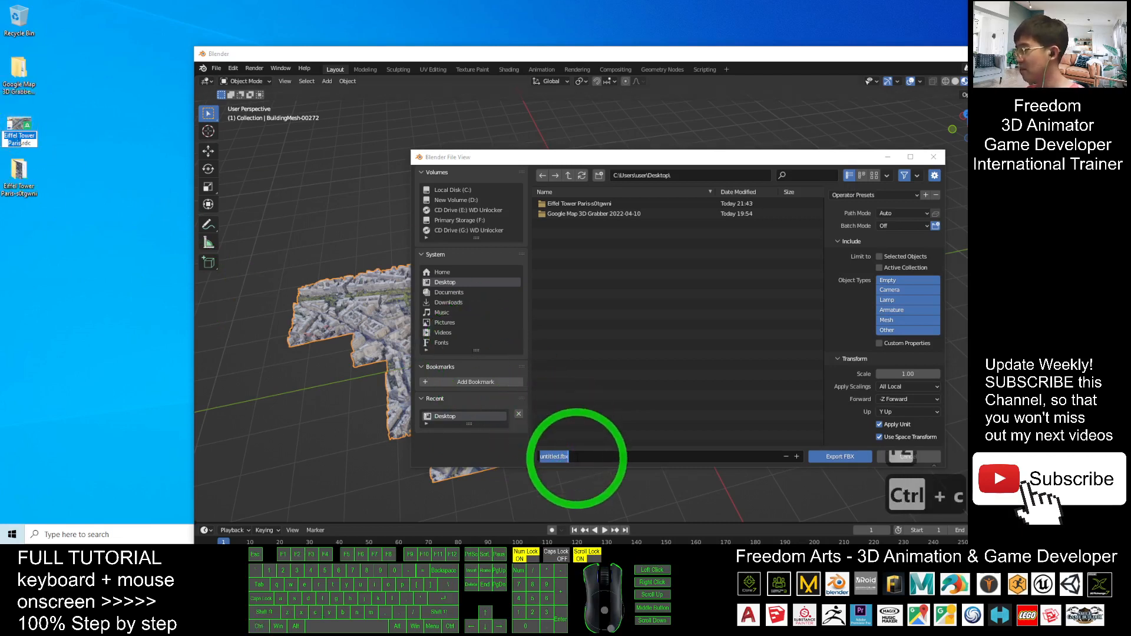
key("ctrl+v")
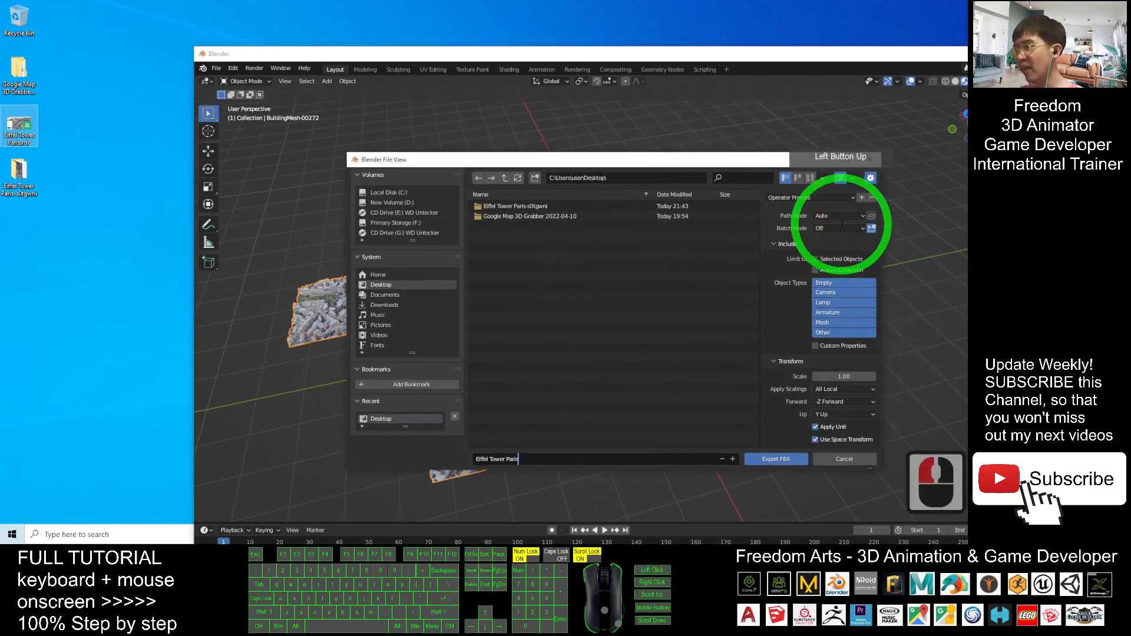
Step: Set Path Mode to Copy with Embed Textures enabled and export the FBX
left_click(839, 215)
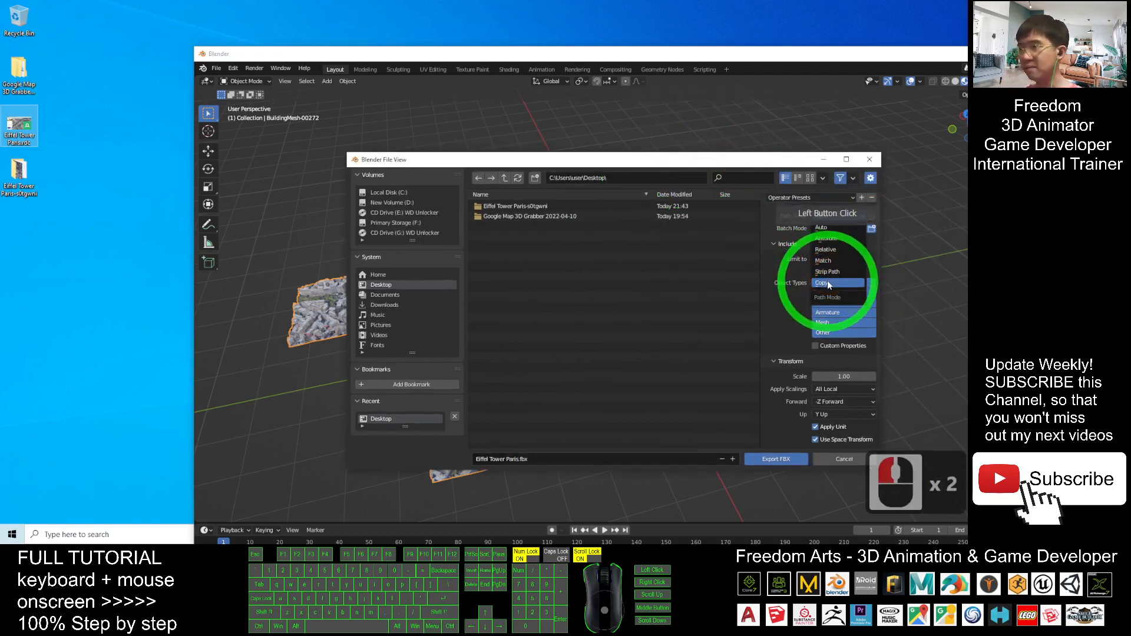
left_click(821, 282)
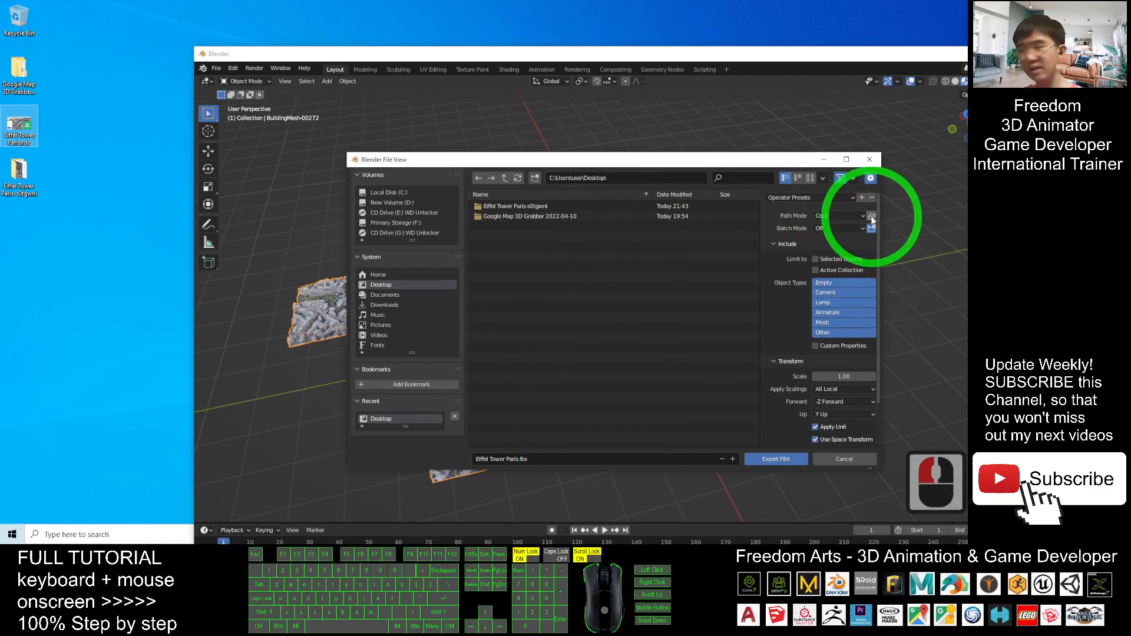
left_click(870, 217)
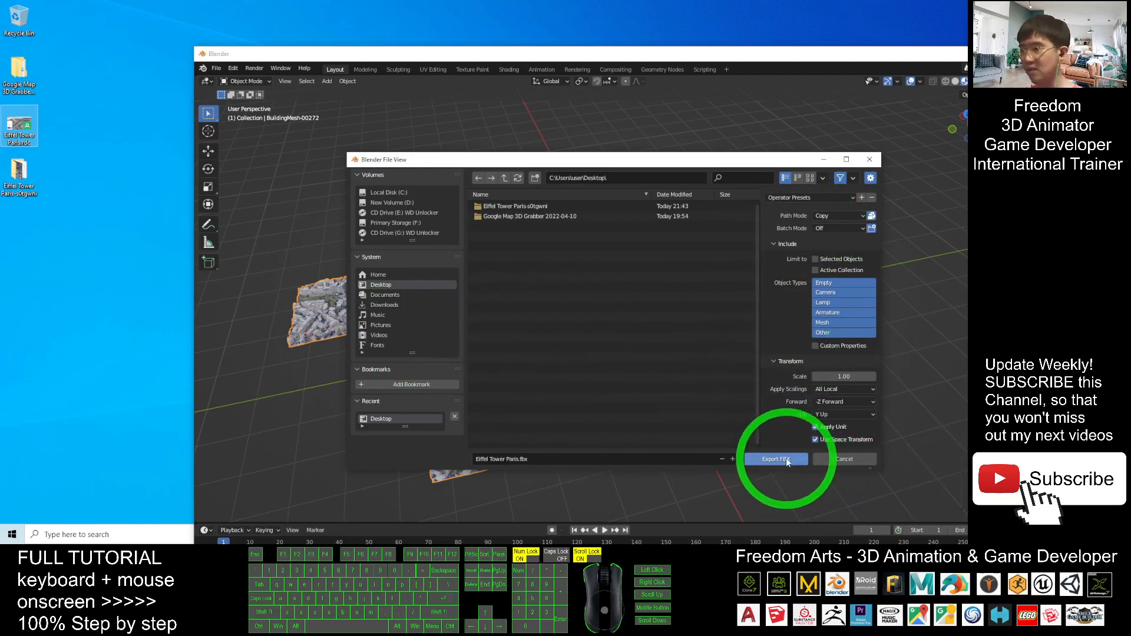
left_click(775, 458)
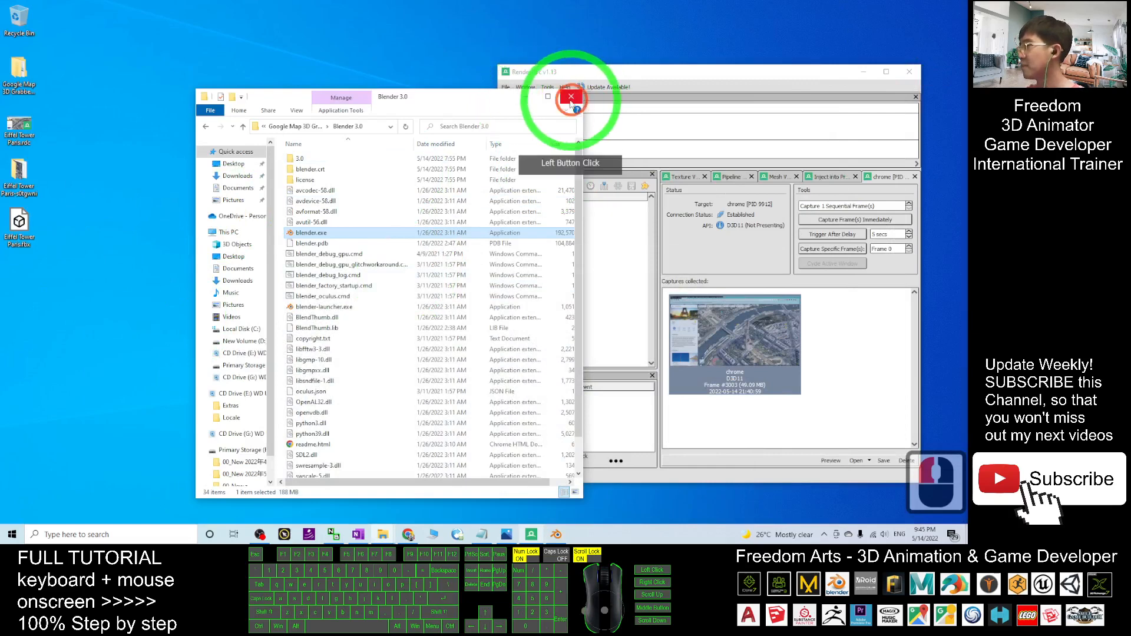
Step: Close the RenderDoc window to reveal the desktop
left_click(569, 97)
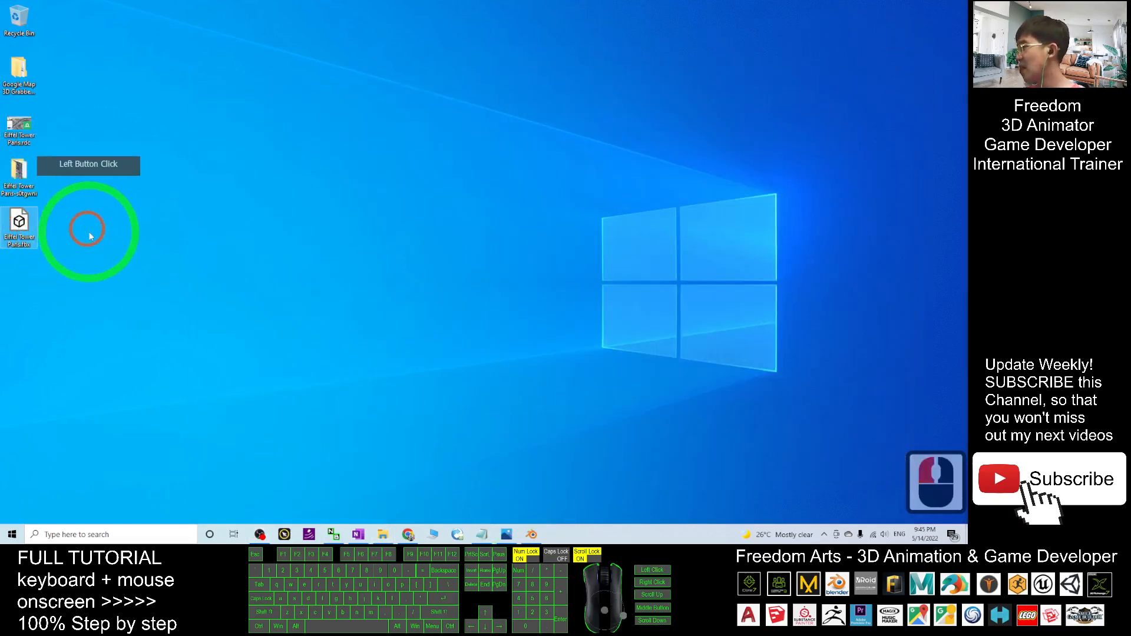
double_click(19, 224)
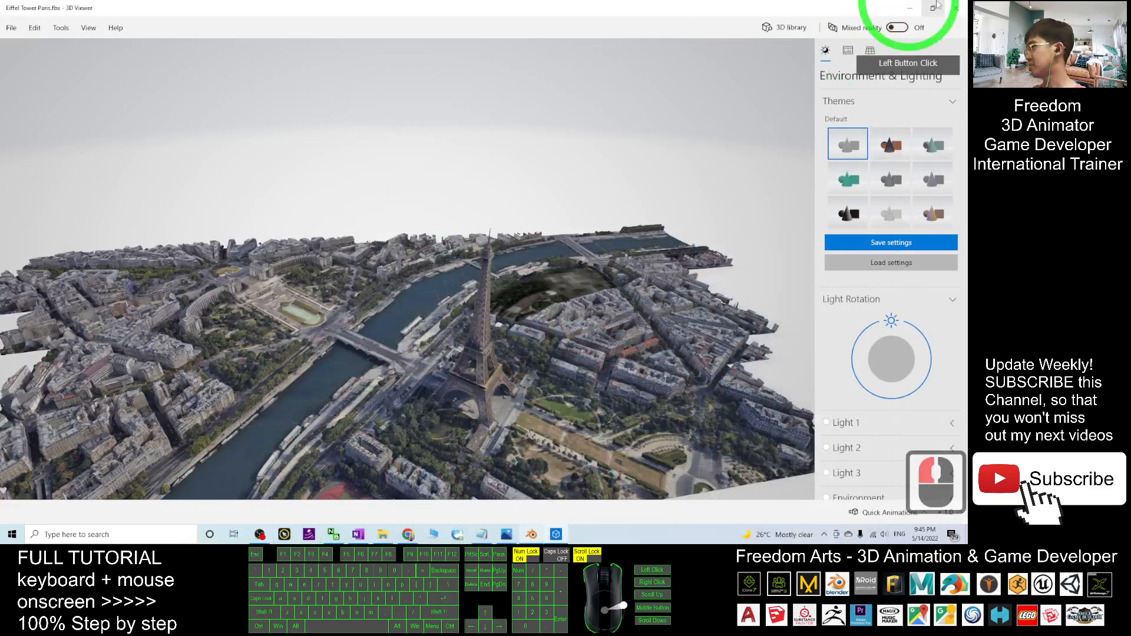
left_click(909, 8)
type("iclone")
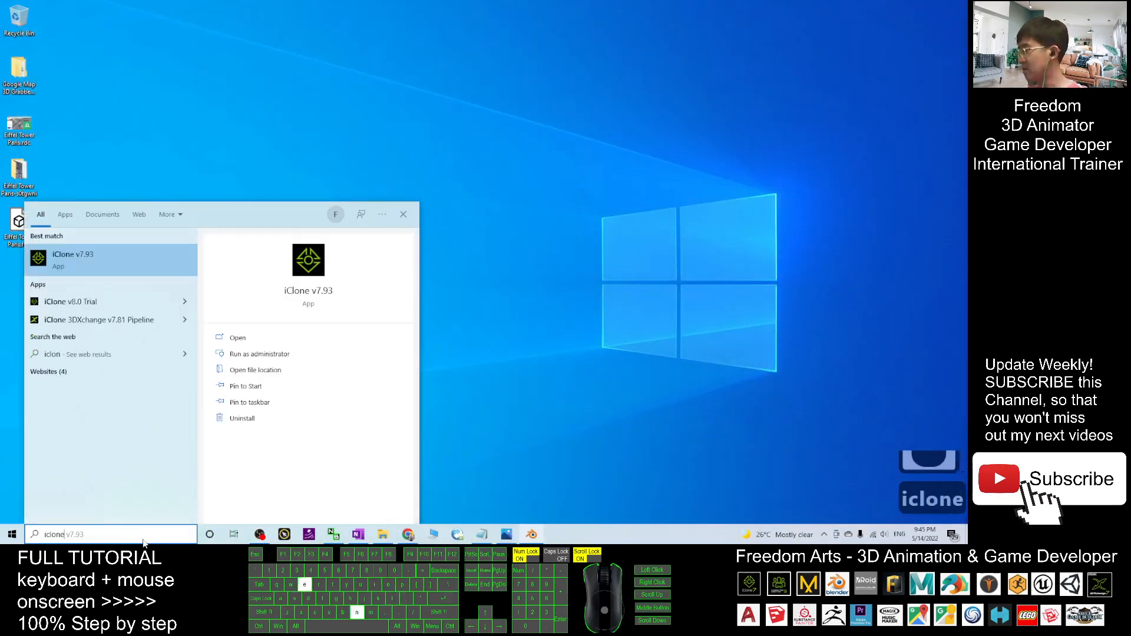
Step: Search for iClone 8 in Windows Start search
type("8")
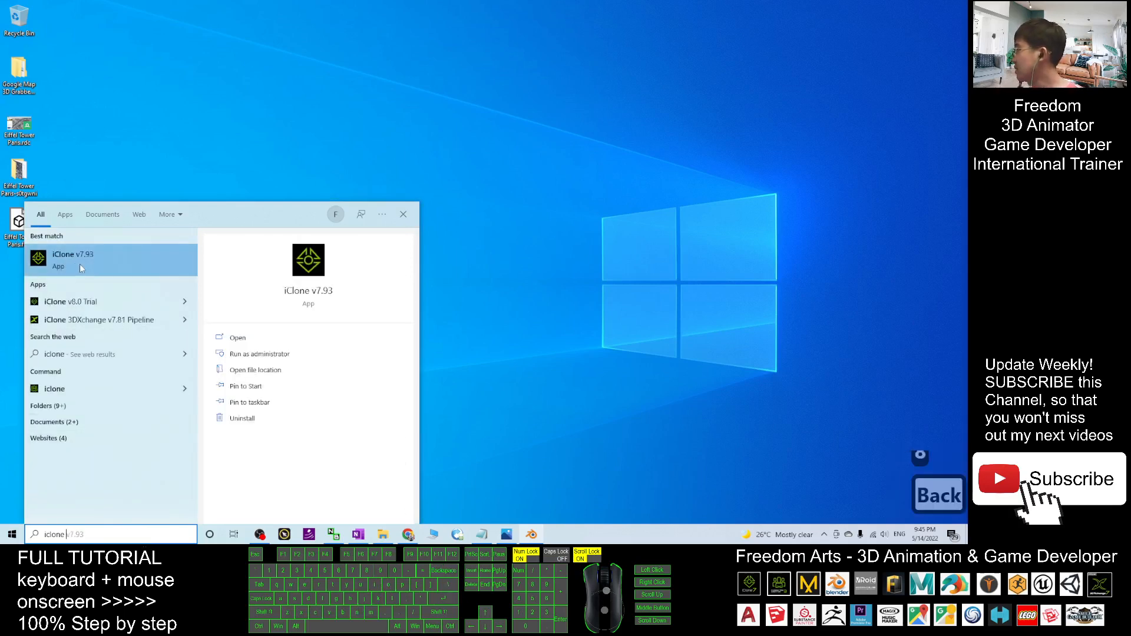
mouse_move(86, 305)
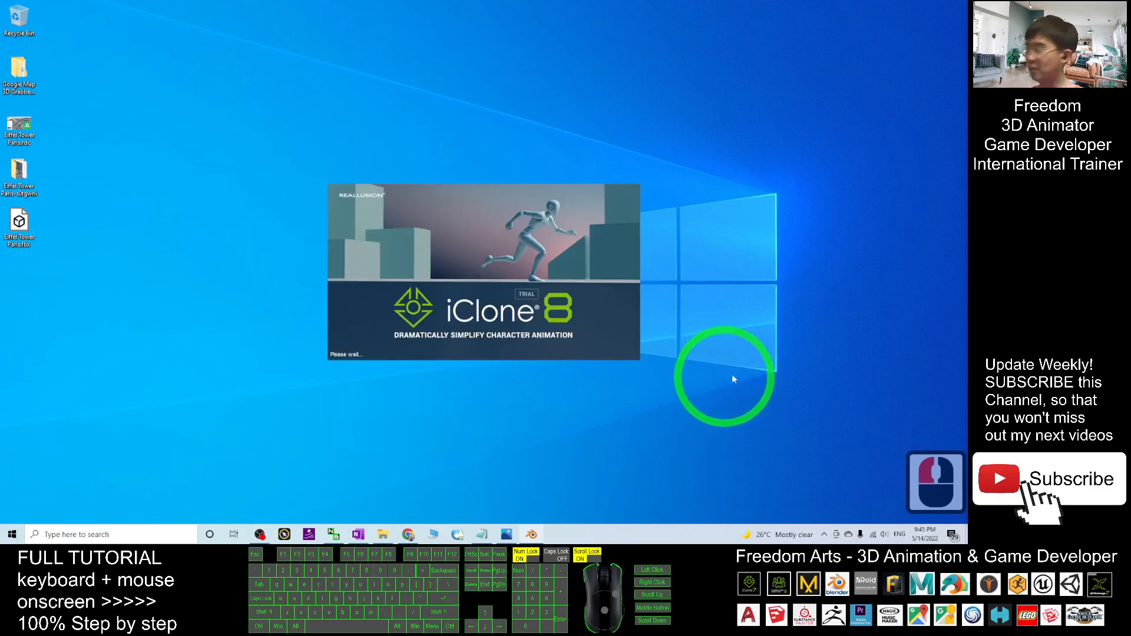
mouse_move(745, 354)
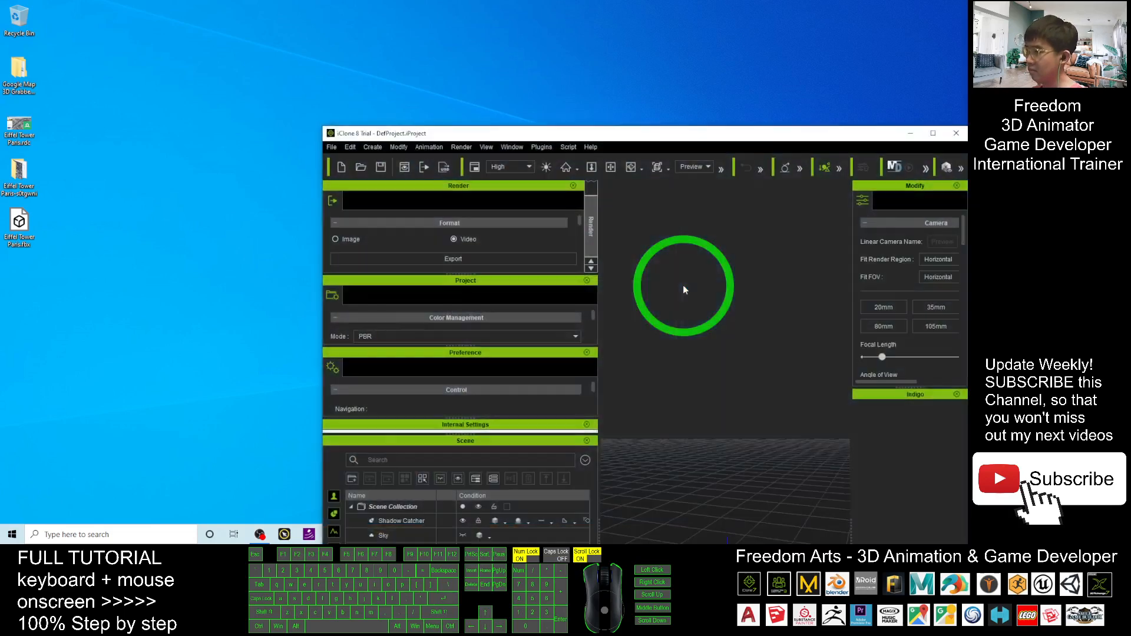
mouse_move(396, 10)
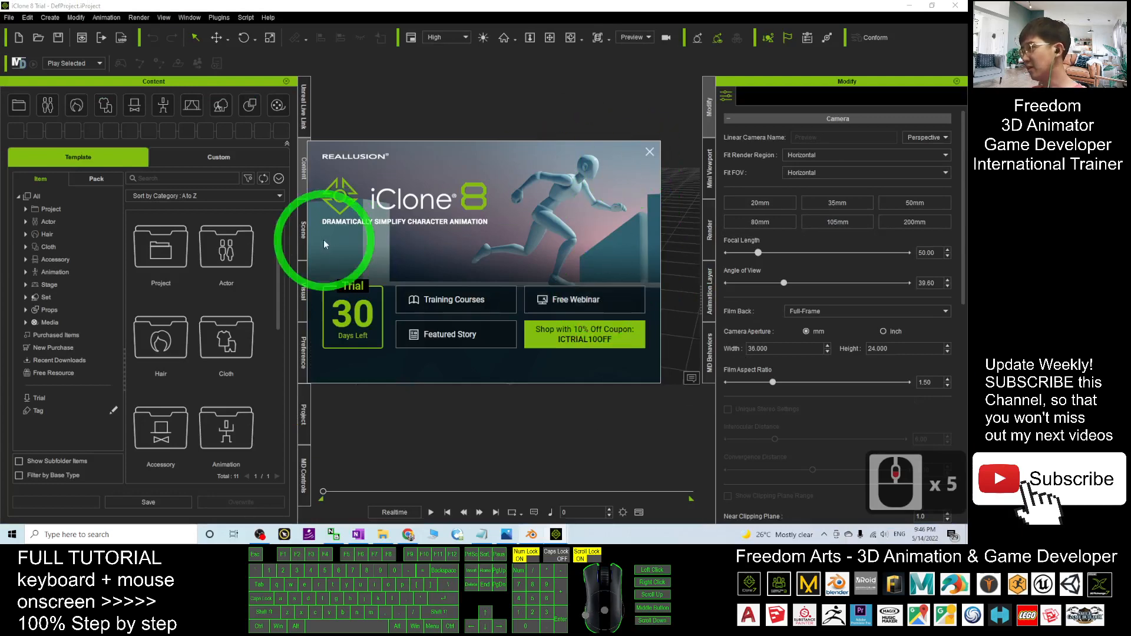
Step: Dismiss the trial screen, drag Eiffel Tower Paris.fbx from the desktop into the viewport, and maximize again
left_click(648, 152)
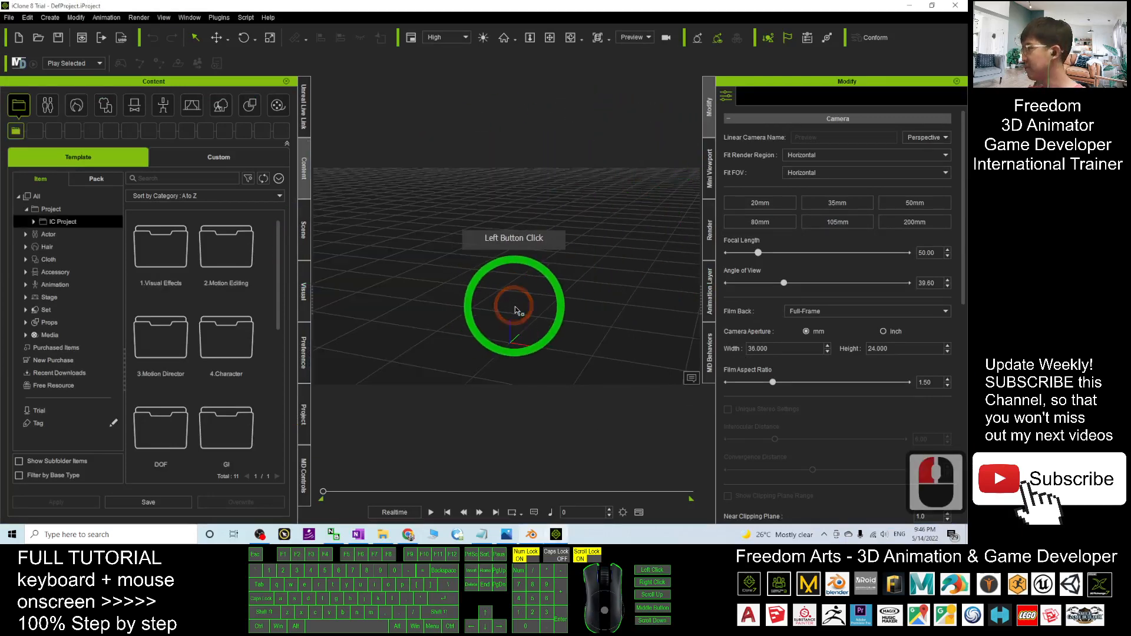
double_click(513, 310)
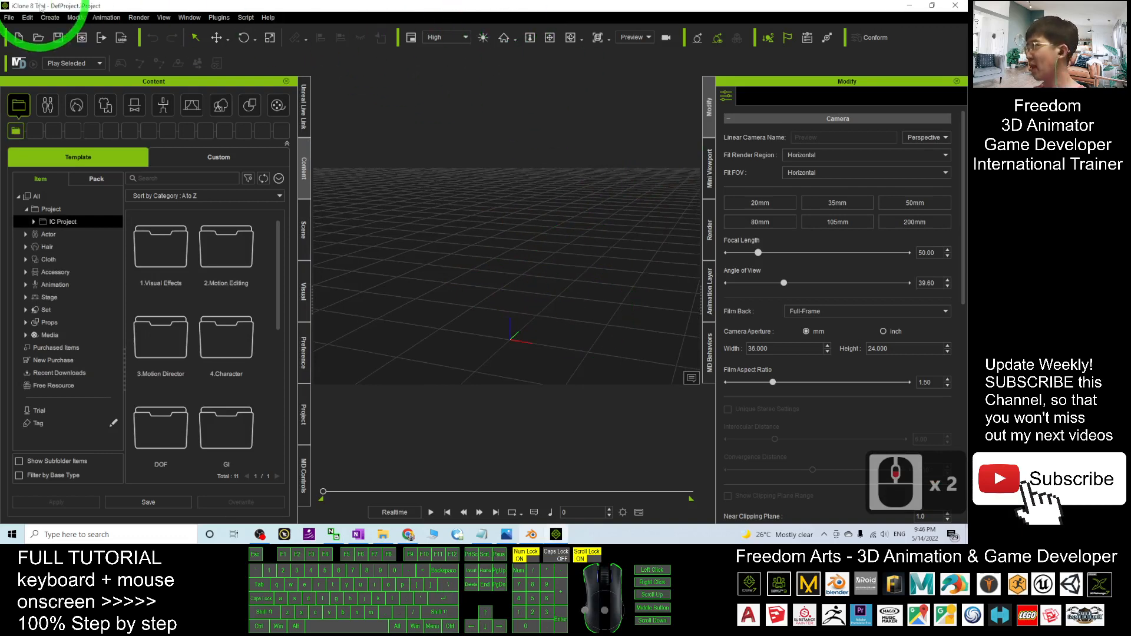
left_click(930, 6)
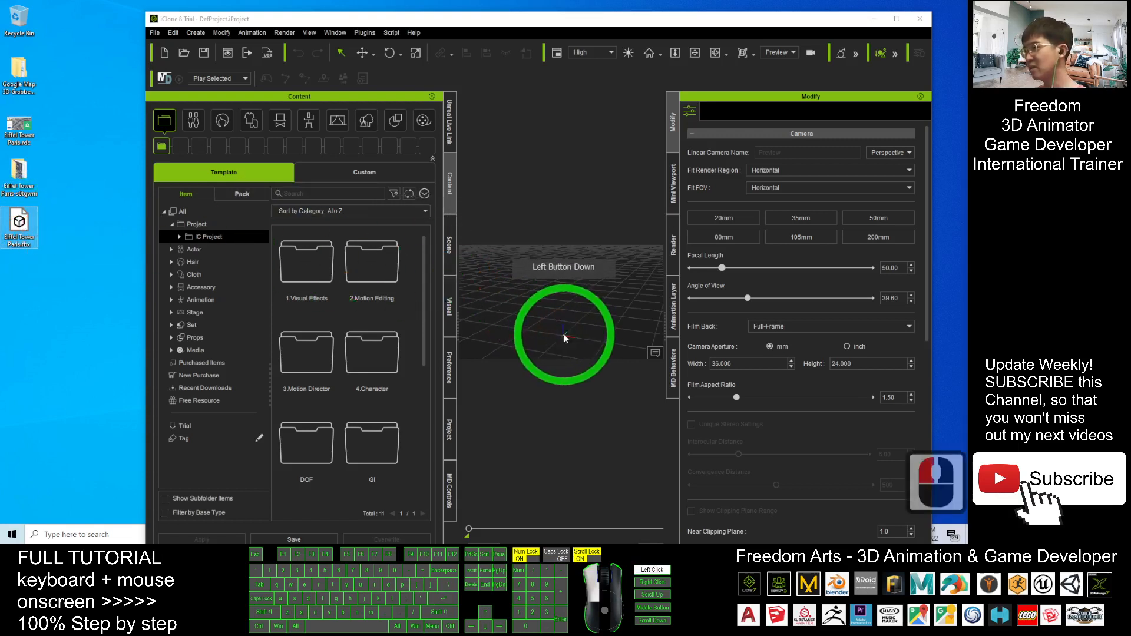
left_click(564, 338)
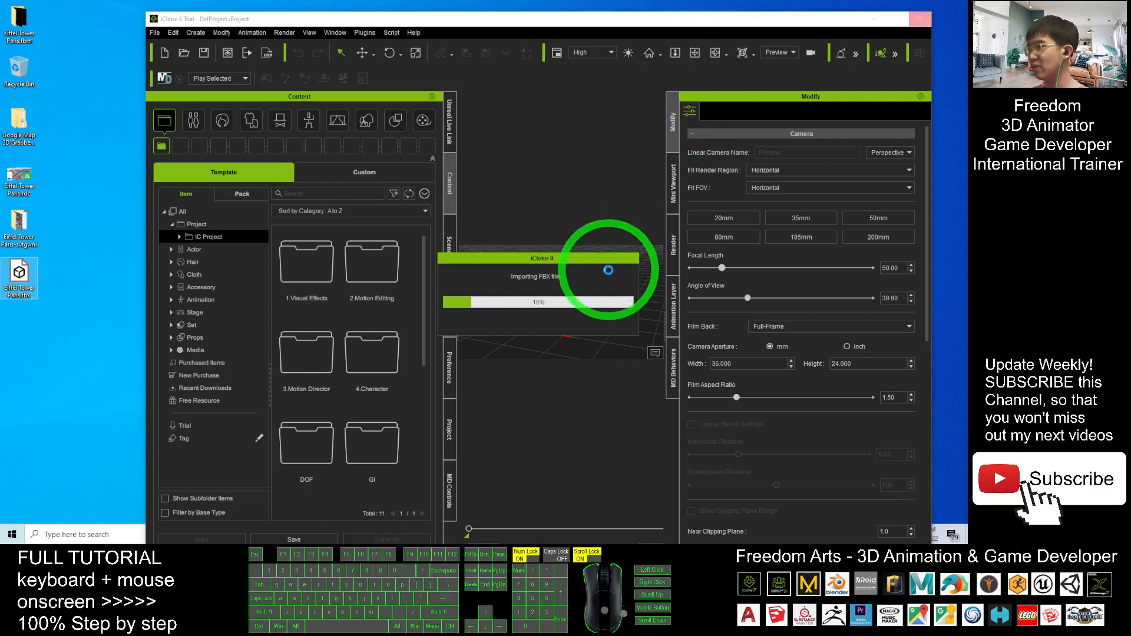
mouse_move(540, 278)
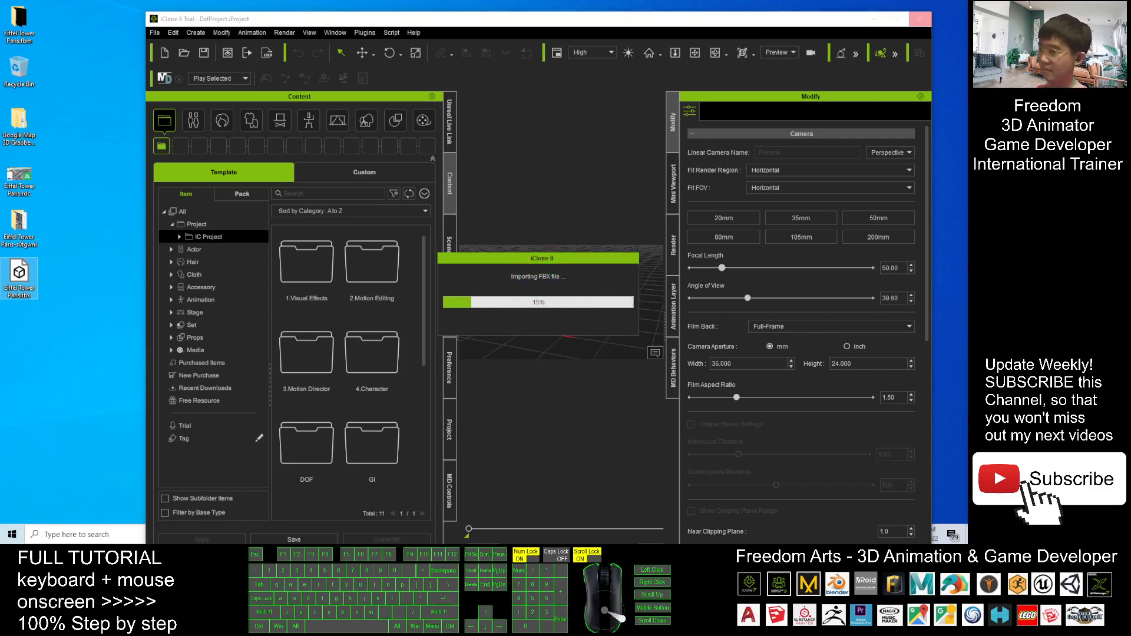
left_click(552, 317)
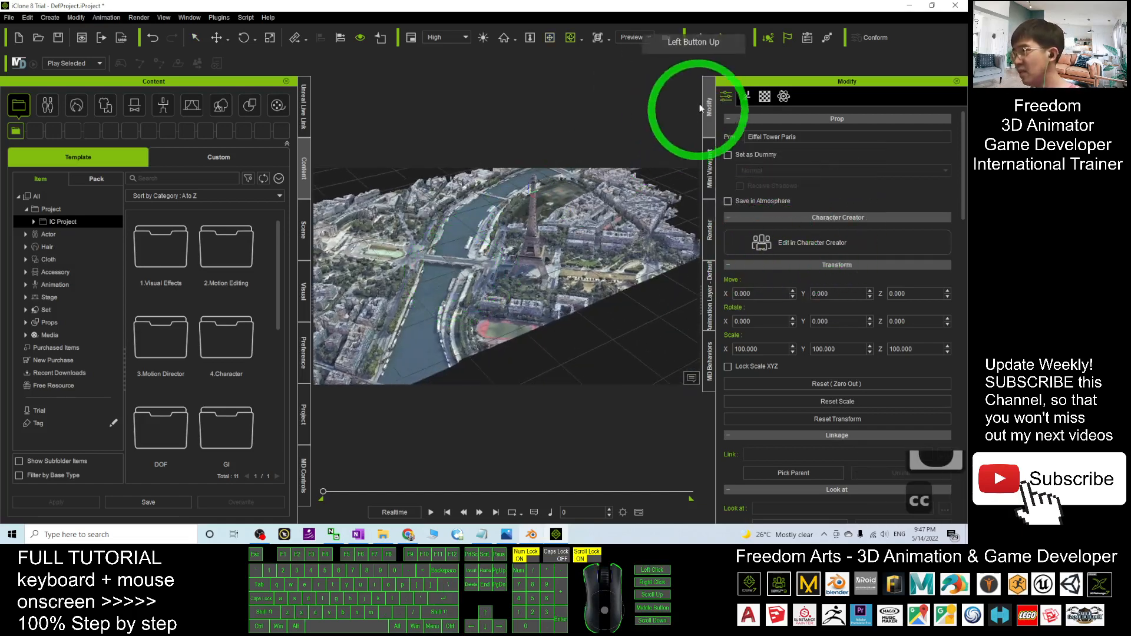
Step: Set the prop's pivot Quick Set to Middle and reset its Move to 0,0,0
scroll("down", 3)
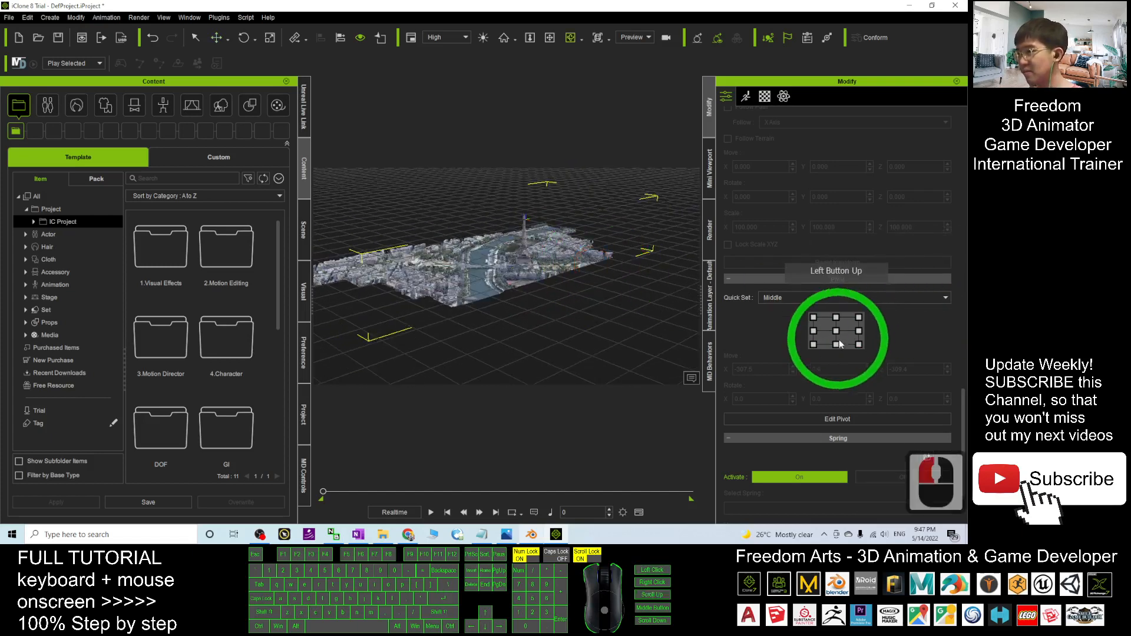
double_click(564, 267)
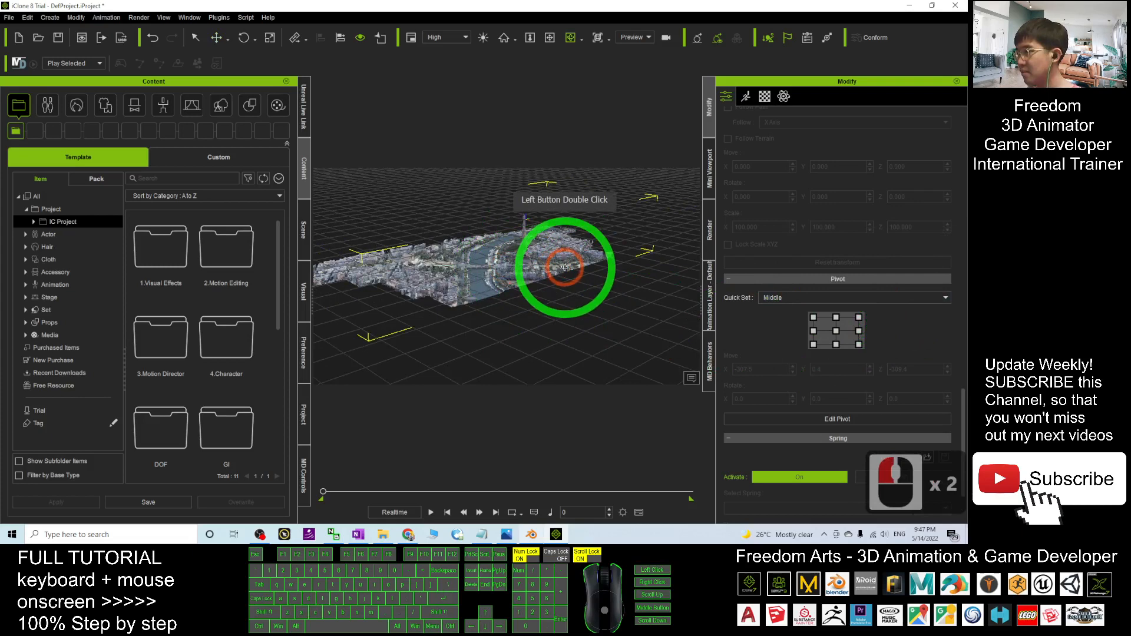
double_click(565, 267)
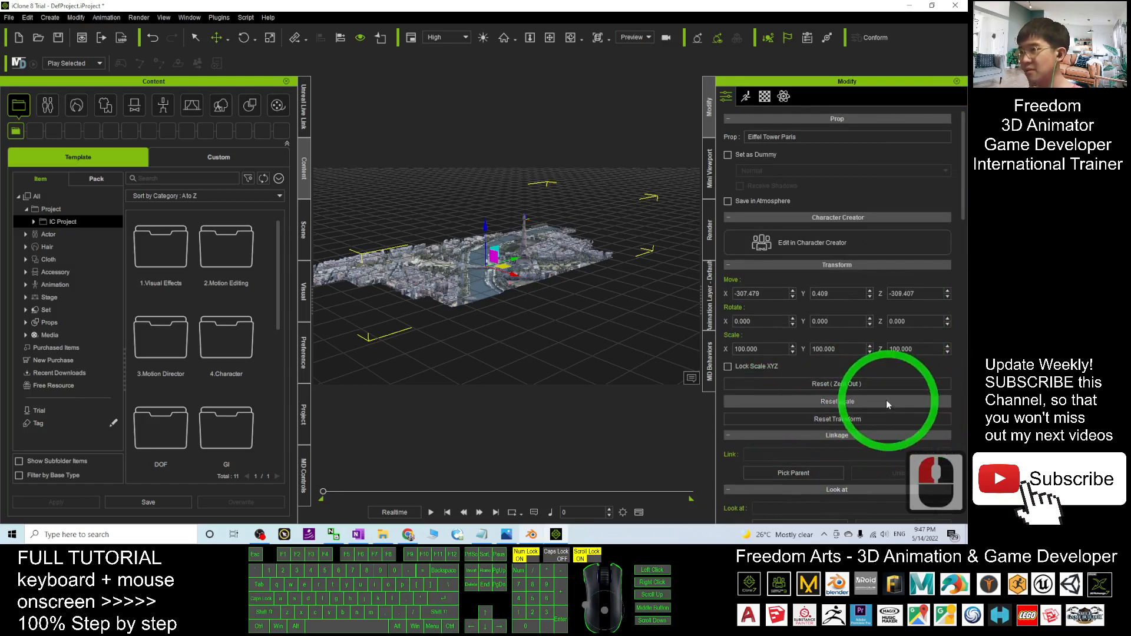
left_click(836, 383)
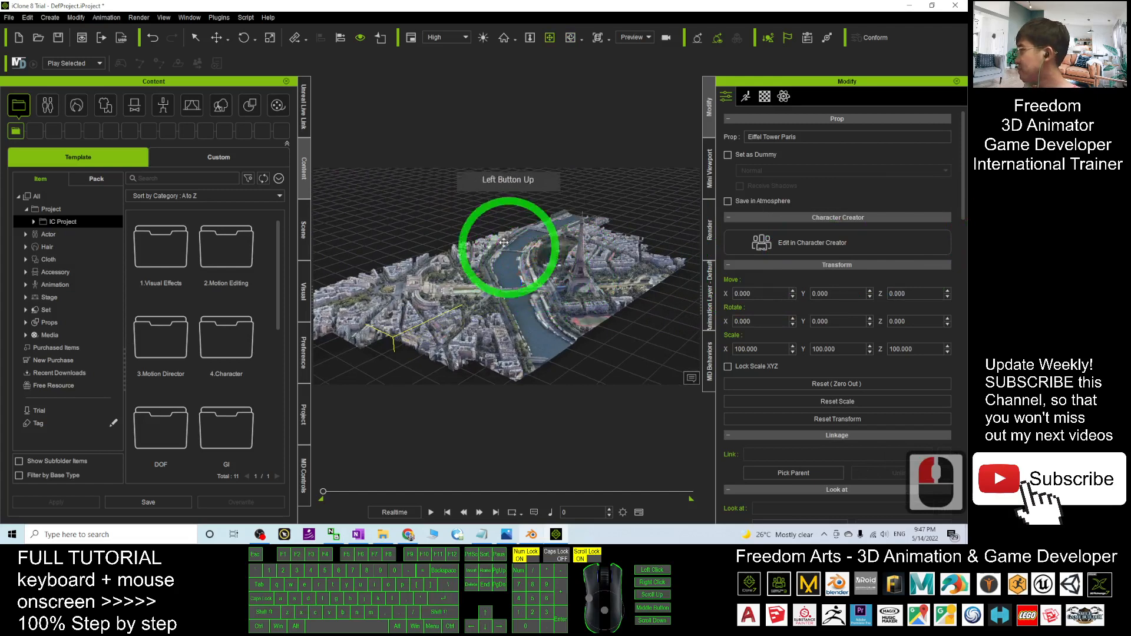
Step: Select the city mesh and start saving it into the custom Props library folder
left_click(218, 157)
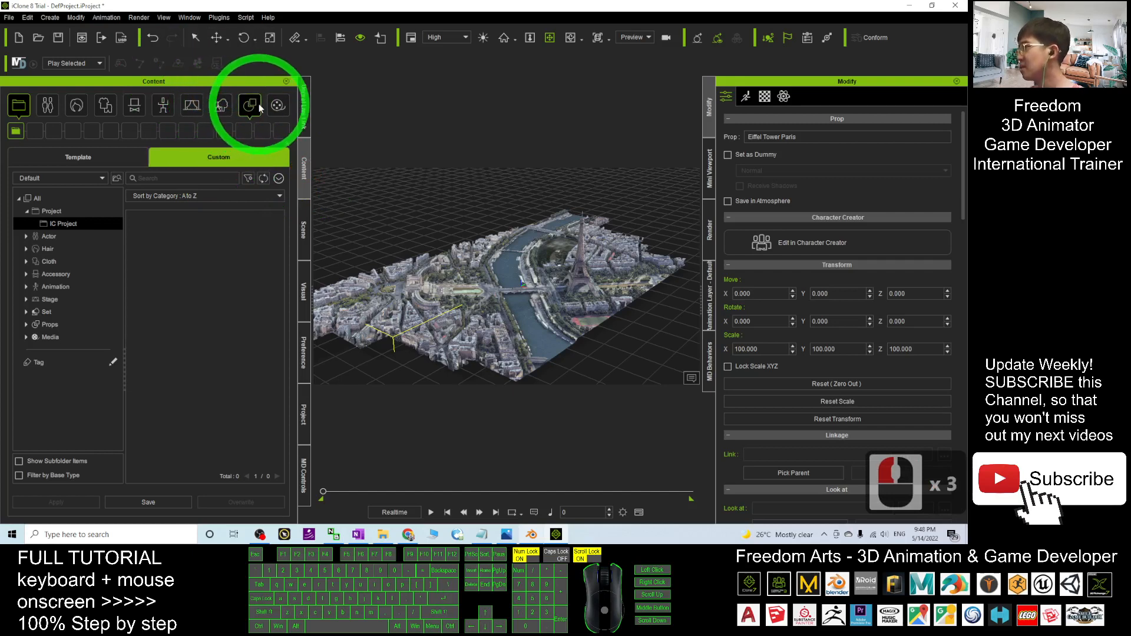
left_click(248, 105)
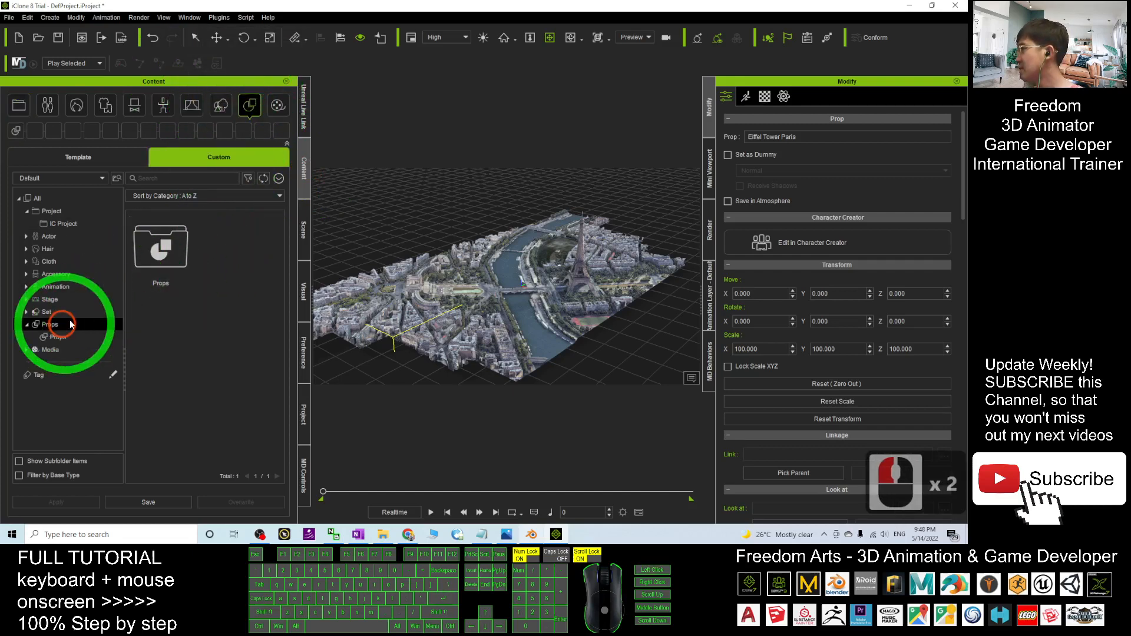
left_click(49, 324)
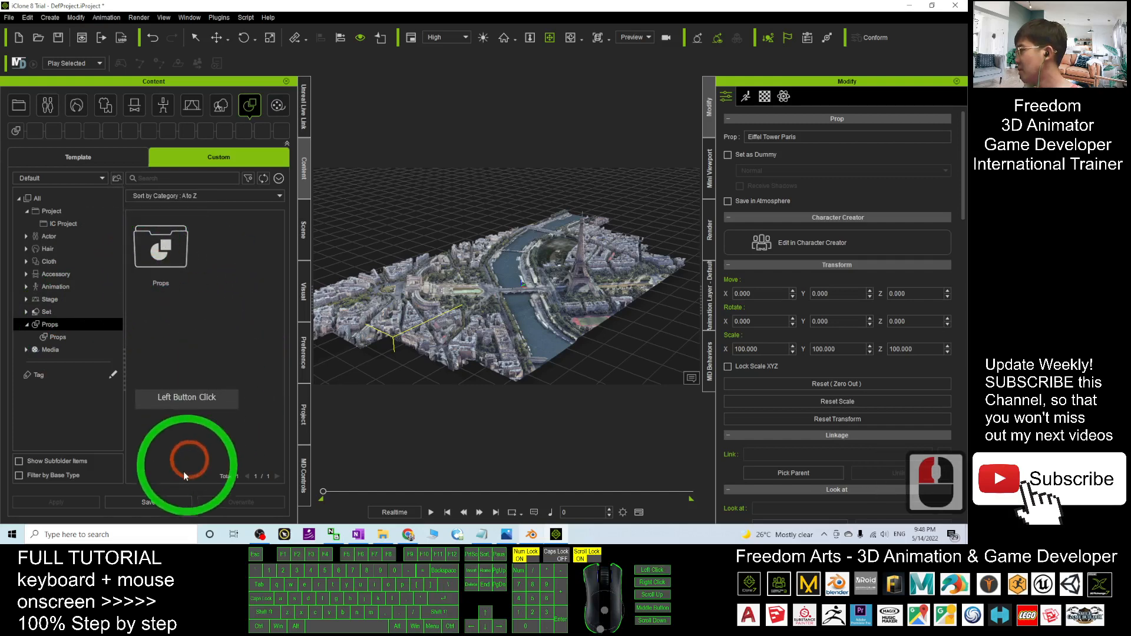
left_click(148, 502)
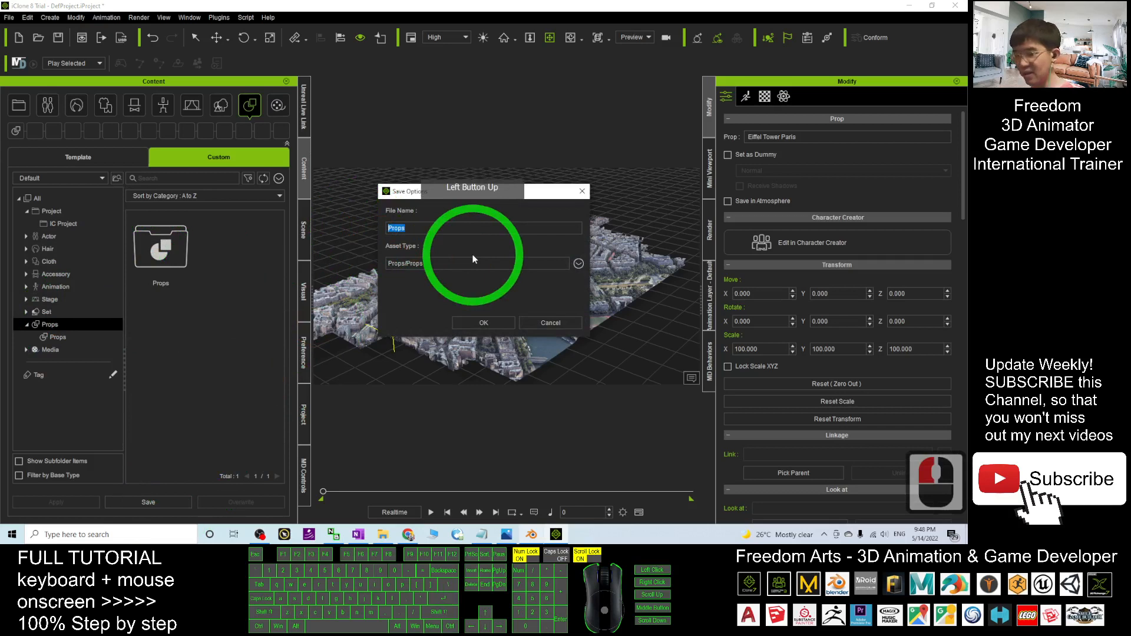
Step: Name the prop 'Eiffel Tower Paris', confirm the save and view its thumbnail in the Props subfolder
type("Eiffel Tower")
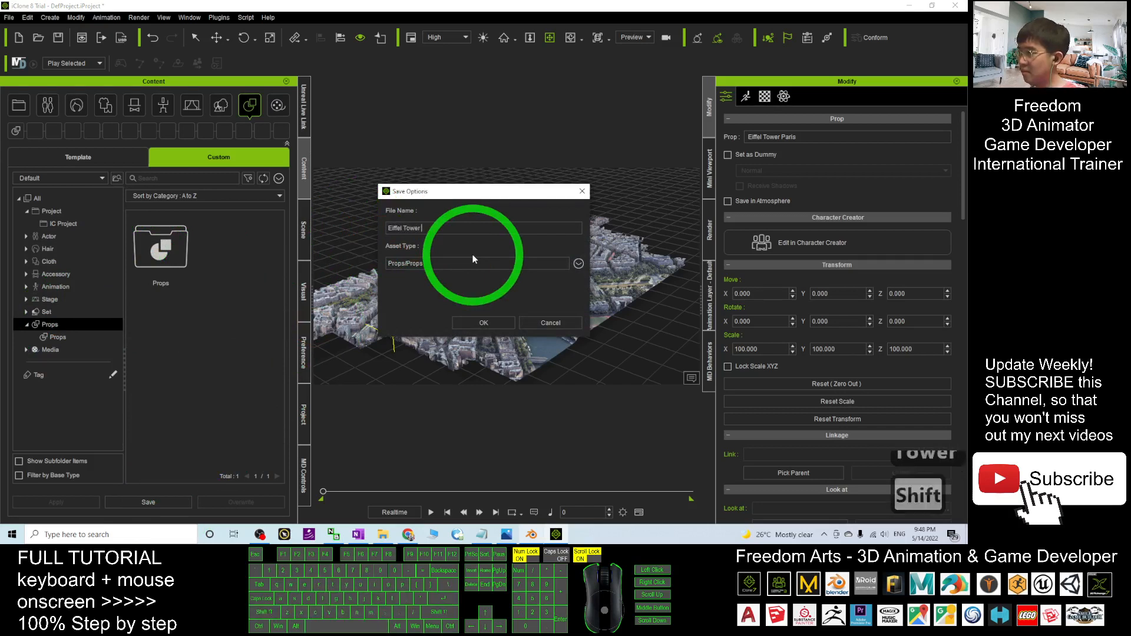
type("Paris")
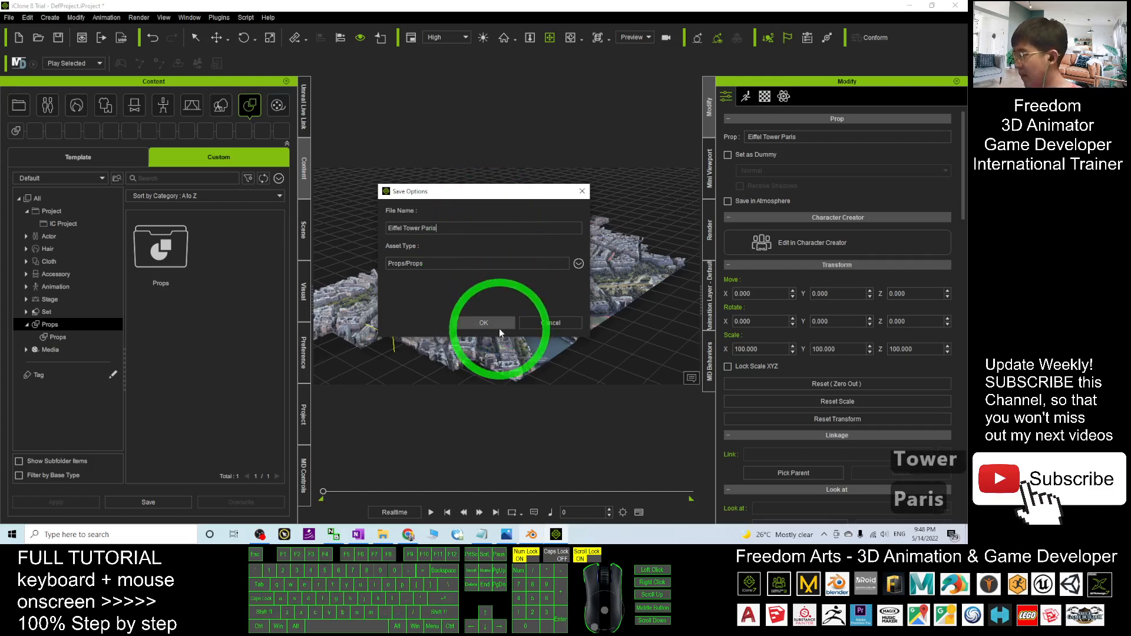
left_click(483, 323)
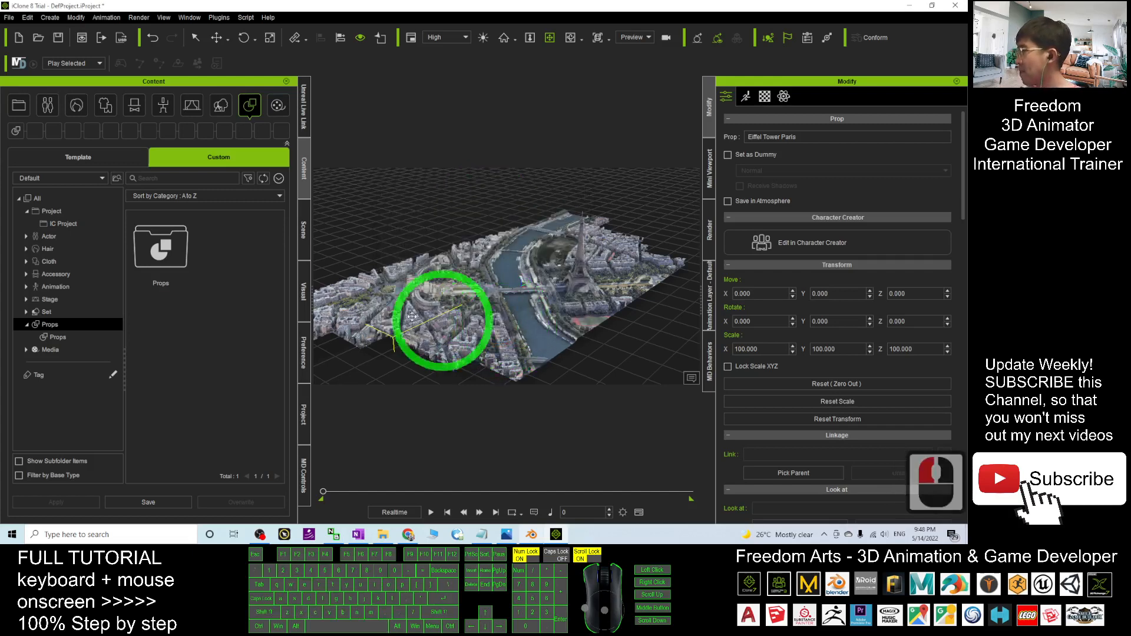
double_click(159, 247)
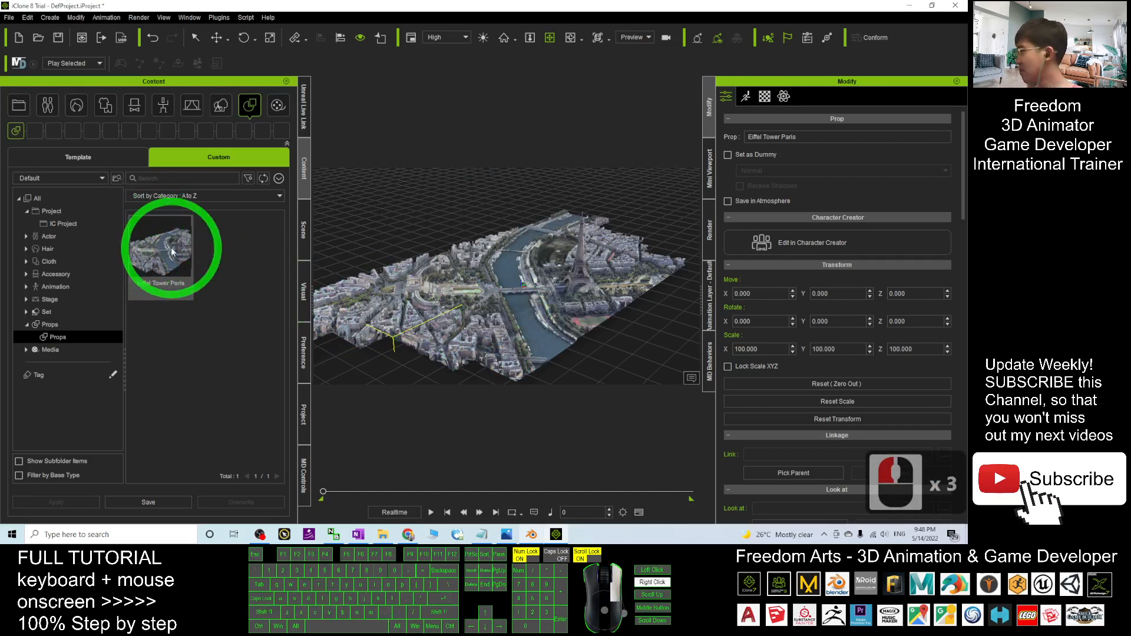
Step: Reveal Eiffel Tower Paris.iProp in File Explorer and show it as an extra large thumbnail
left_click(596, 319)
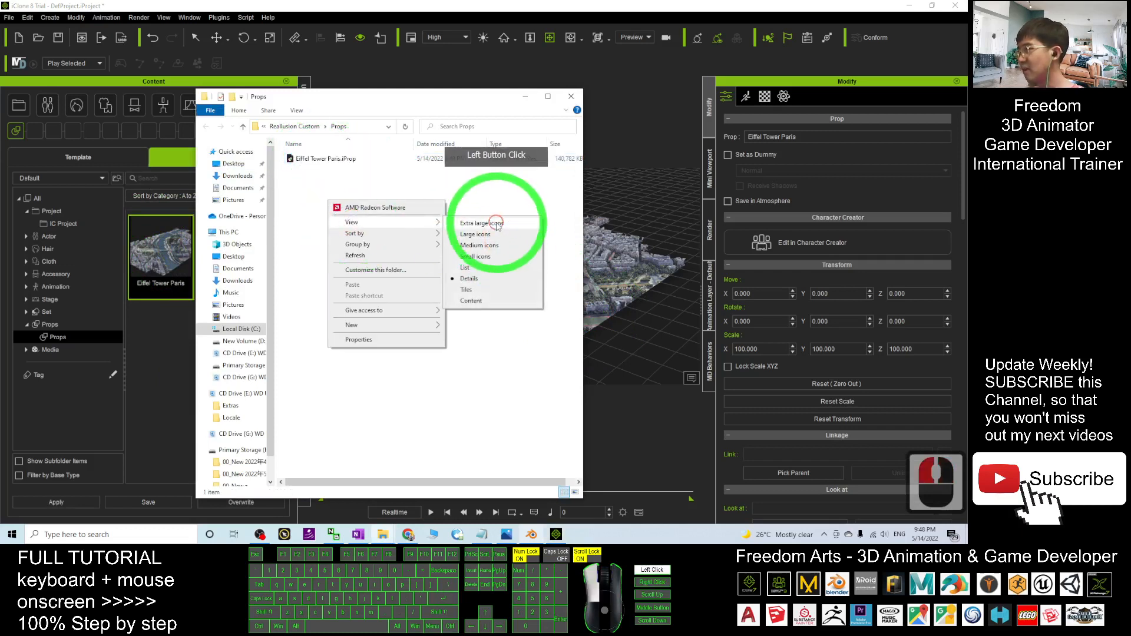
left_click(481, 222)
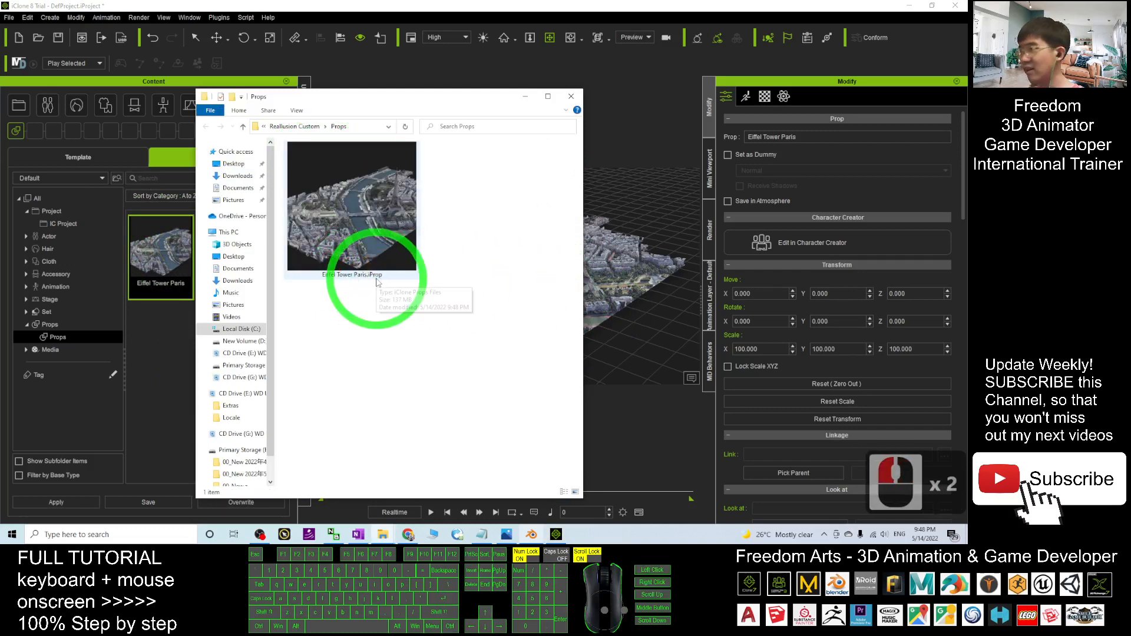
mouse_move(481, 121)
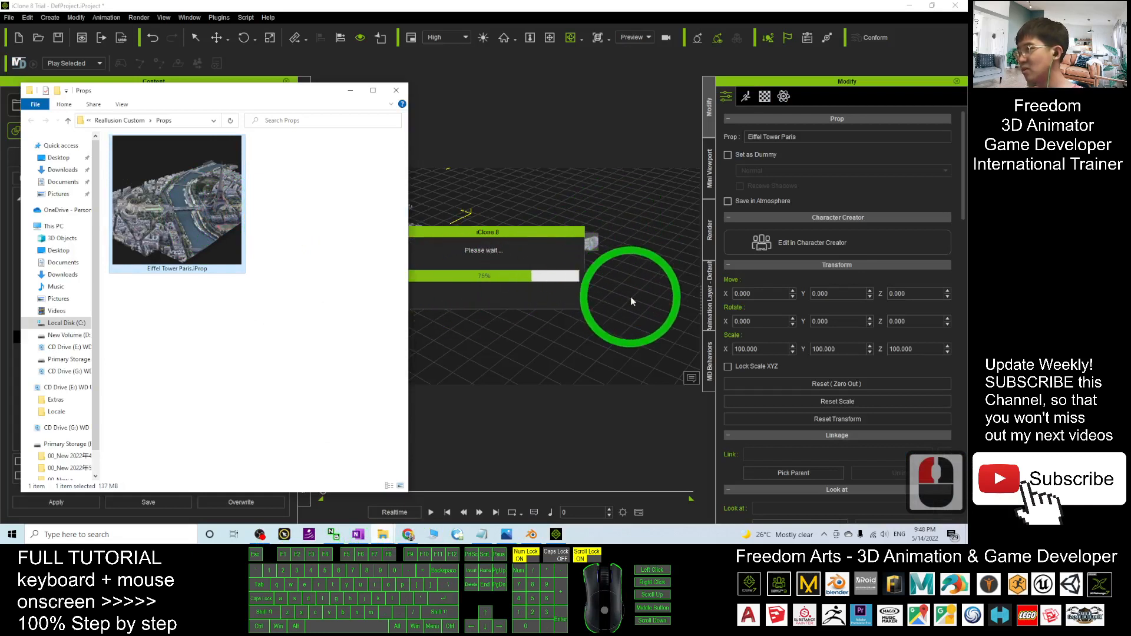
mouse_move(581, 167)
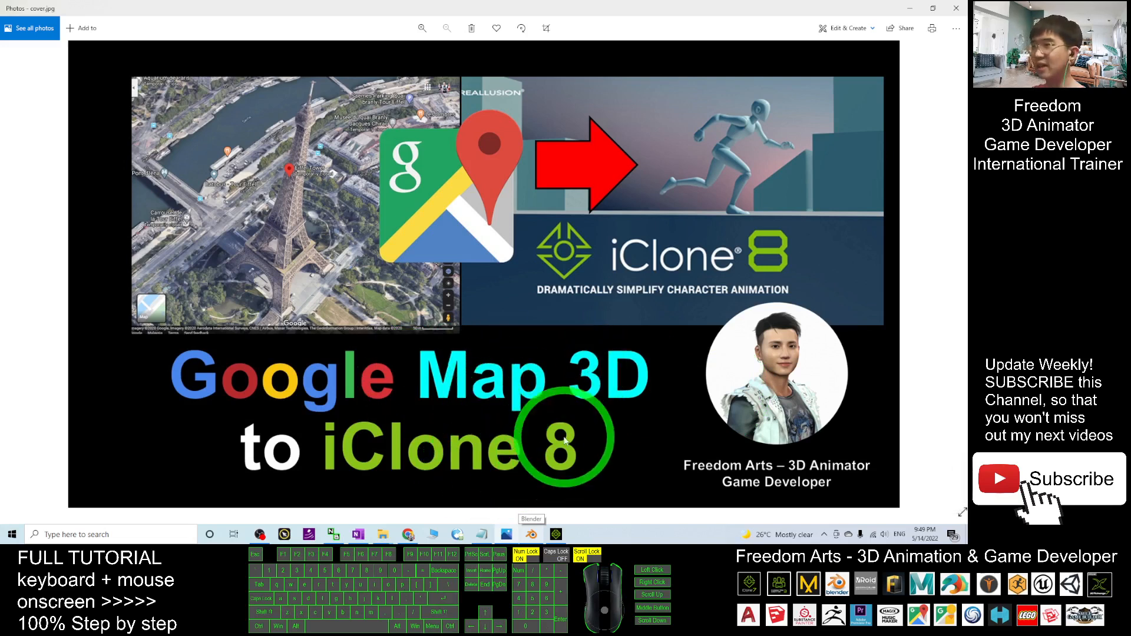
mouse_move(710, 252)
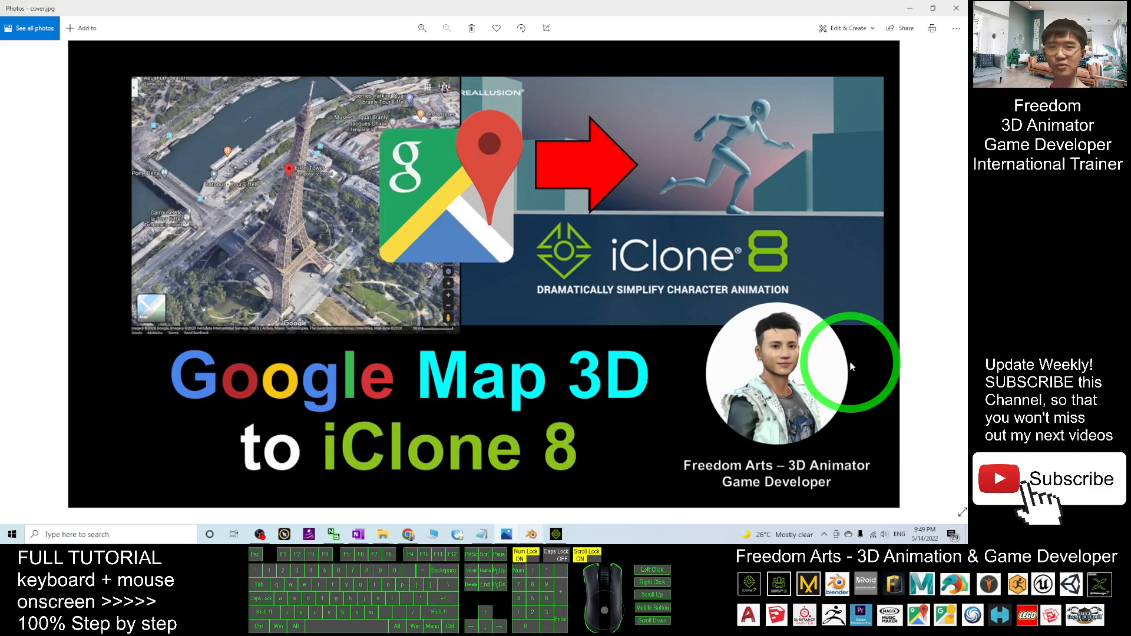
mouse_move(848, 363)
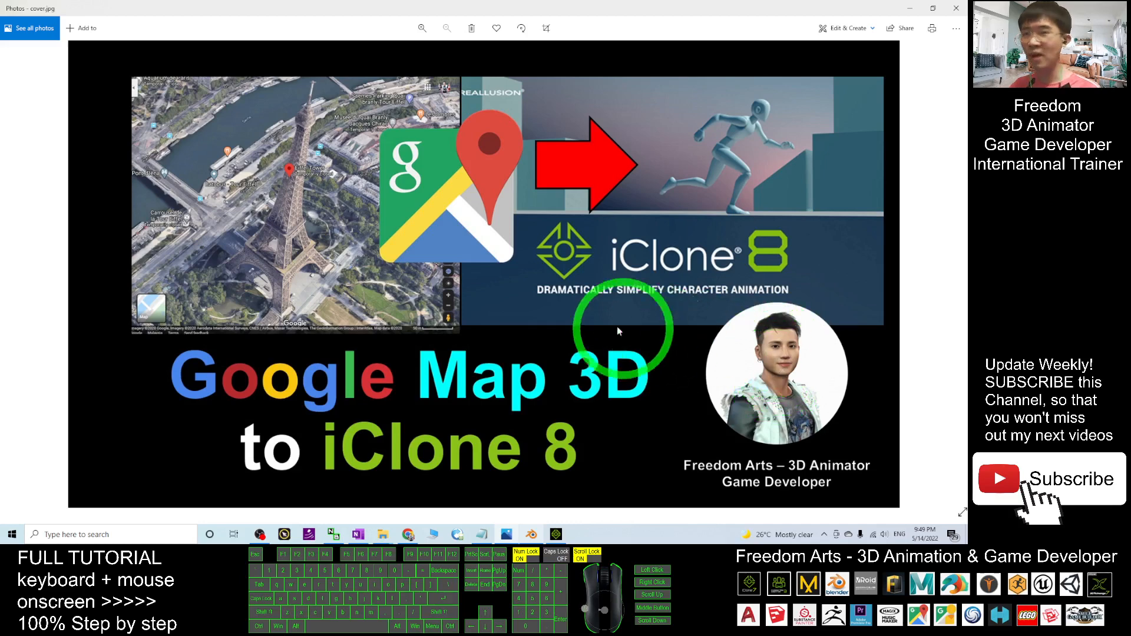
Step: Return from the Photos cover image to the iClone scene showing the textured Eiffel Tower prop
left_click(555, 535)
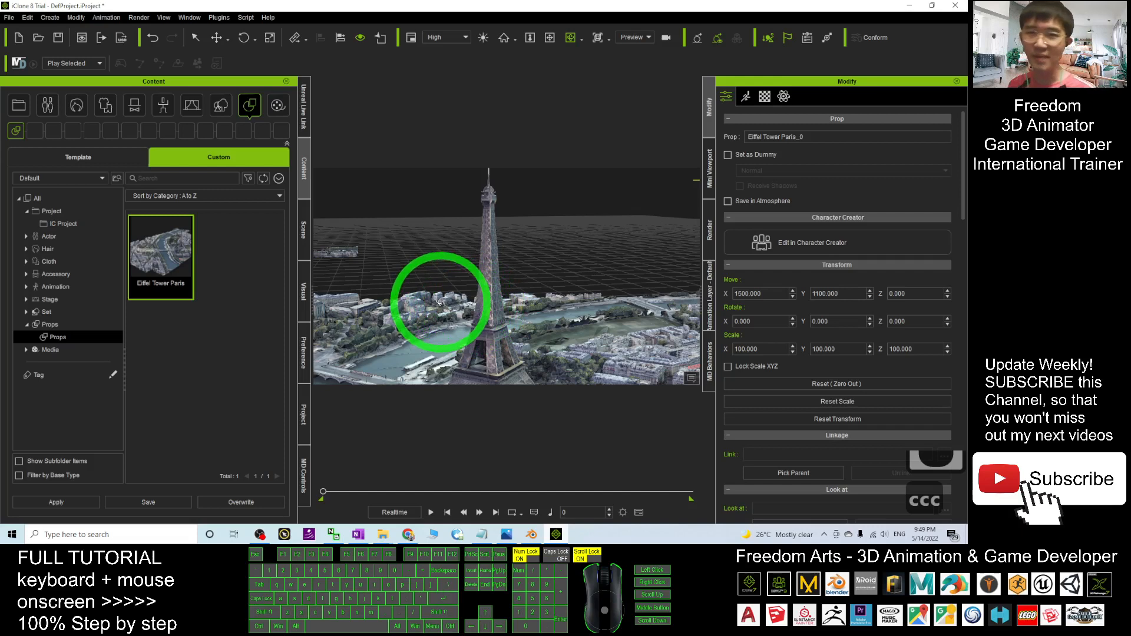
left_click(440, 303)
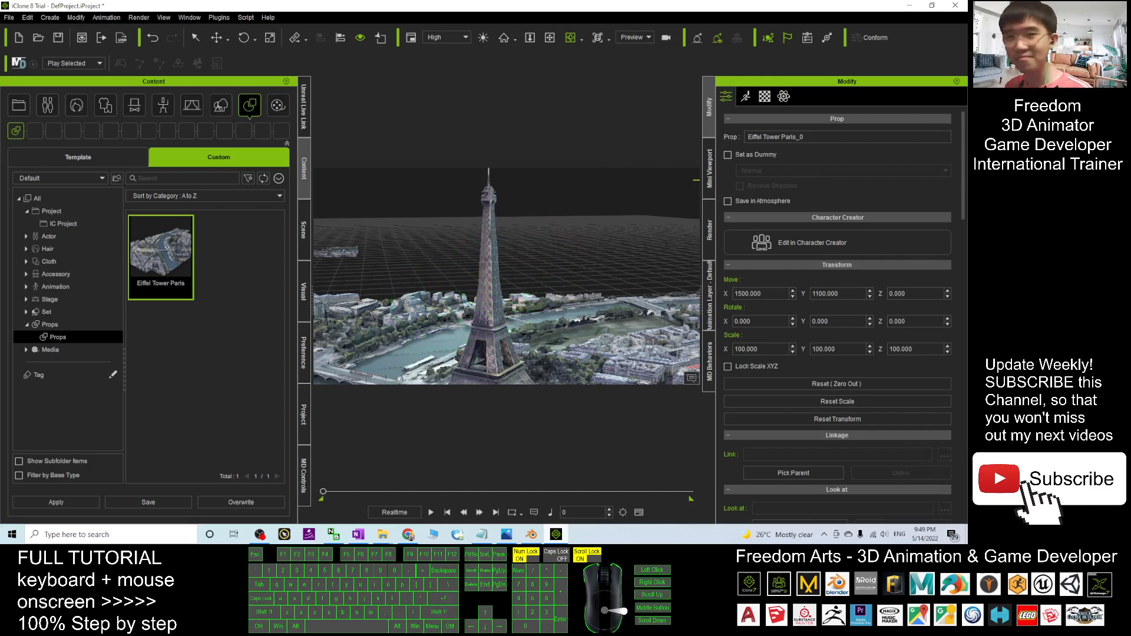